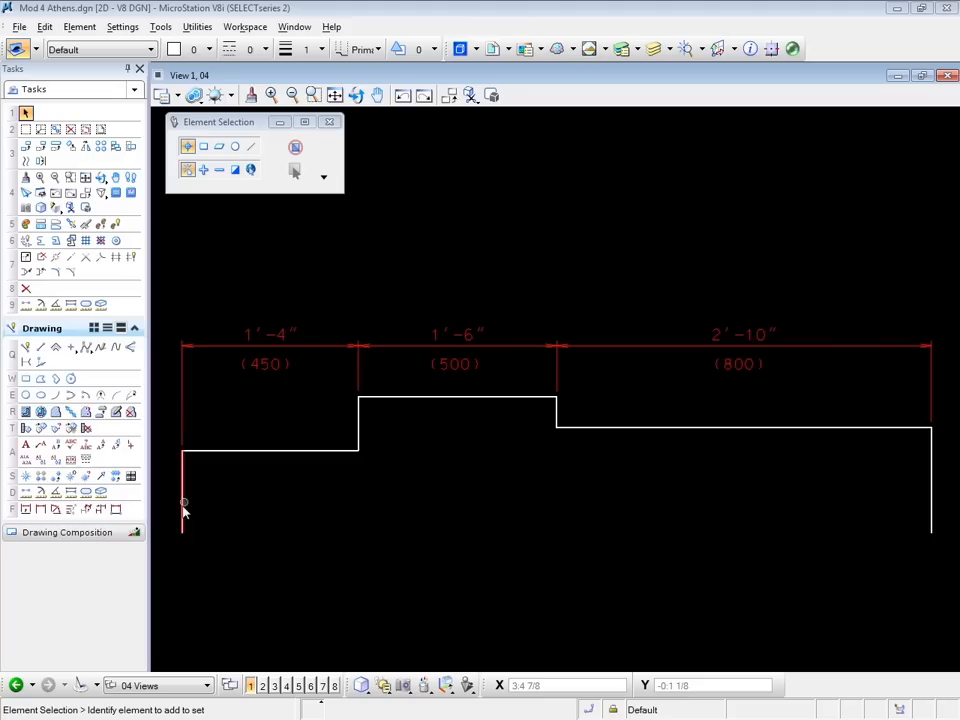
mouse_move(438, 528)
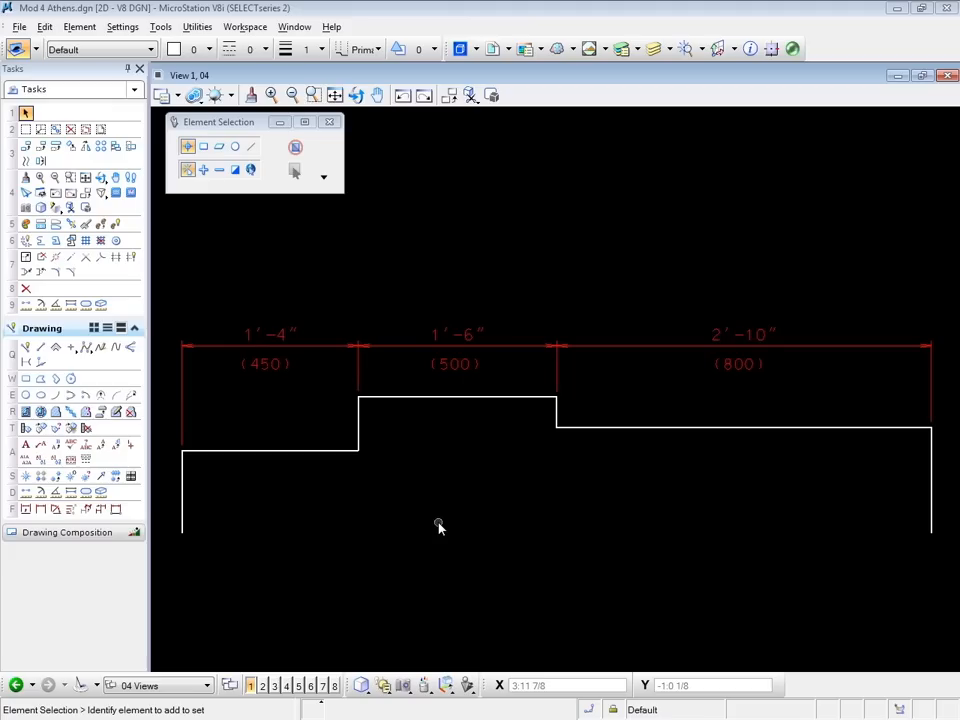
mouse_move(768, 428)
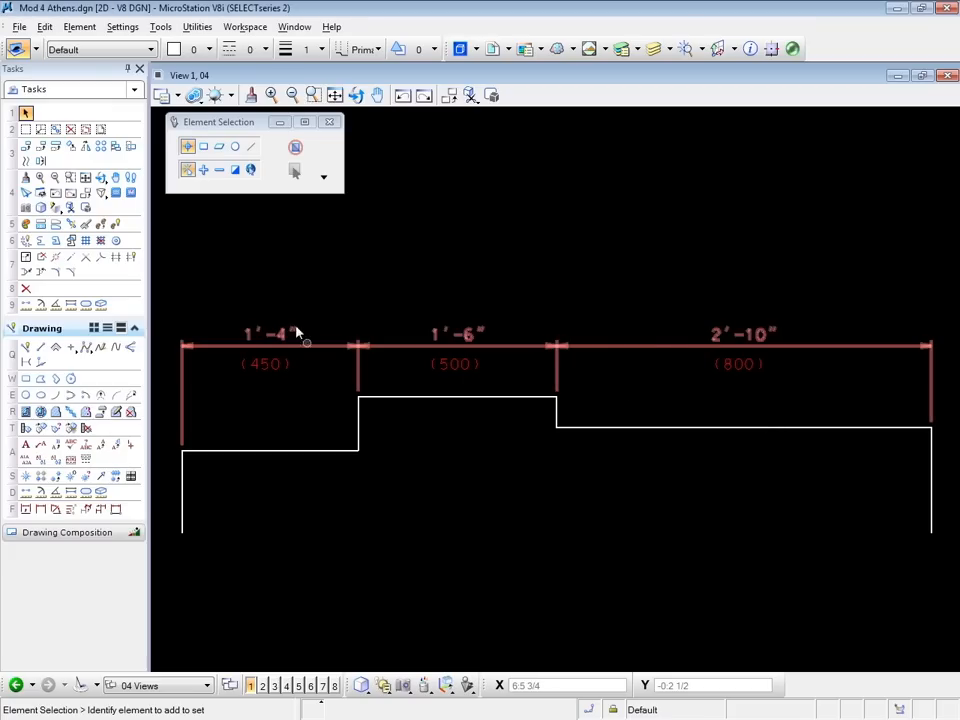
Step: Delete the red dimension string above the stepped profile
click(454, 364)
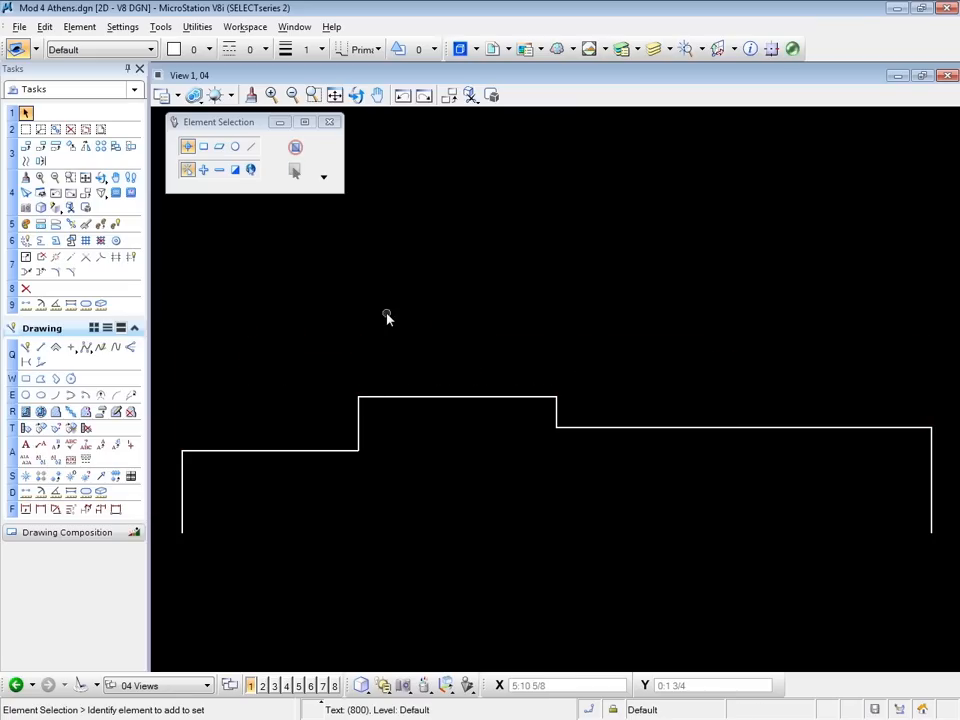
Step: Make red at weight 3 the active attributes and start Dimension Linear Size
click(204, 48)
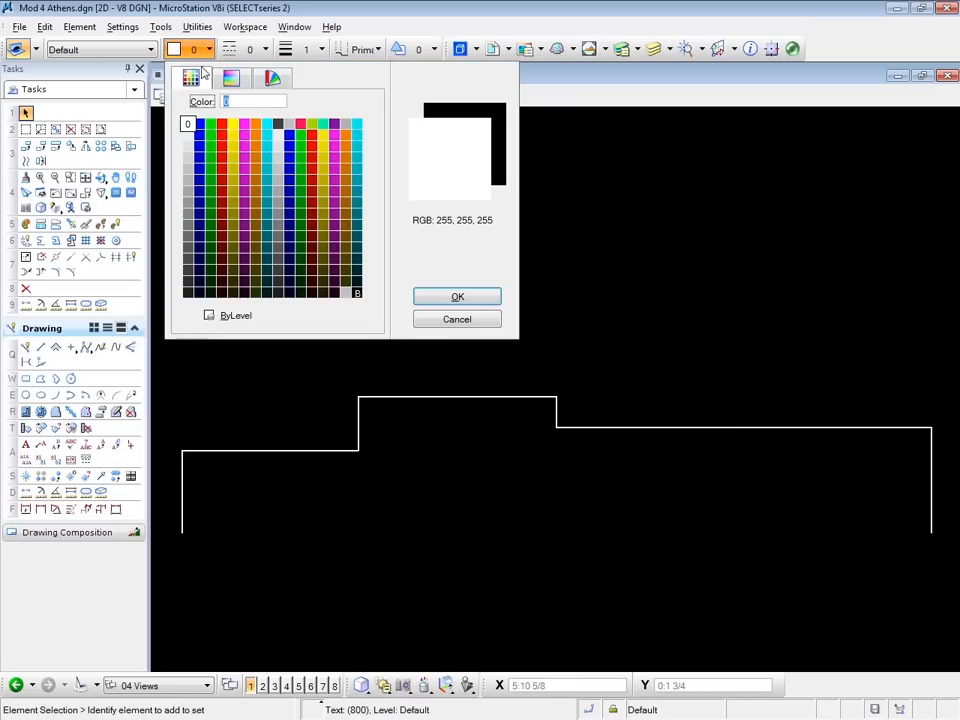
click(456, 296)
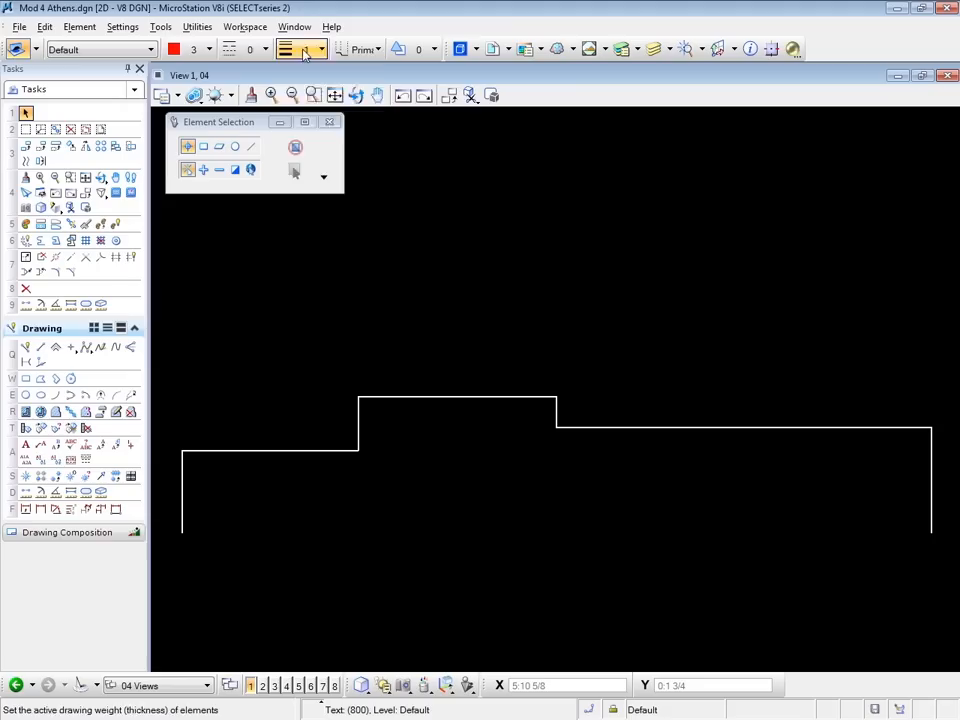
click(318, 48)
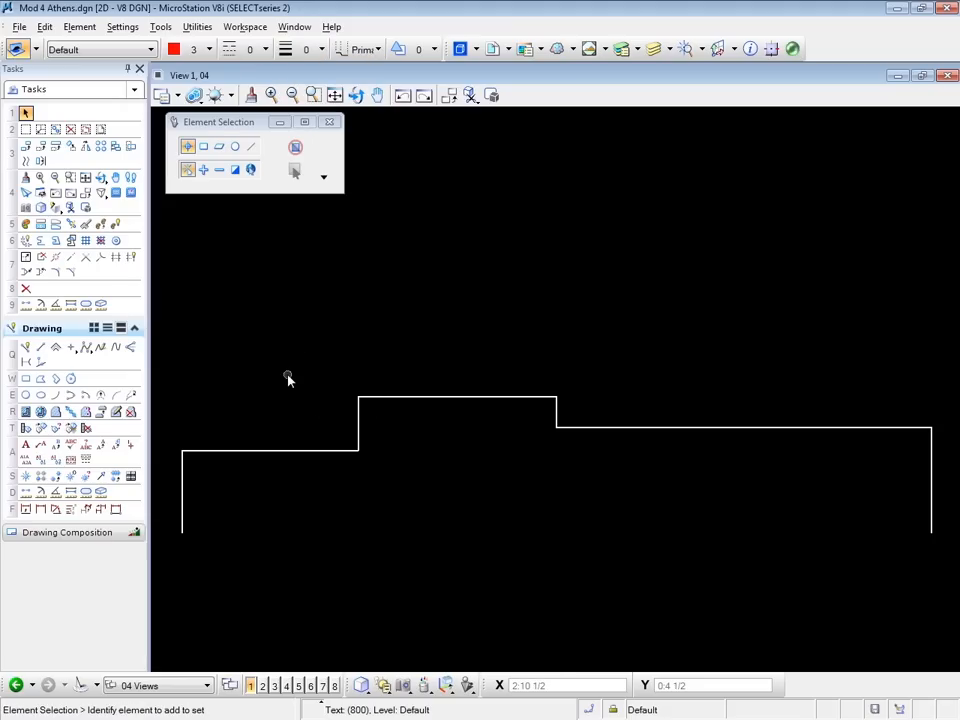
mouse_move(272, 376)
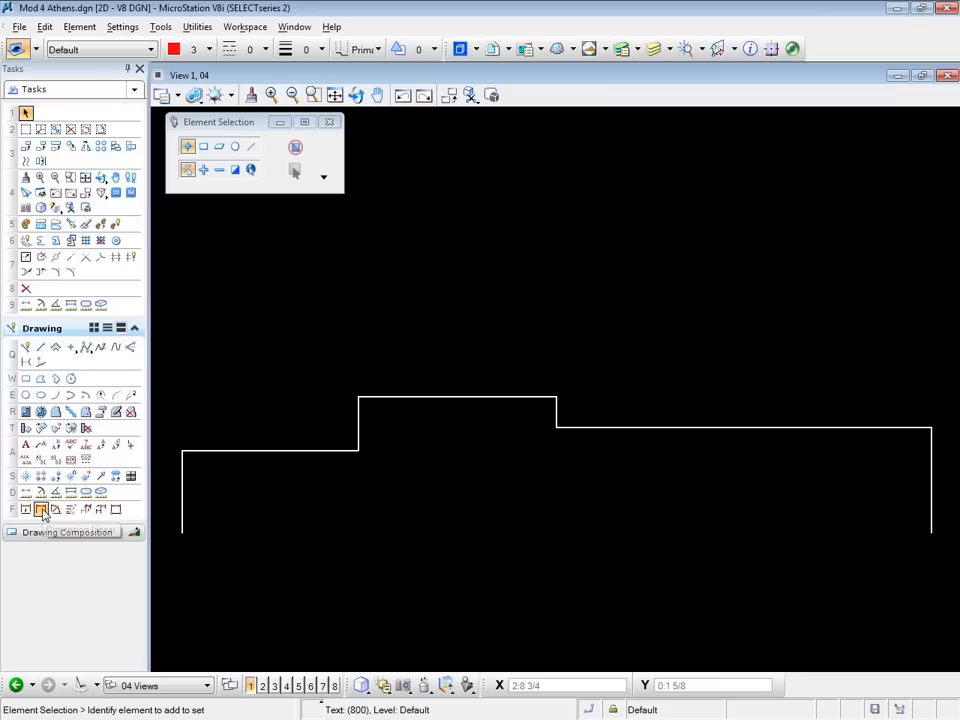
click(40, 510)
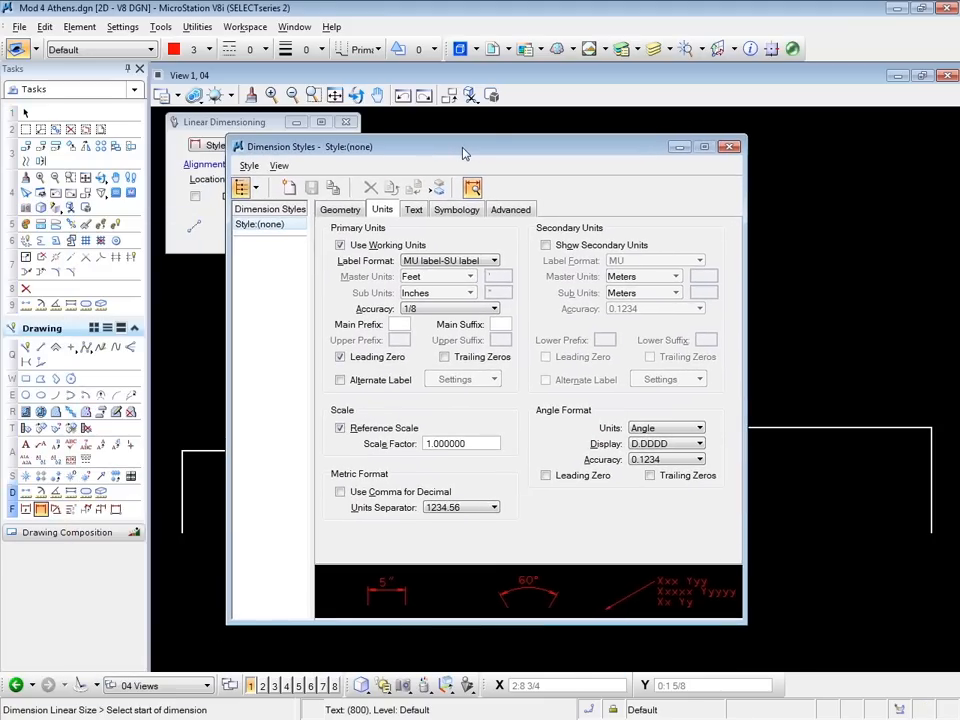
mouse_move(504, 118)
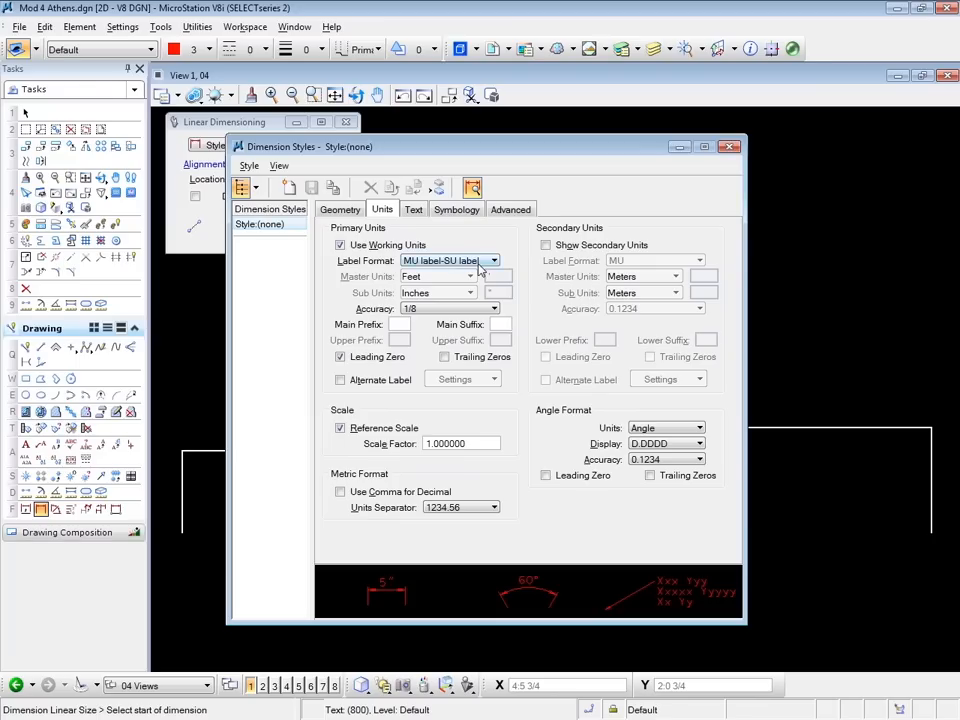
Step: Review the dimension style's master/sub unit labels and text settings, keeping them unchanged
click(492, 260)
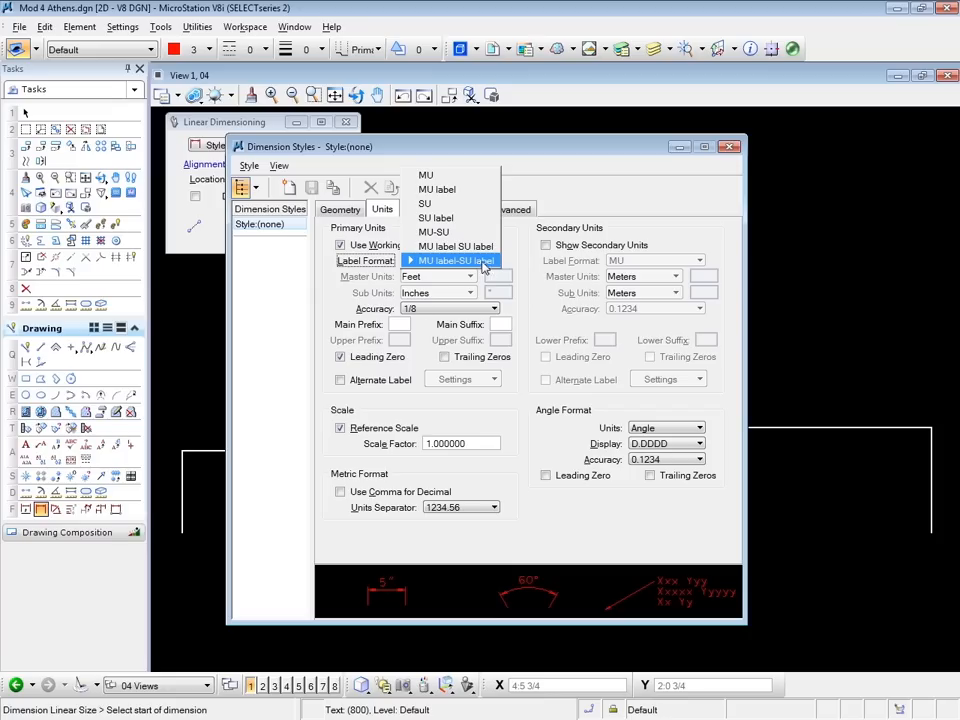
click(456, 260)
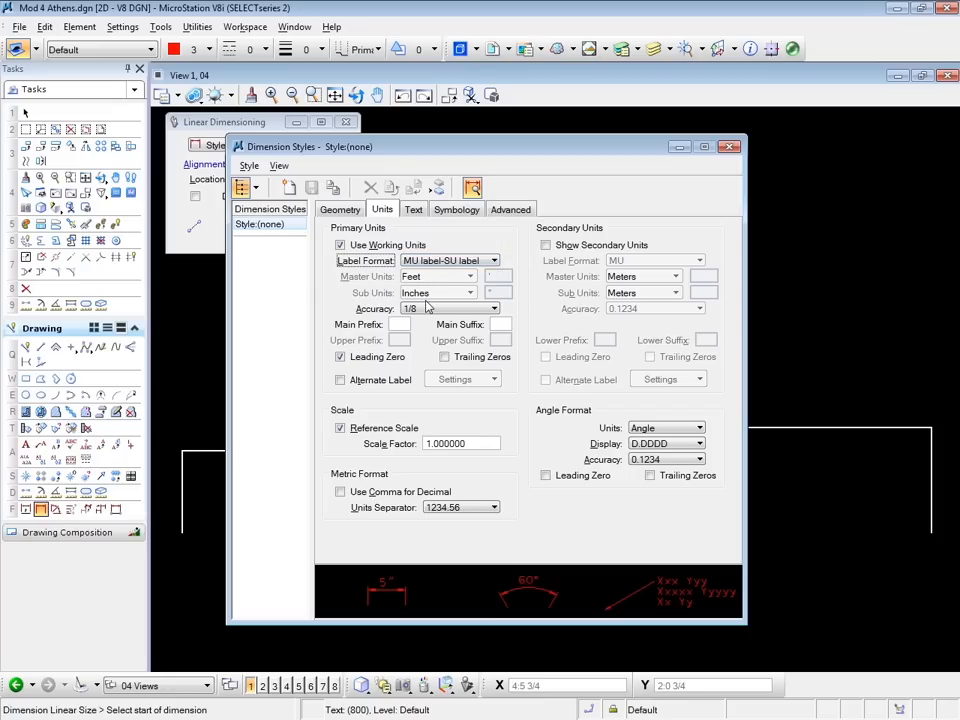
mouse_move(450, 308)
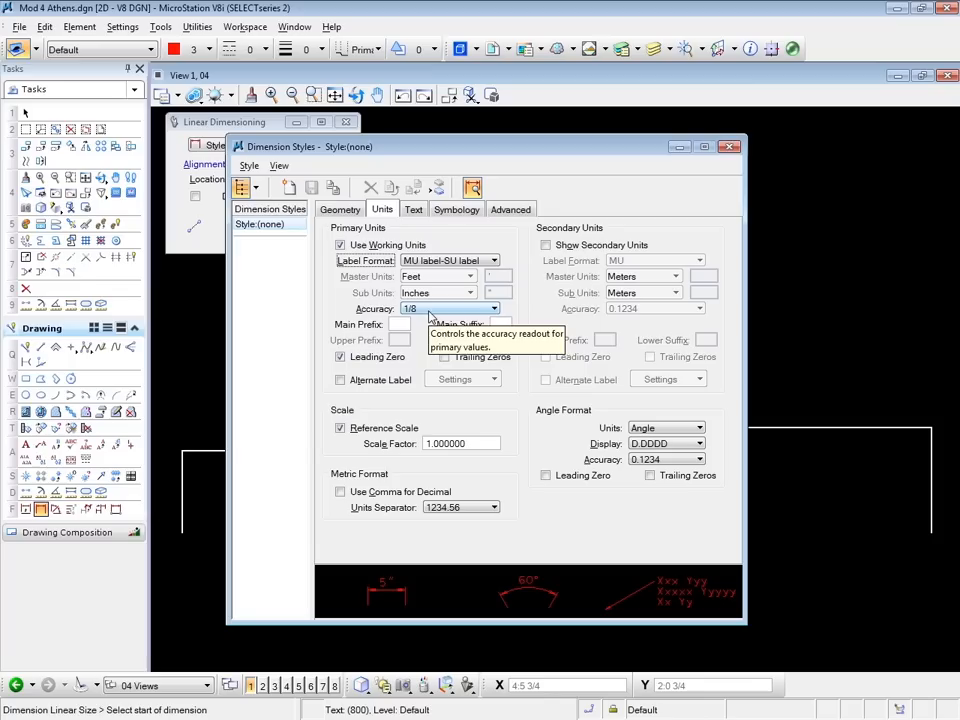
click(412, 210)
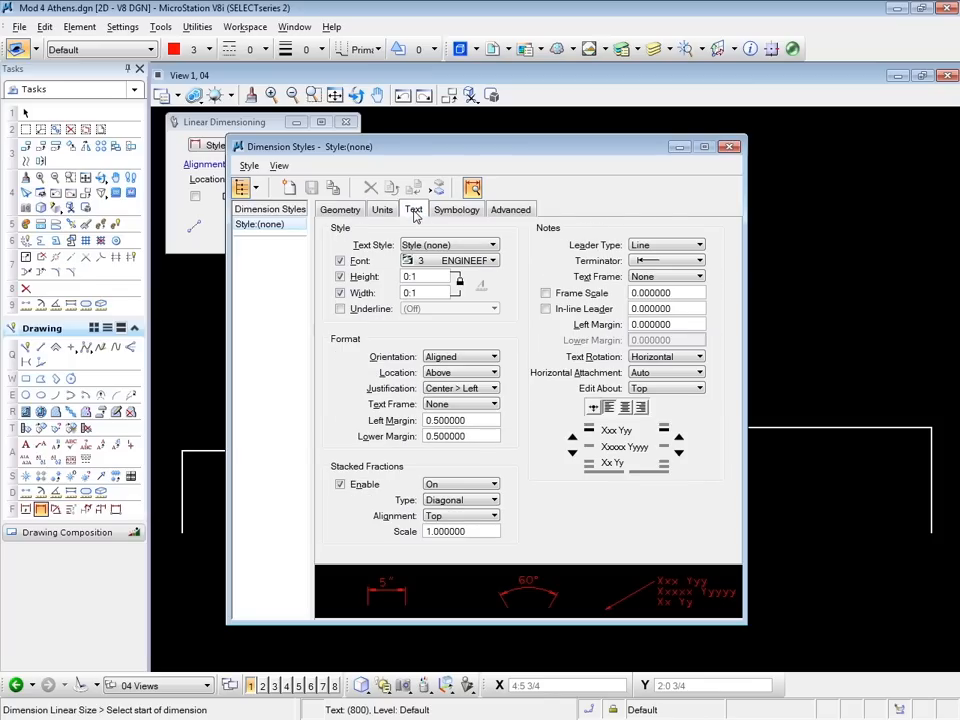
mouse_move(486, 262)
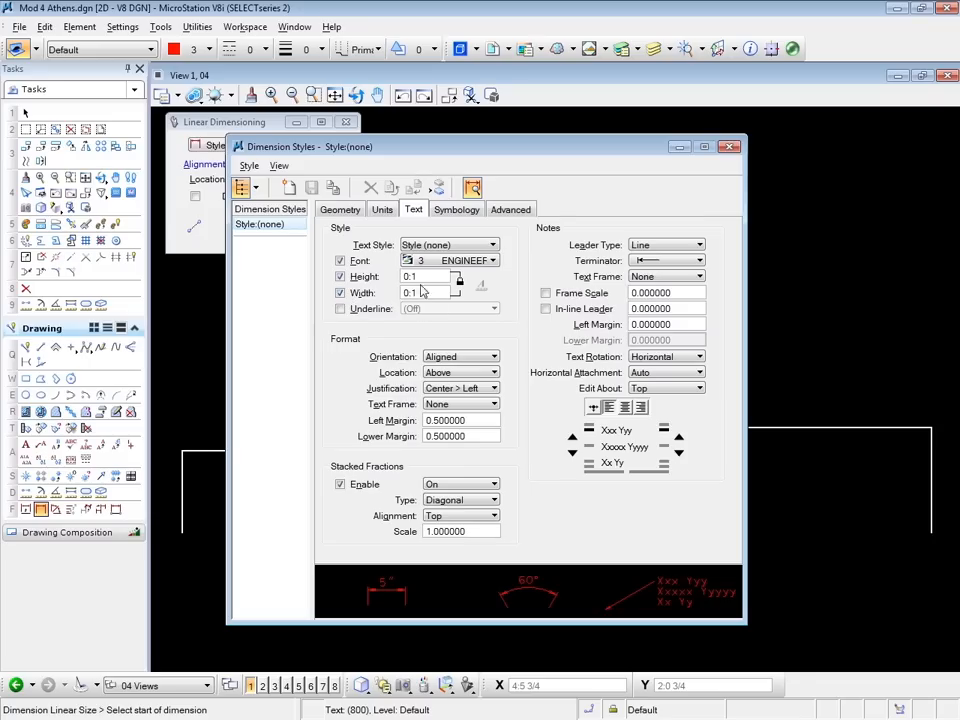
mouse_move(418, 292)
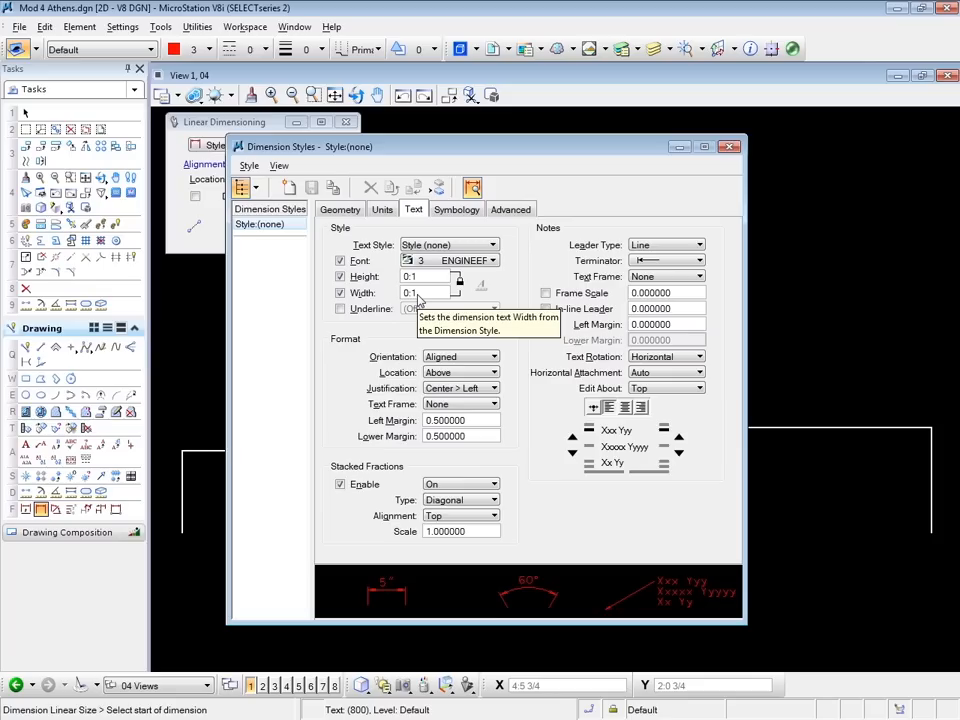
mouse_move(596, 168)
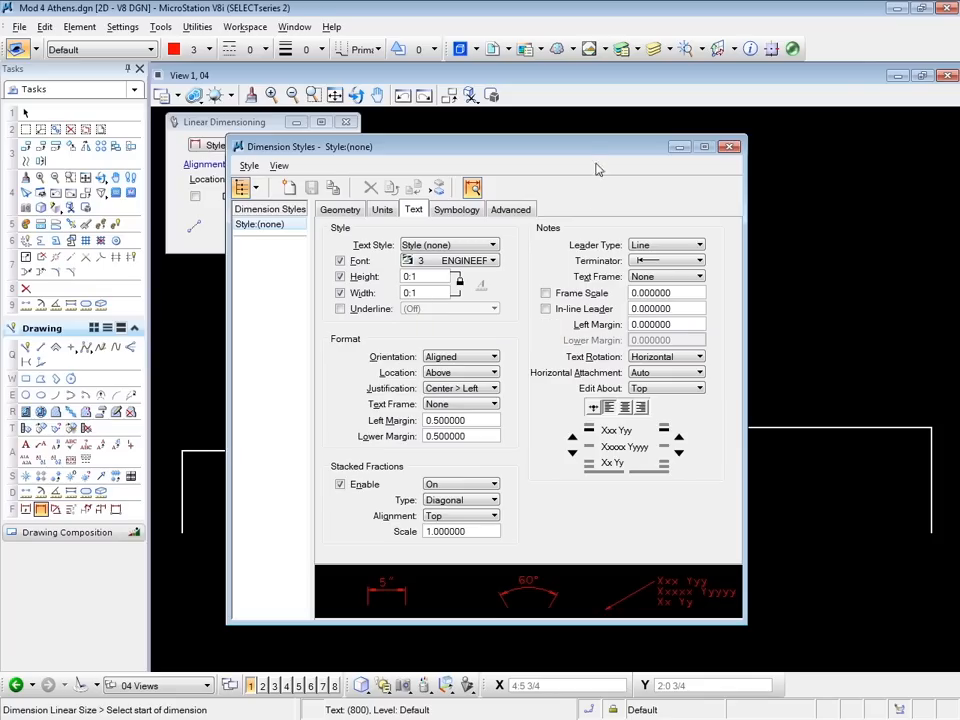
click(728, 146)
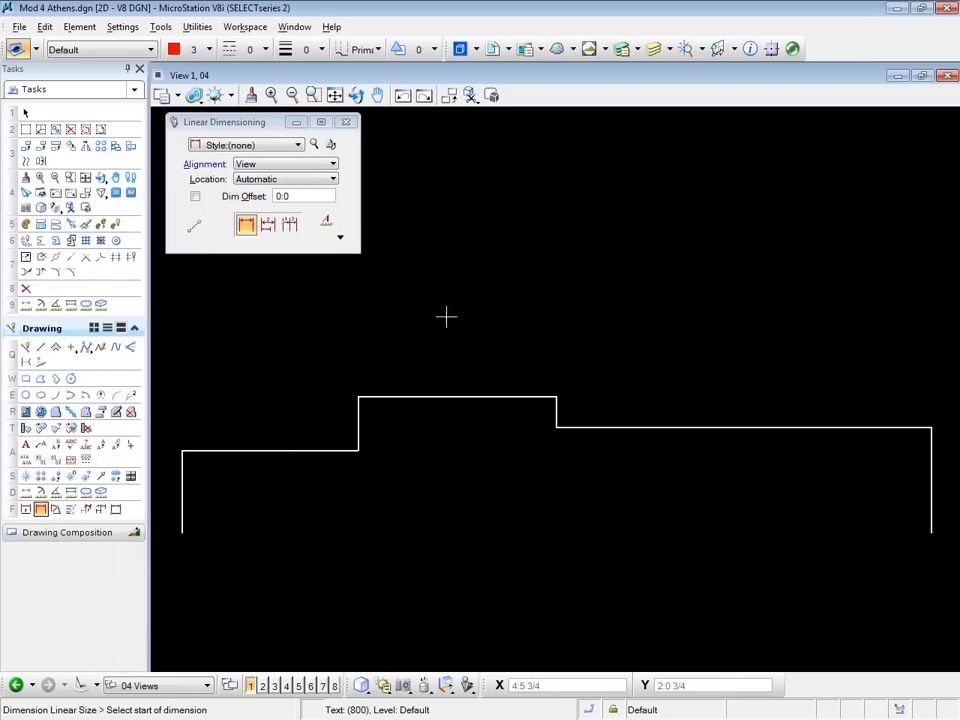
mouse_move(352, 308)
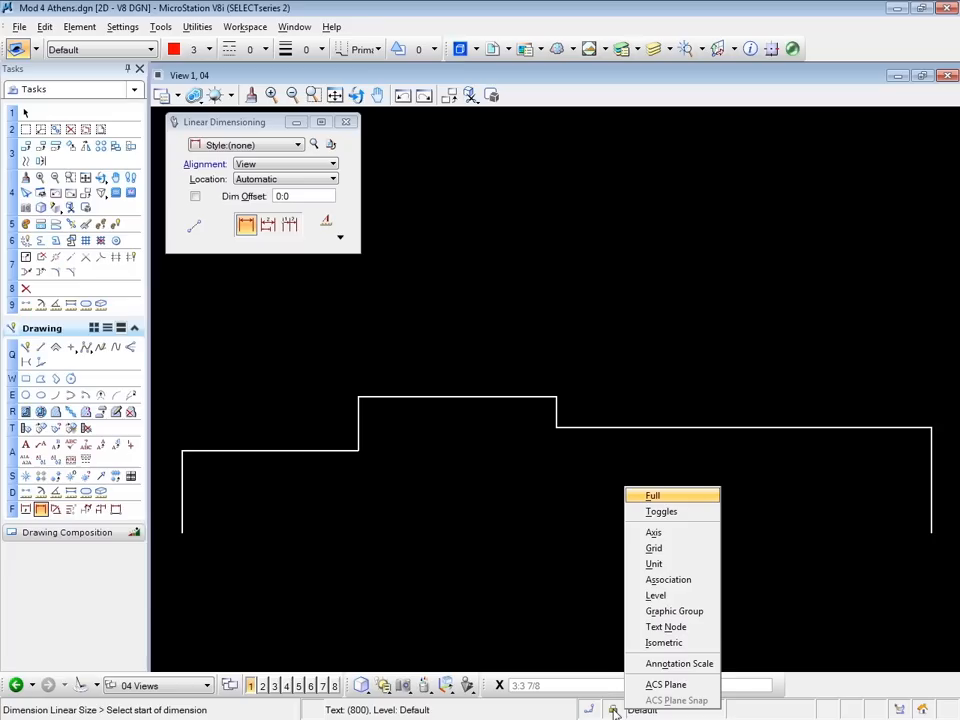
mouse_move(676, 588)
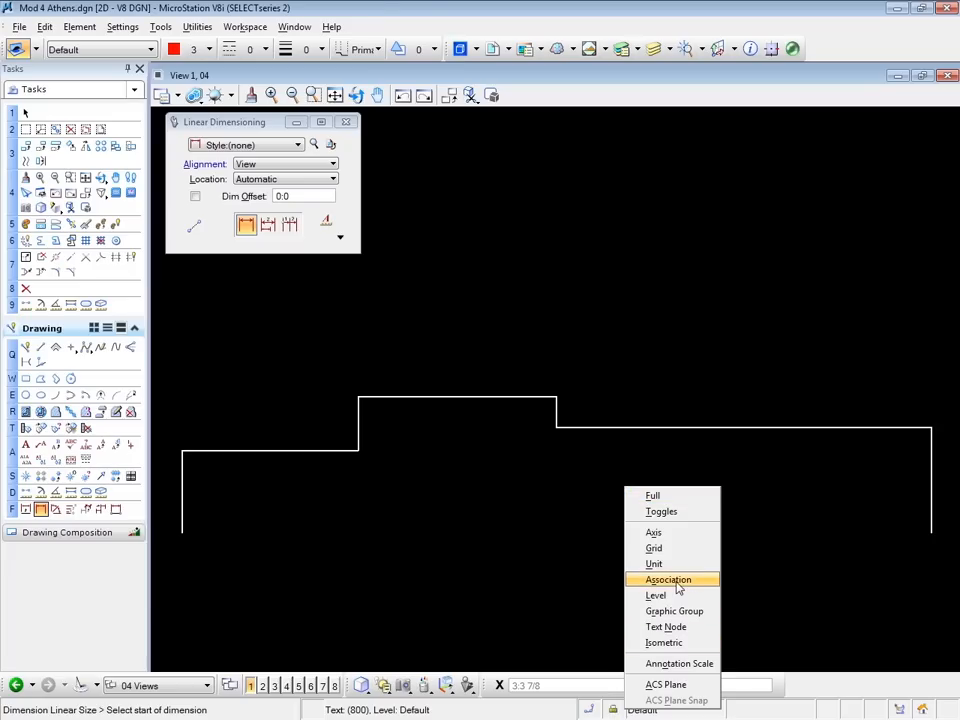
mouse_move(680, 548)
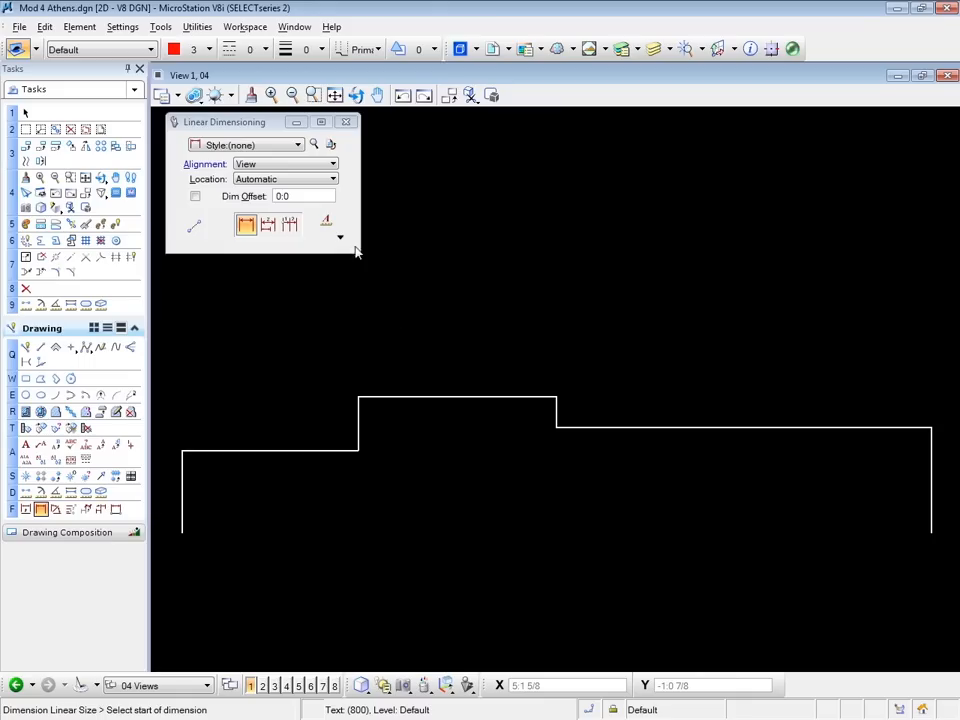
Step: Expand the linear dimensioning options and turn off association for new dimensions
click(340, 236)
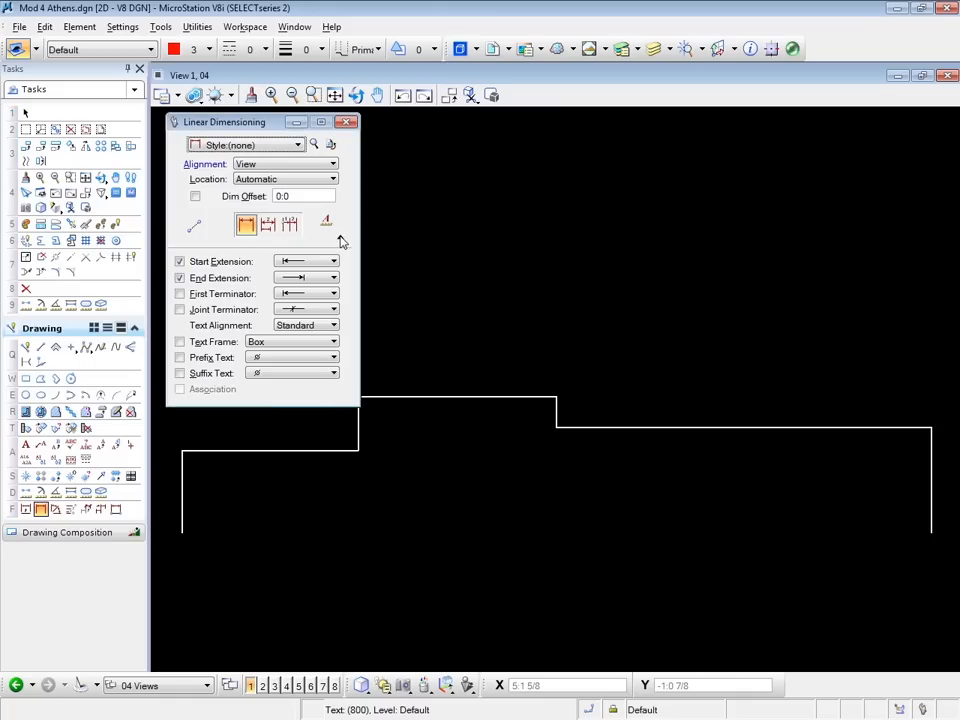
mouse_move(326, 222)
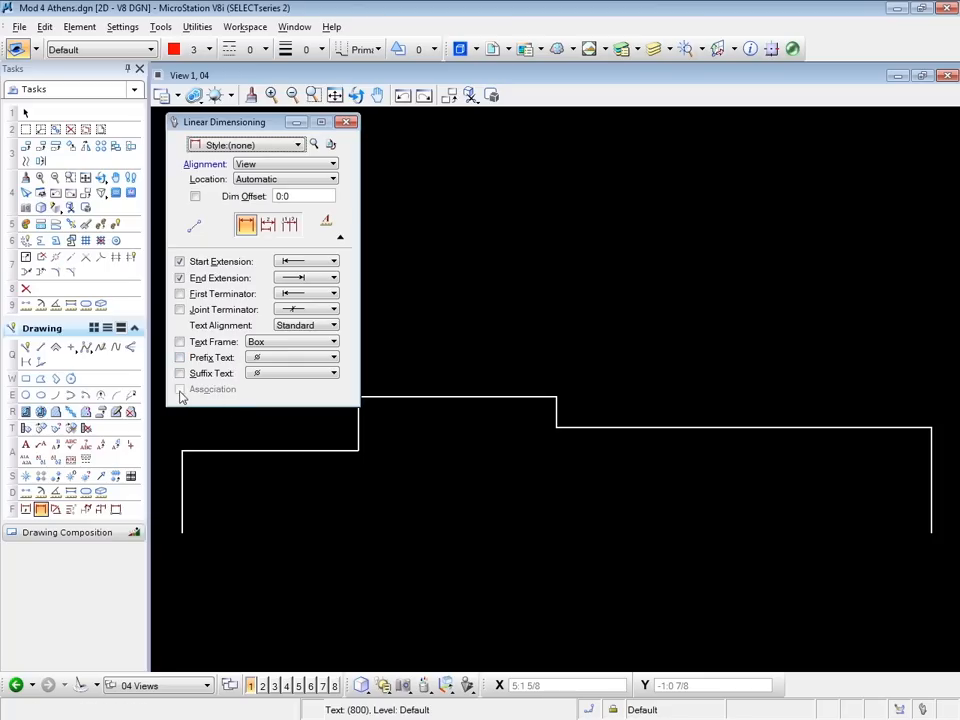
mouse_move(244, 396)
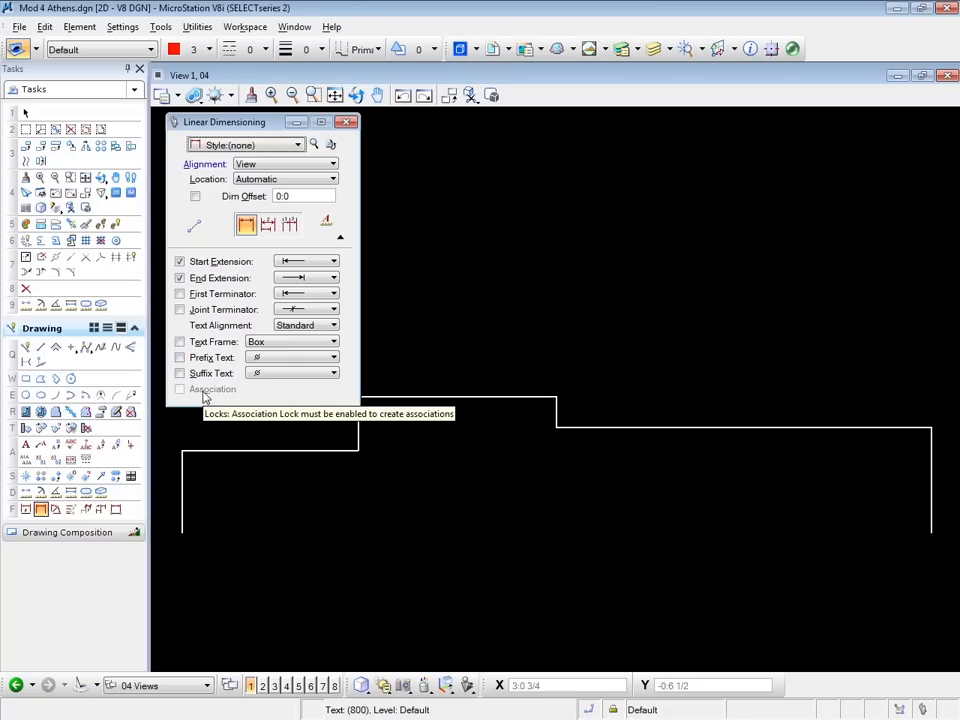
click(348, 122)
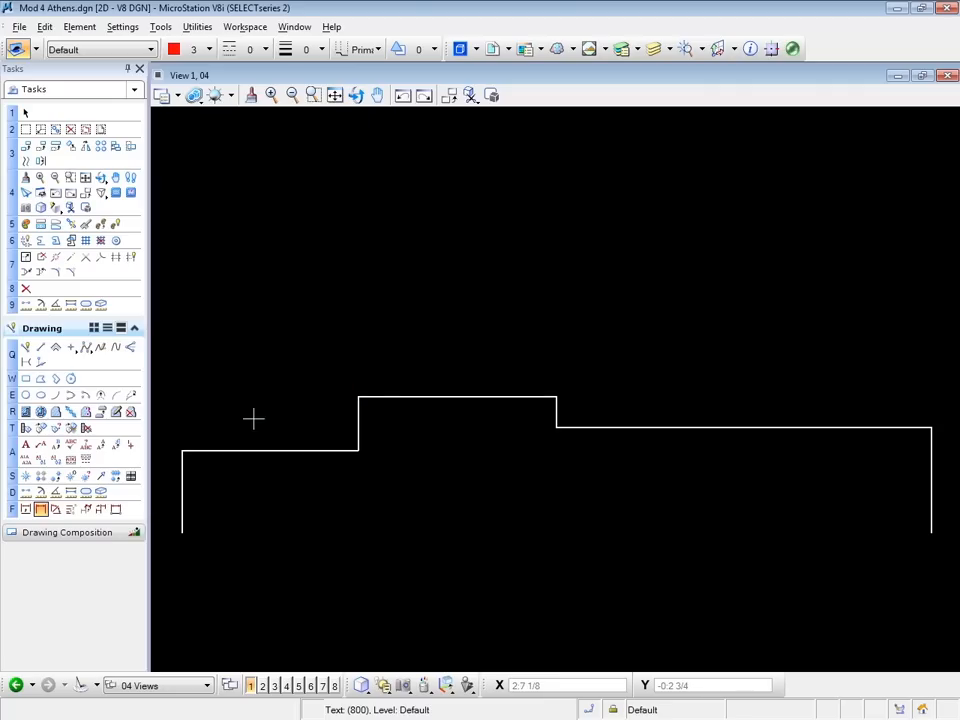
Step: Return to the dimensioning tool settings with the extra options collapsed
click(40, 510)
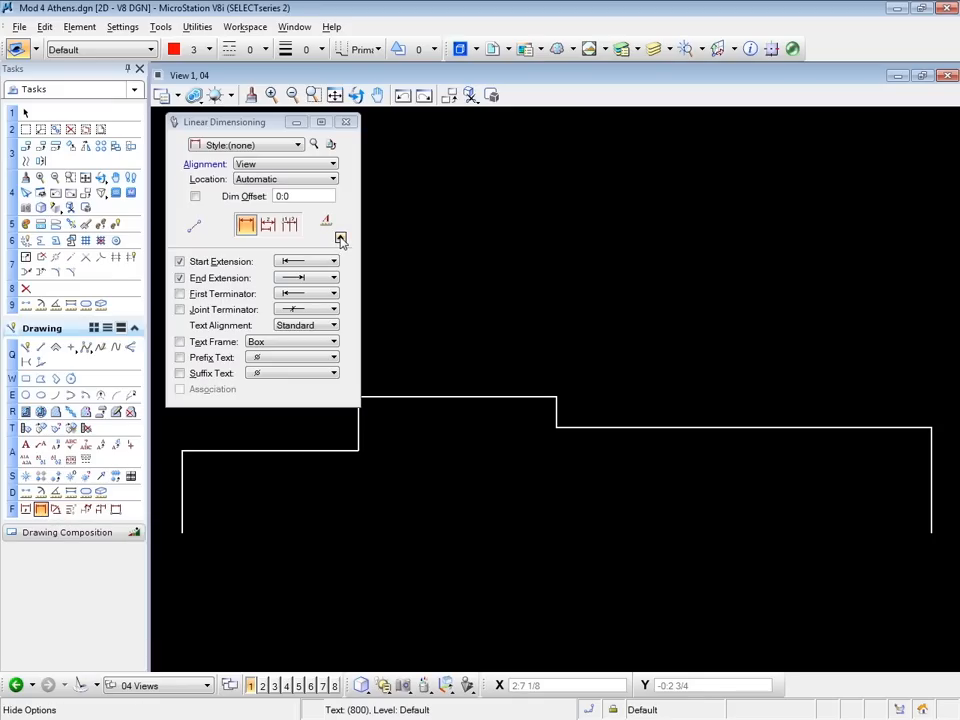
click(340, 238)
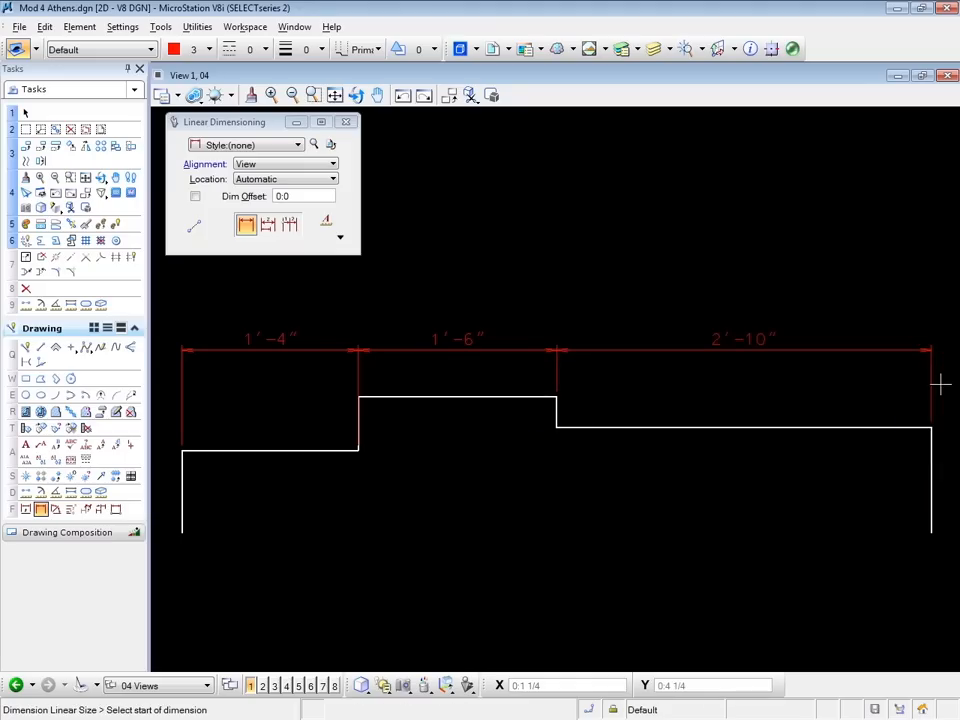
mouse_move(764, 484)
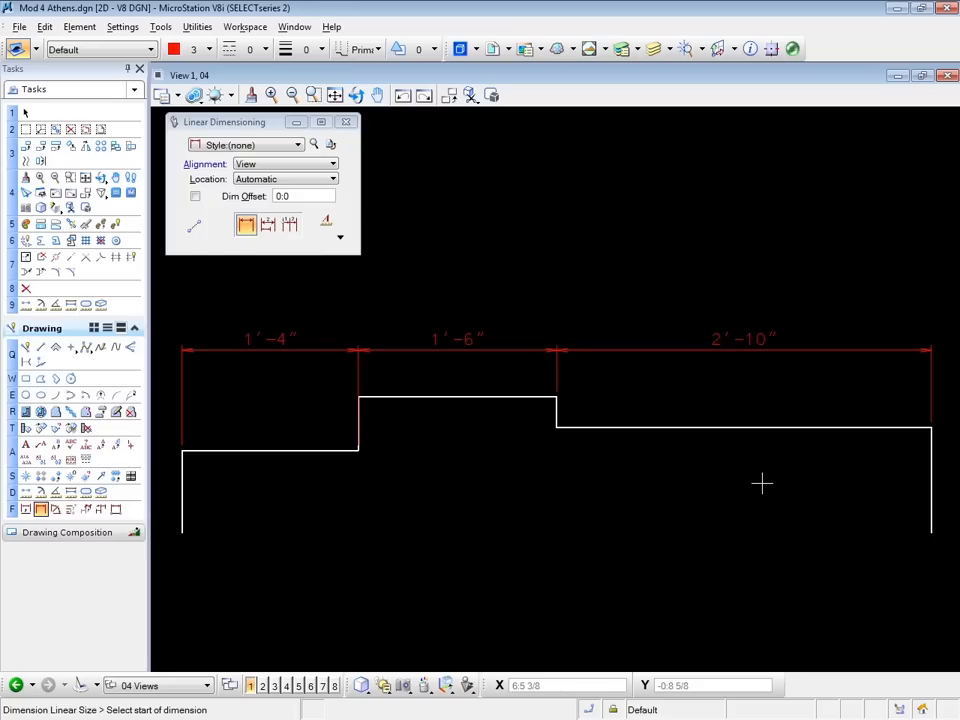
Step: Stop dimensioning and switch to Place Line
click(24, 112)
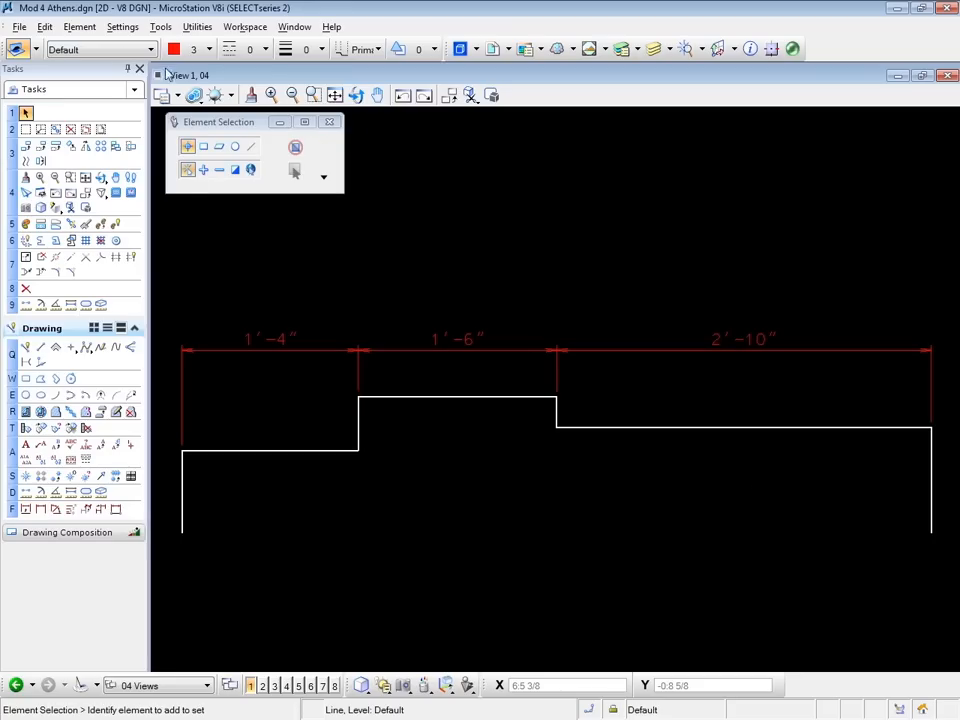
click(208, 48)
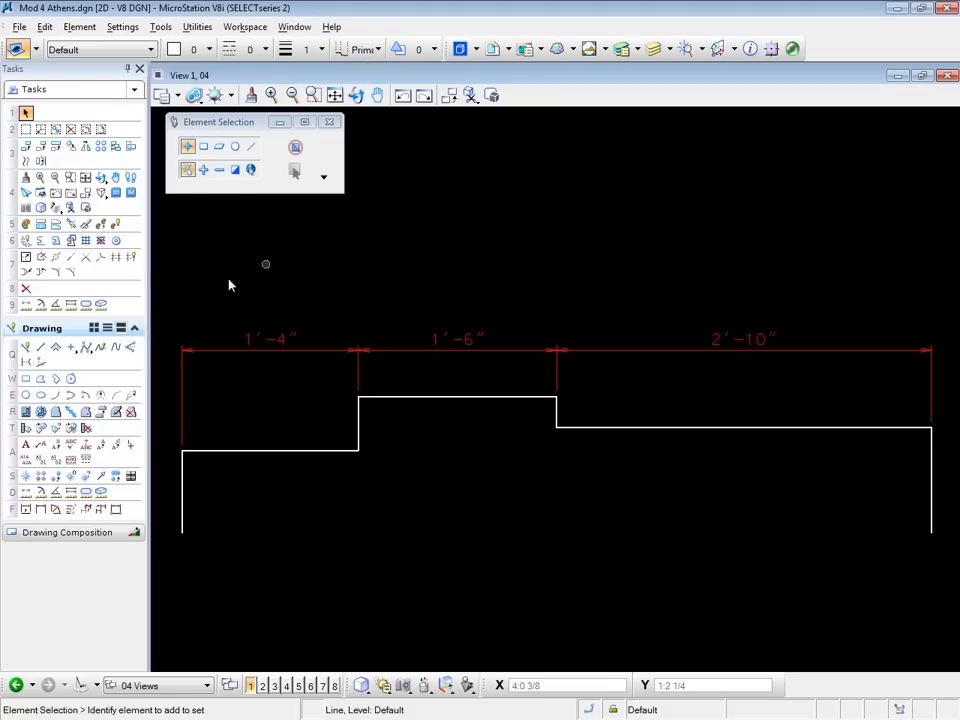
click(40, 348)
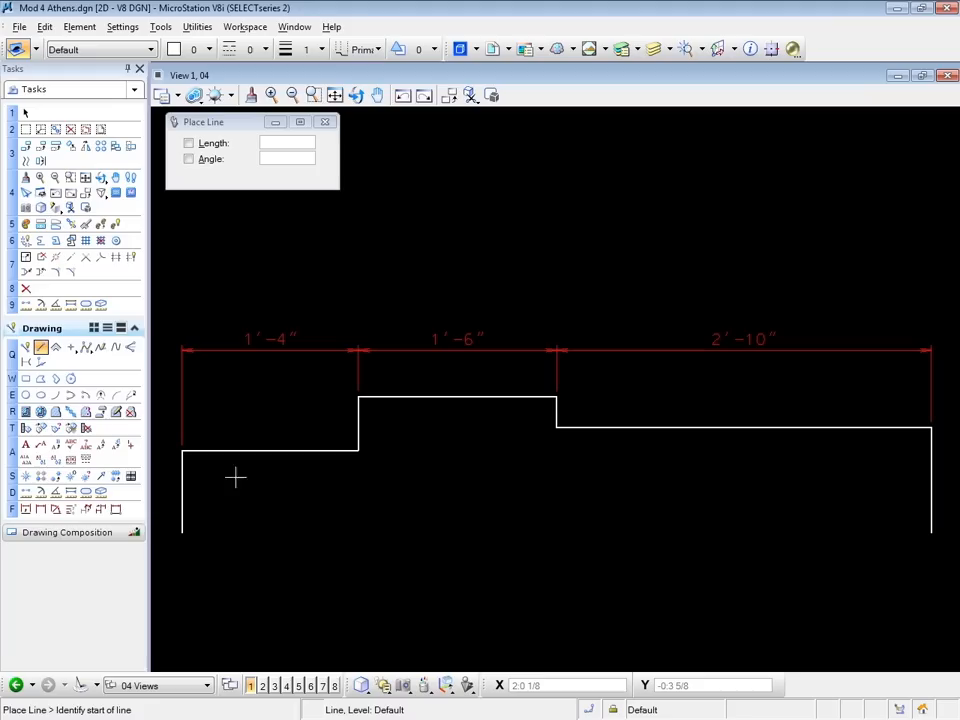
mouse_move(624, 448)
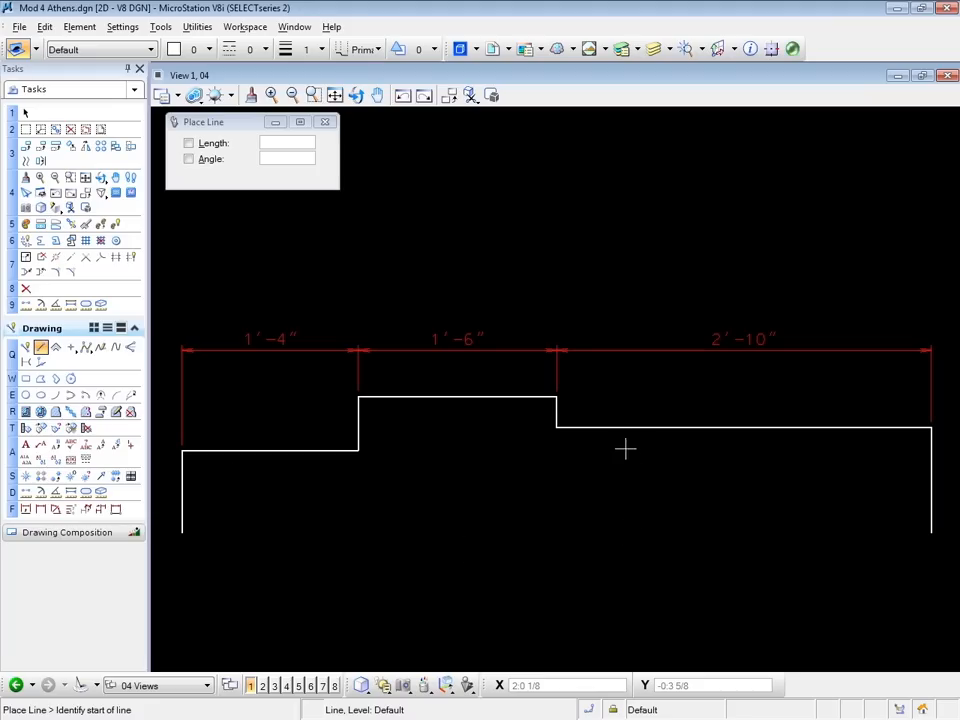
mouse_move(640, 436)
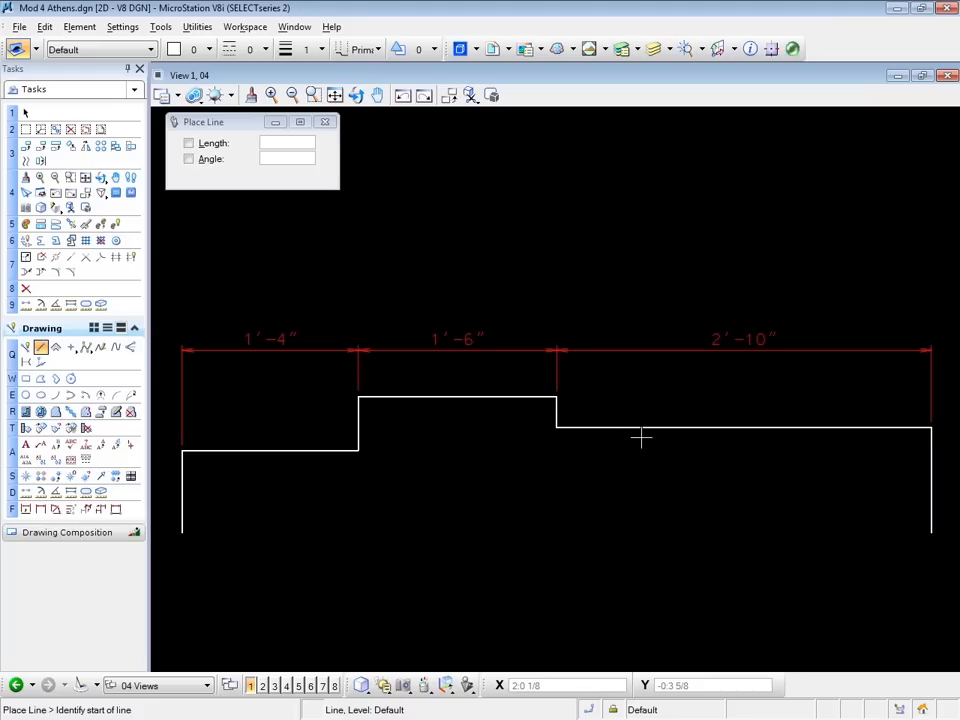
mouse_move(744, 430)
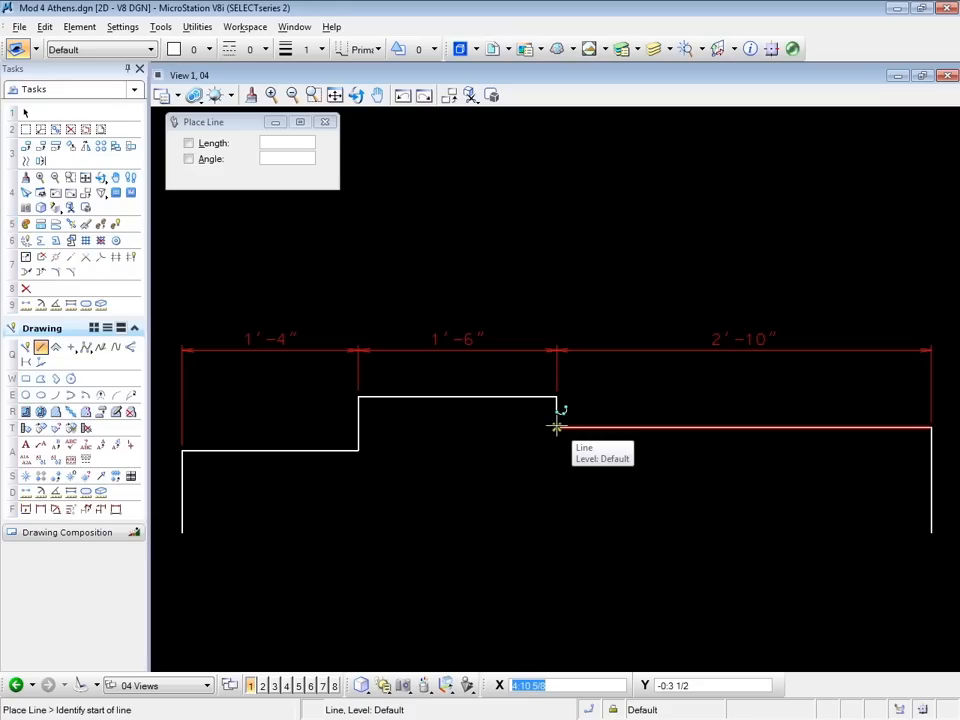
Step: Draw a vertical line from the last step's top corner down to the profile base
click(556, 424)
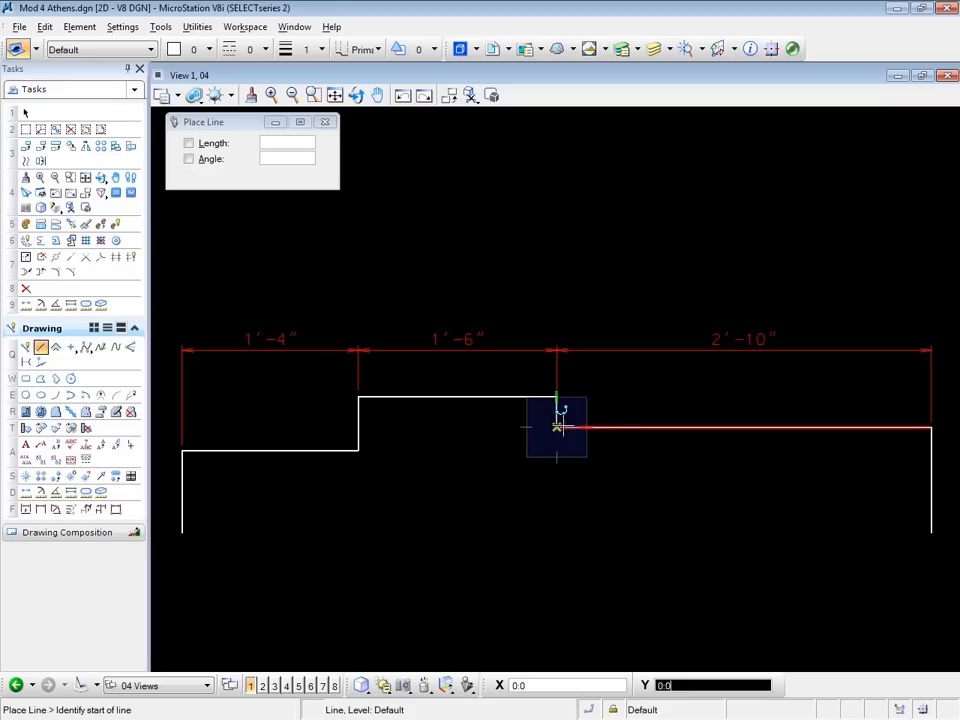
mouse_move(624, 428)
text(1)
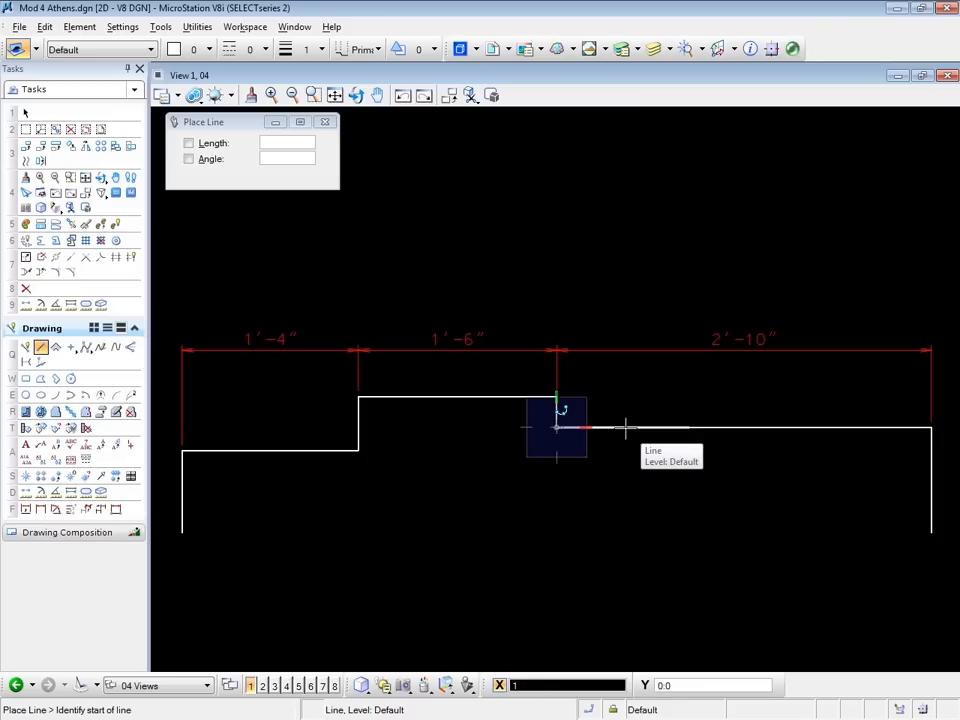
click(556, 428)
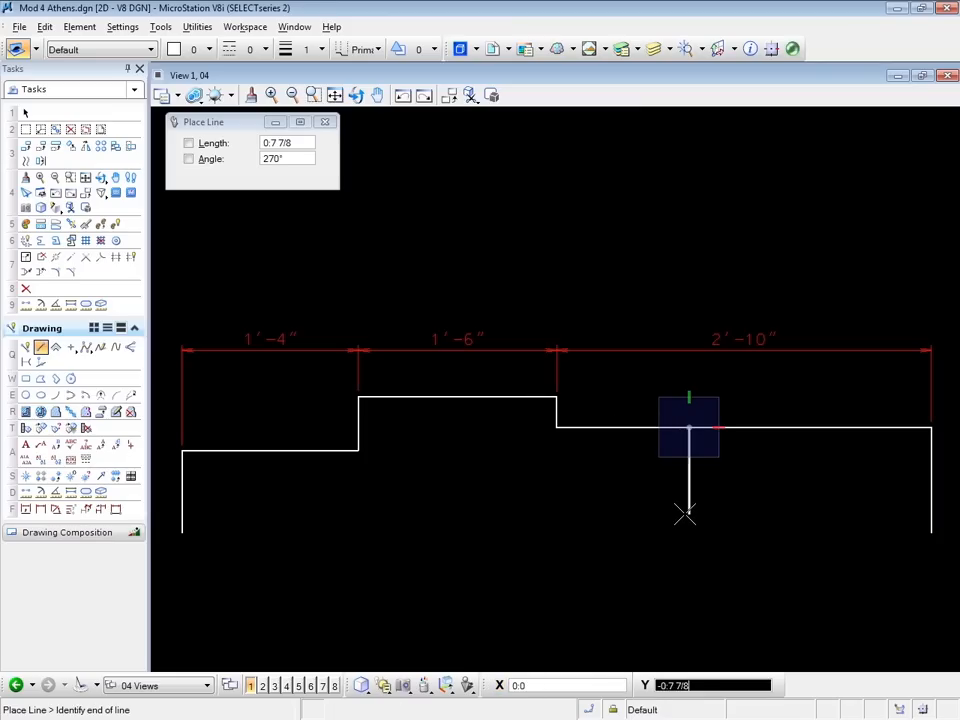
mouse_move(700, 520)
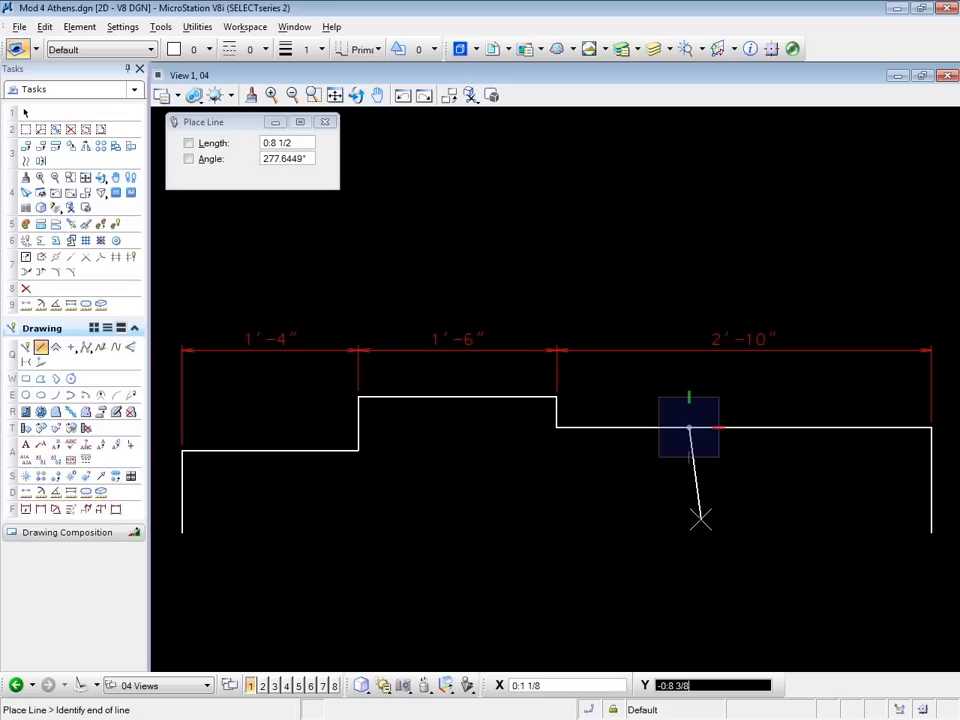
mouse_move(924, 530)
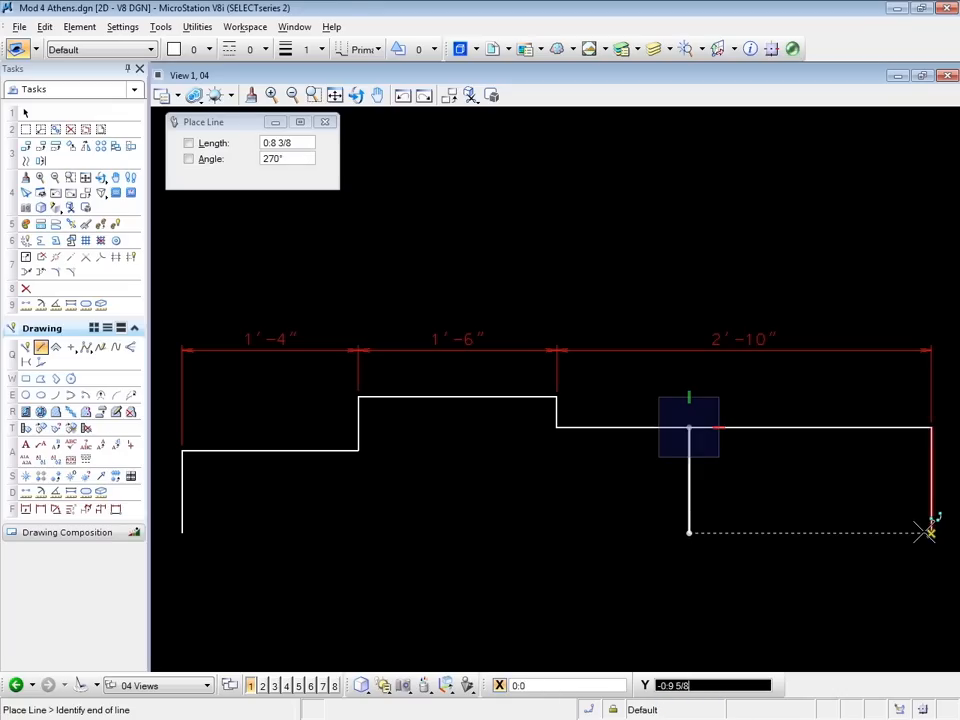
click(688, 532)
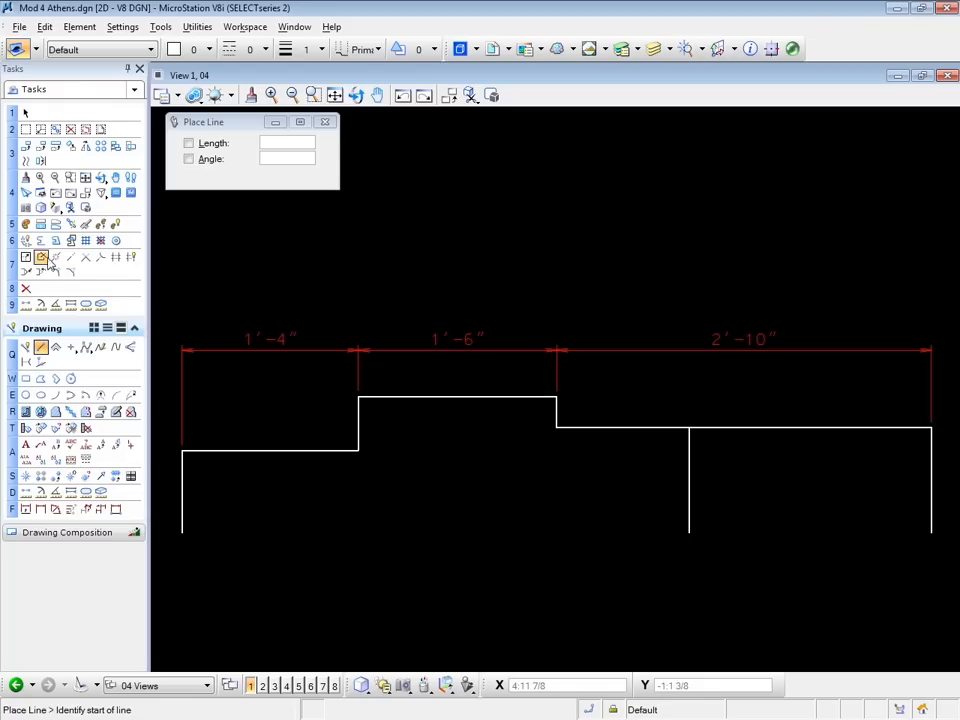
mouse_move(26, 272)
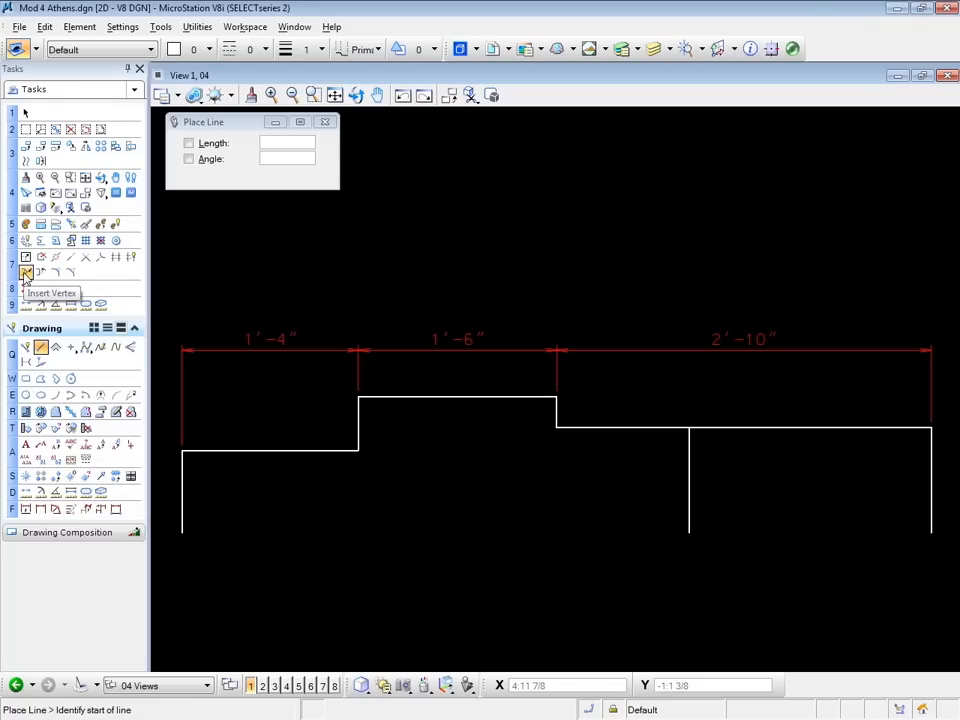
Step: Insert a vertex into the dimension string above the new vertical line
click(26, 272)
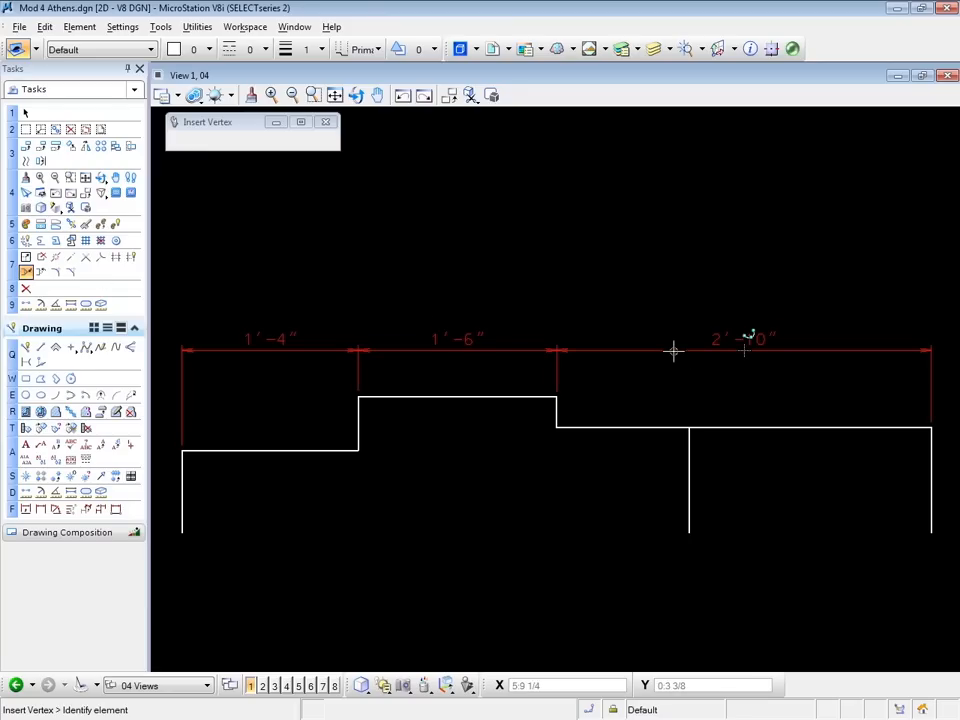
click(672, 350)
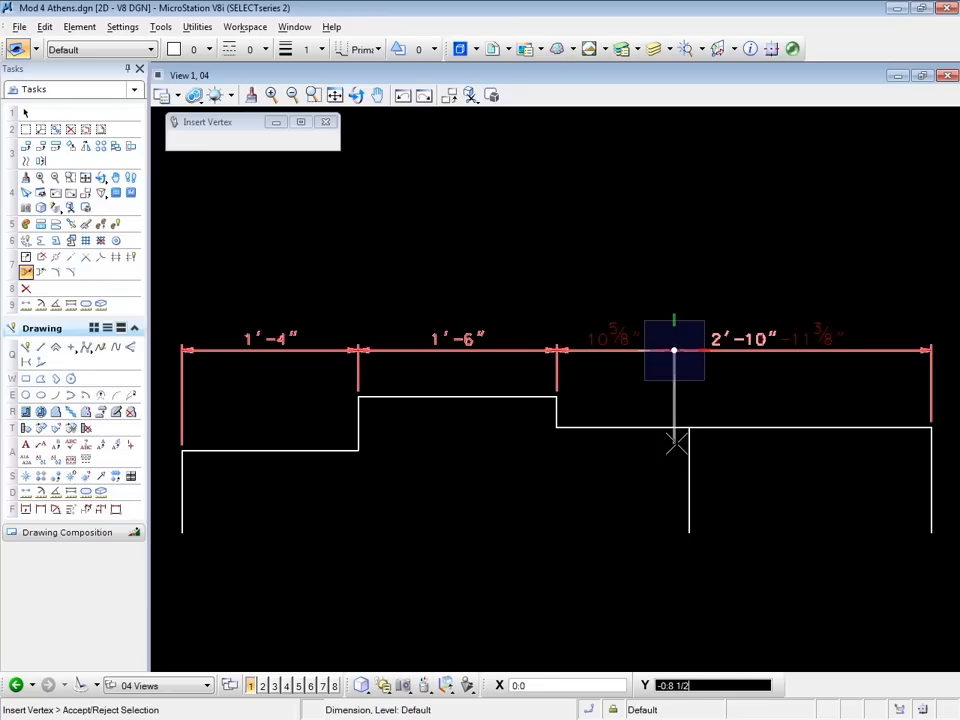
mouse_move(690, 430)
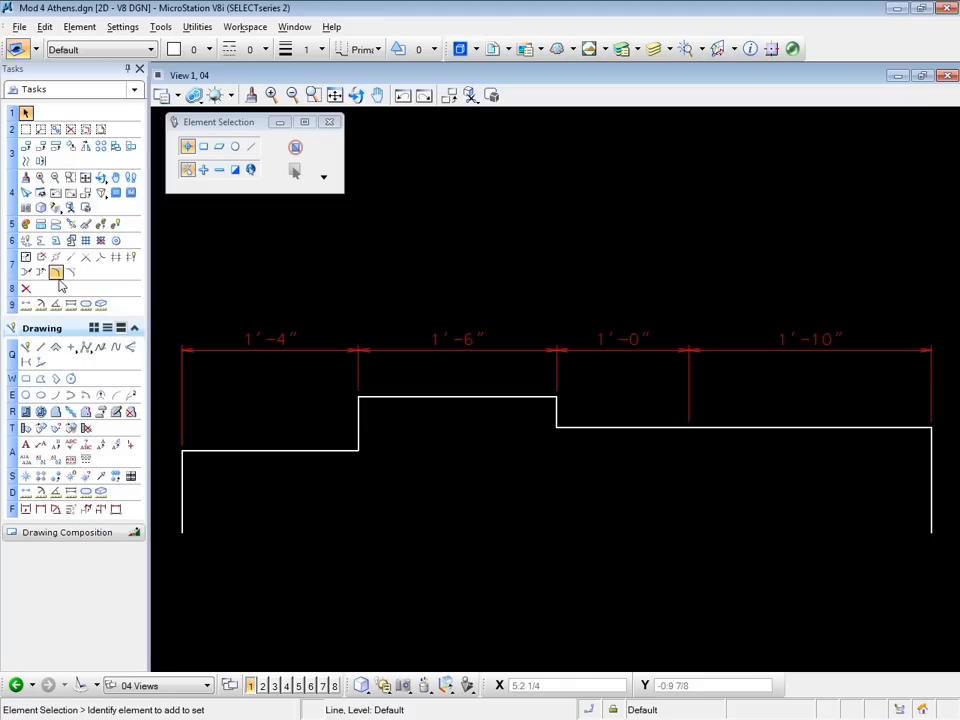
mouse_move(42, 272)
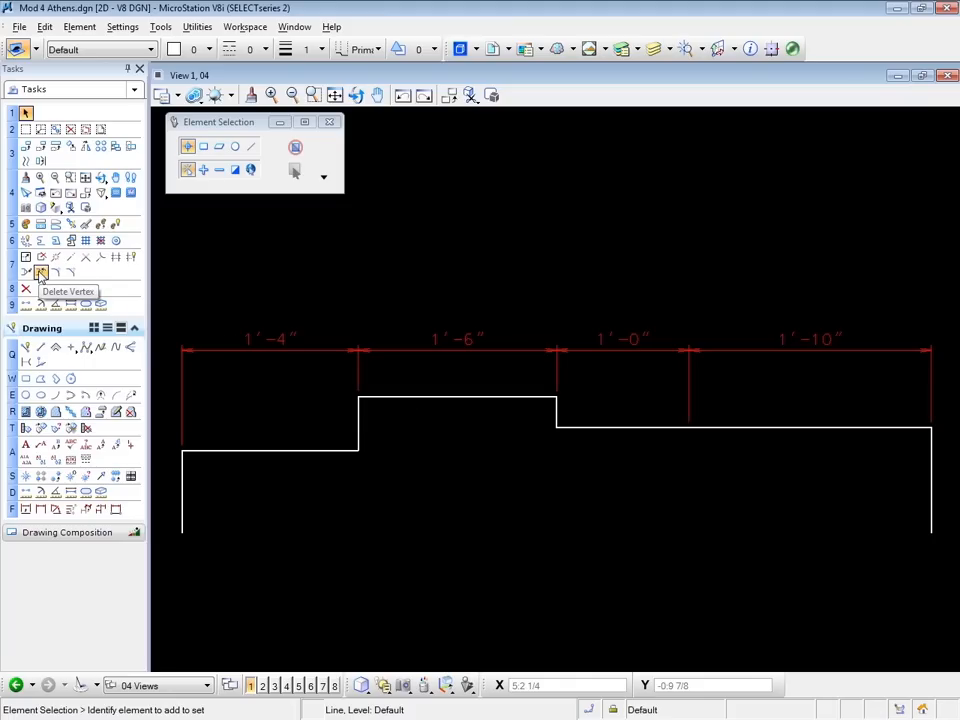
Step: Switch to Delete Vertex to remove the extra dimension point
click(40, 272)
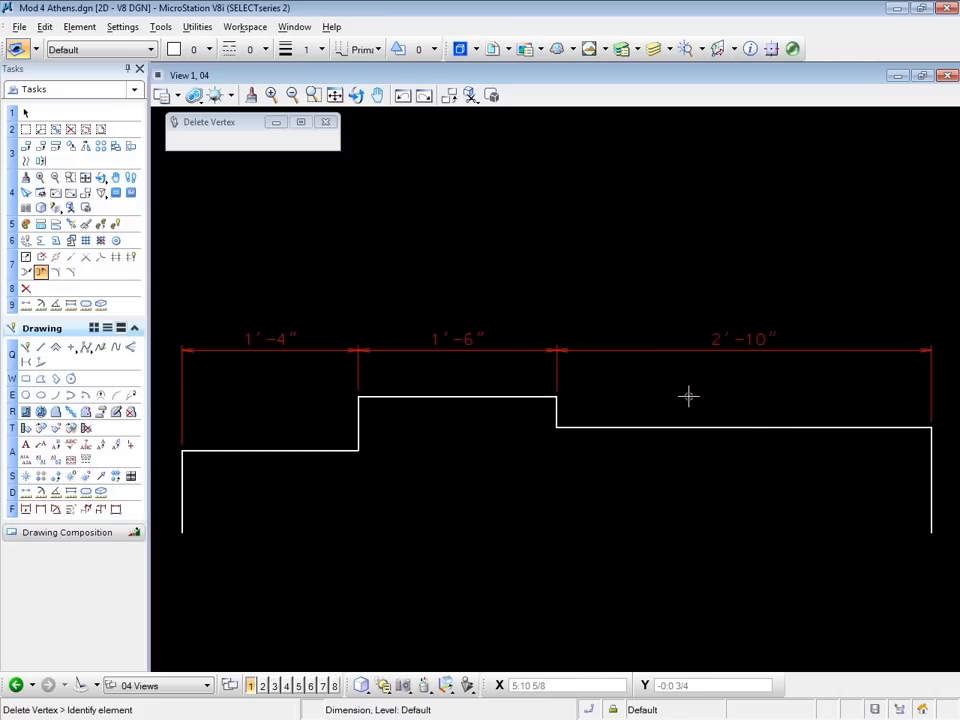
mouse_move(608, 488)
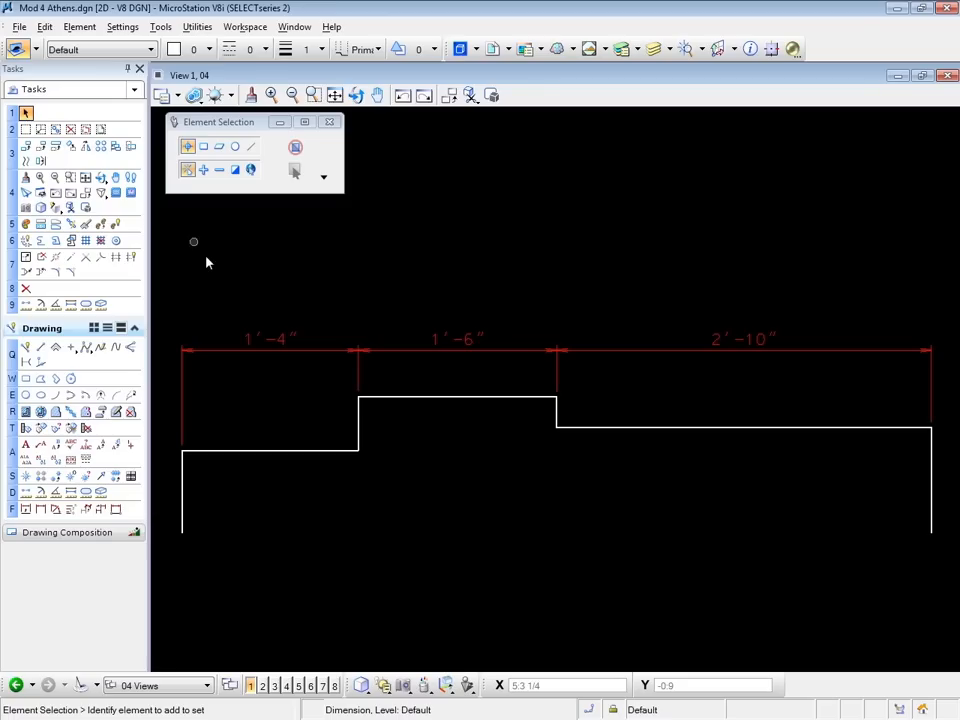
Step: Pick the profile's left vertical line and low horizontal line
click(220, 530)
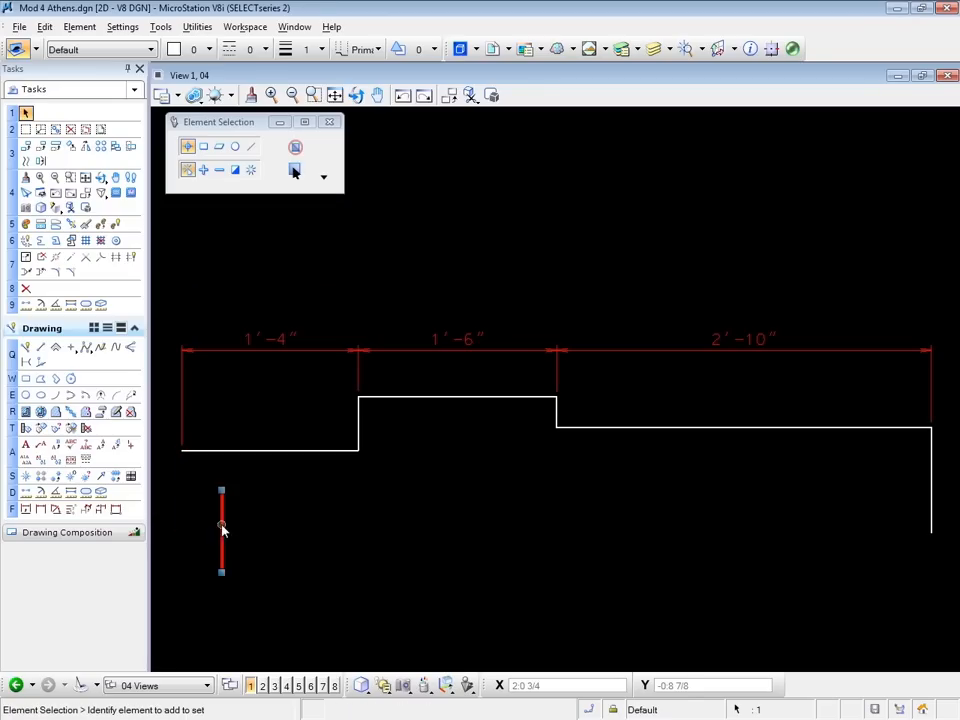
click(318, 502)
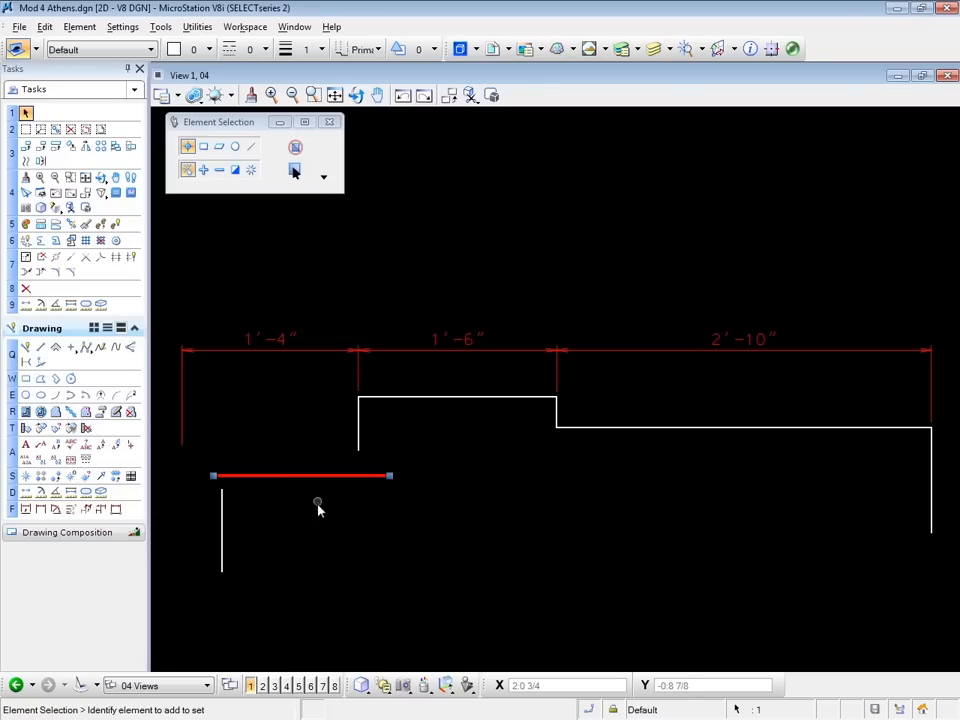
mouse_move(160, 444)
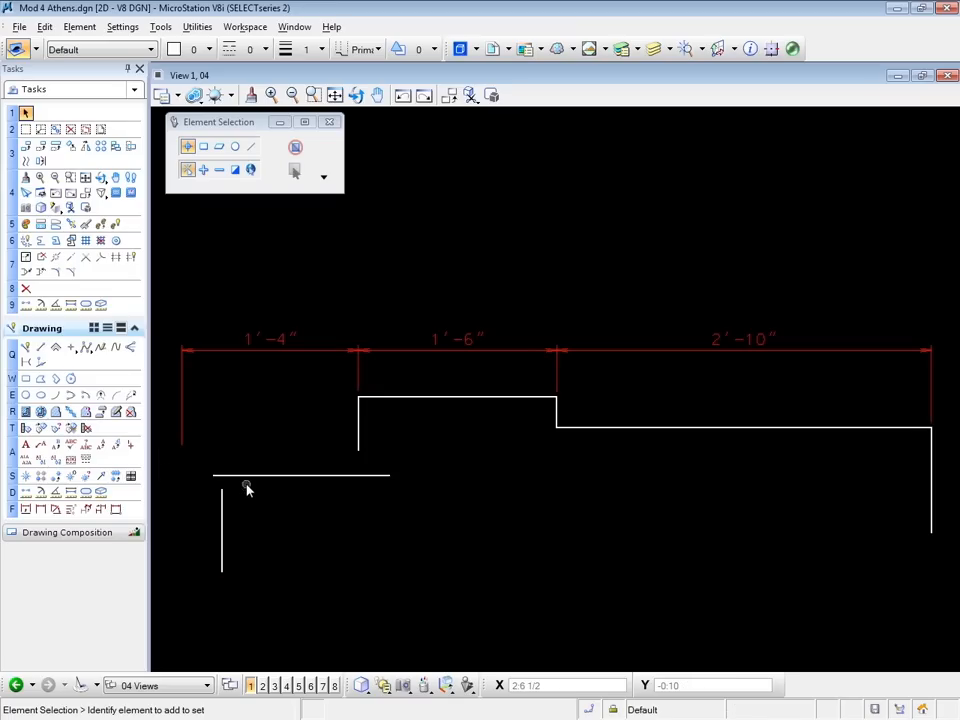
mouse_move(264, 492)
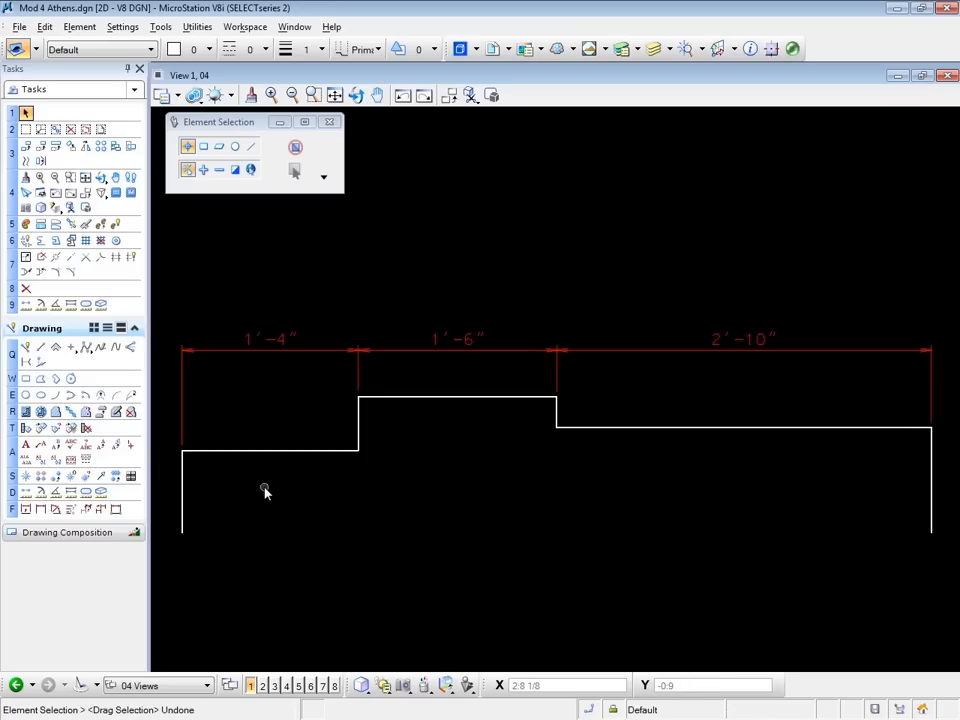
mouse_move(236, 380)
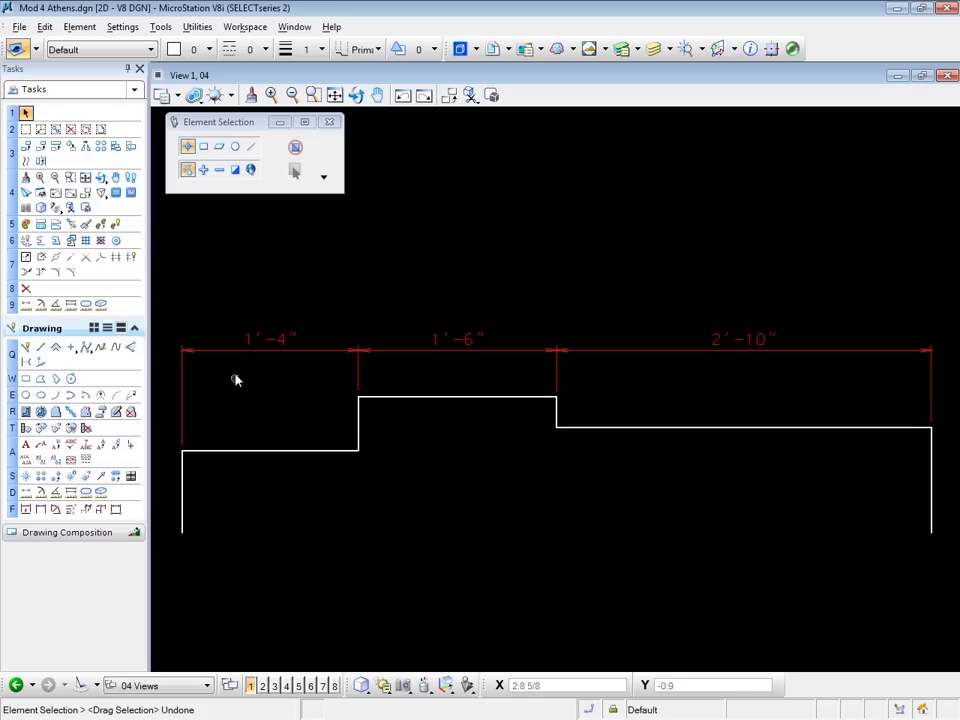
mouse_move(192, 476)
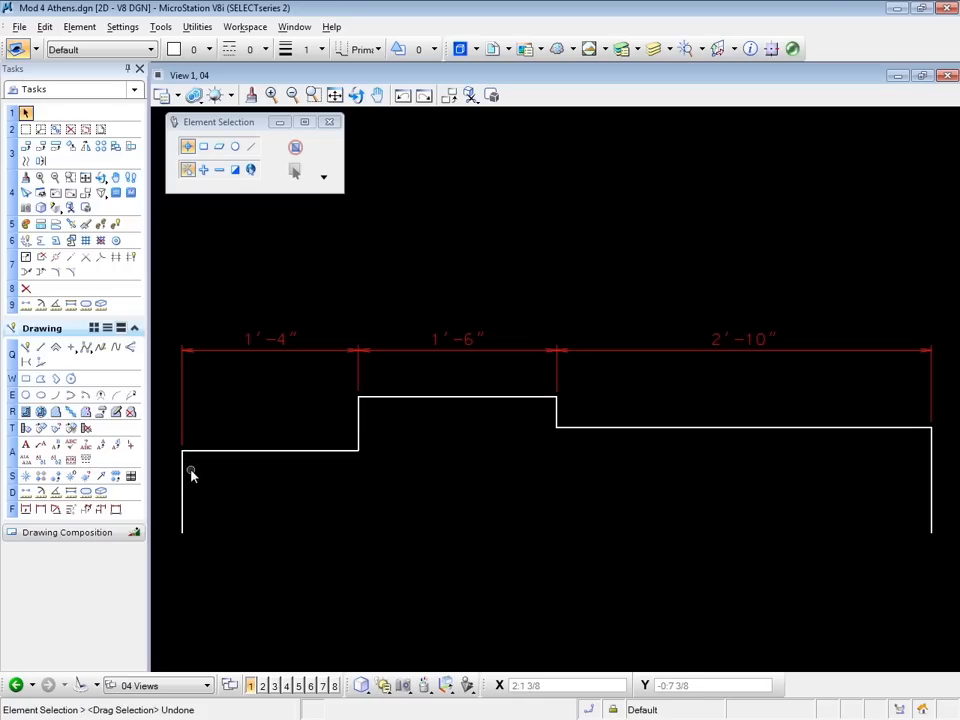
mouse_move(214, 300)
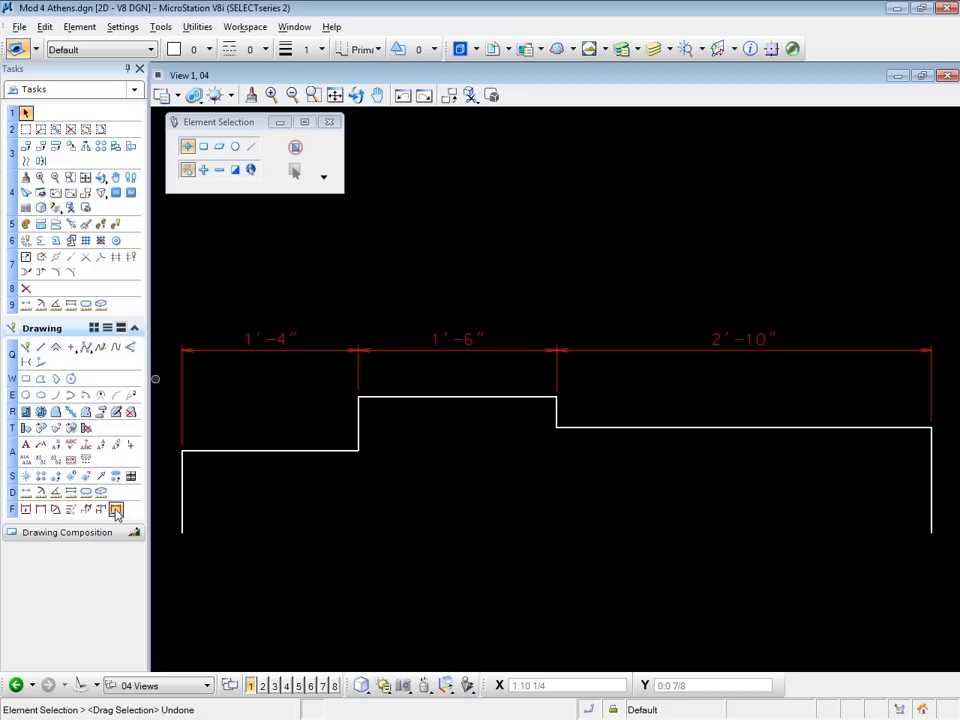
mouse_move(116, 510)
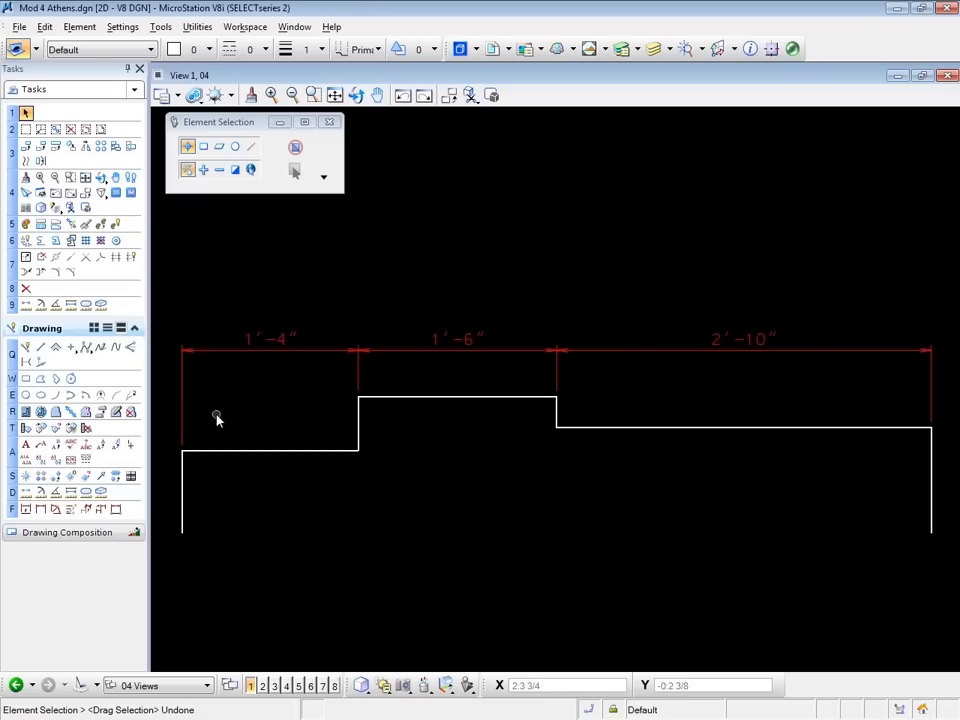
mouse_move(182, 412)
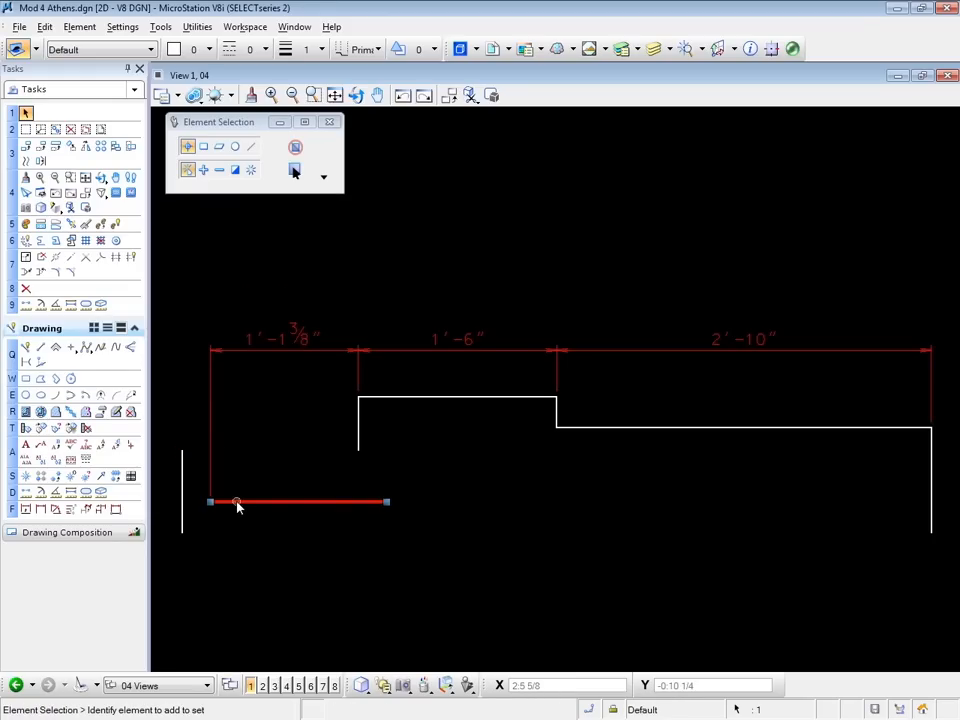
mouse_move(234, 536)
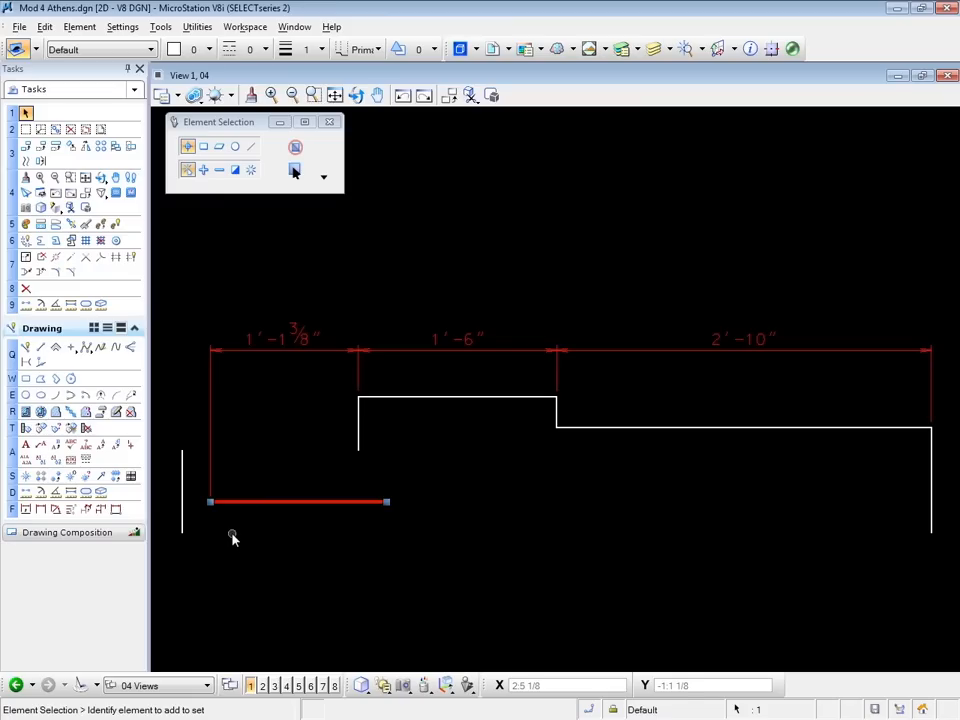
mouse_move(240, 508)
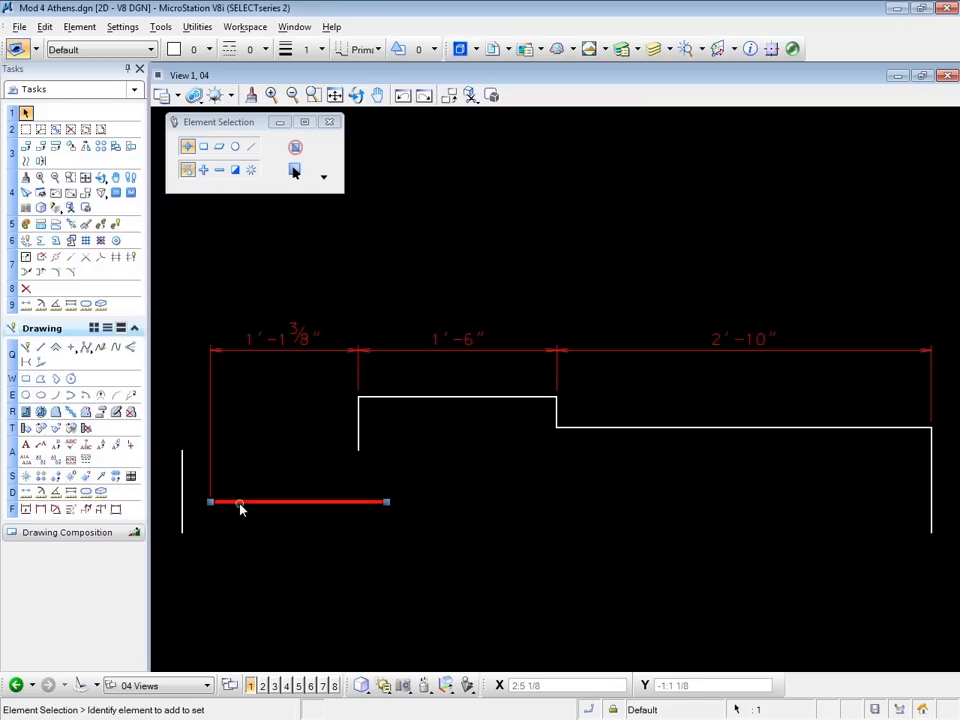
mouse_move(228, 542)
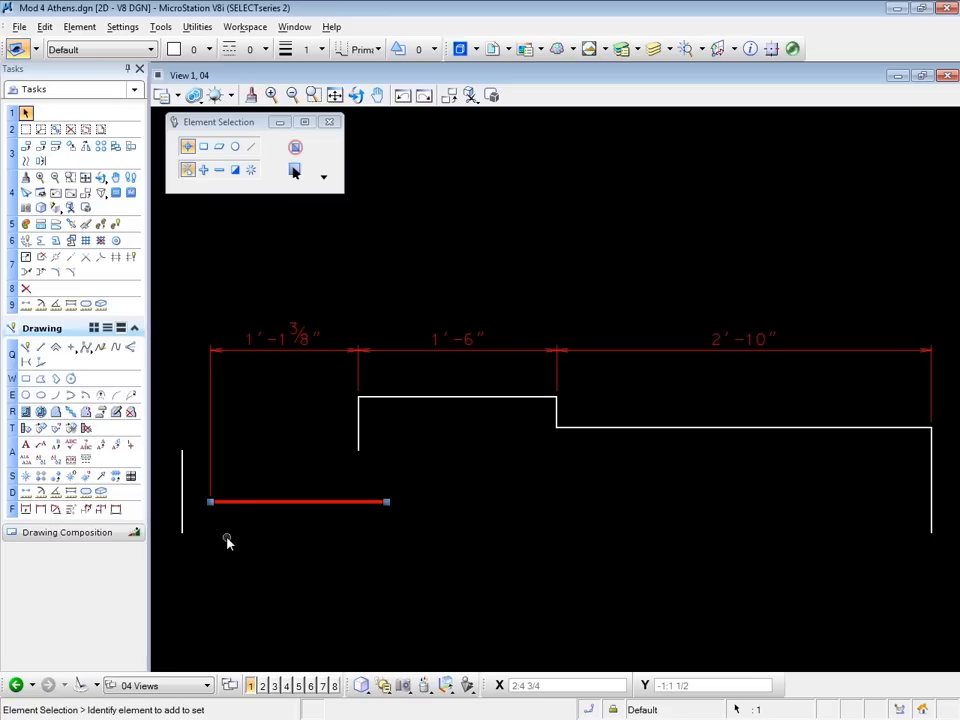
mouse_move(204, 450)
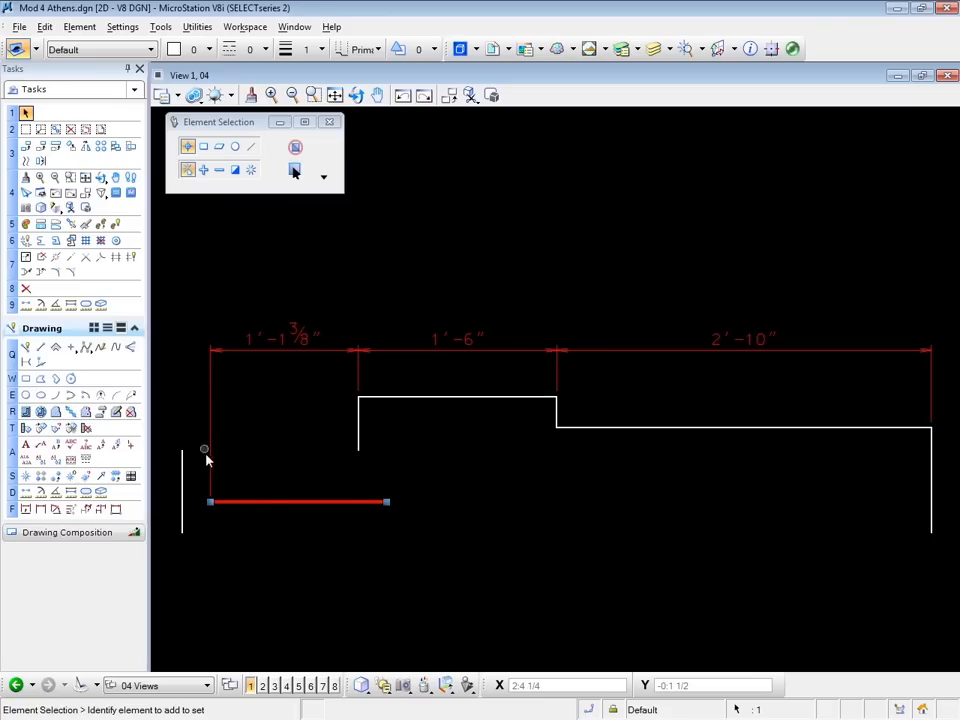
mouse_move(242, 536)
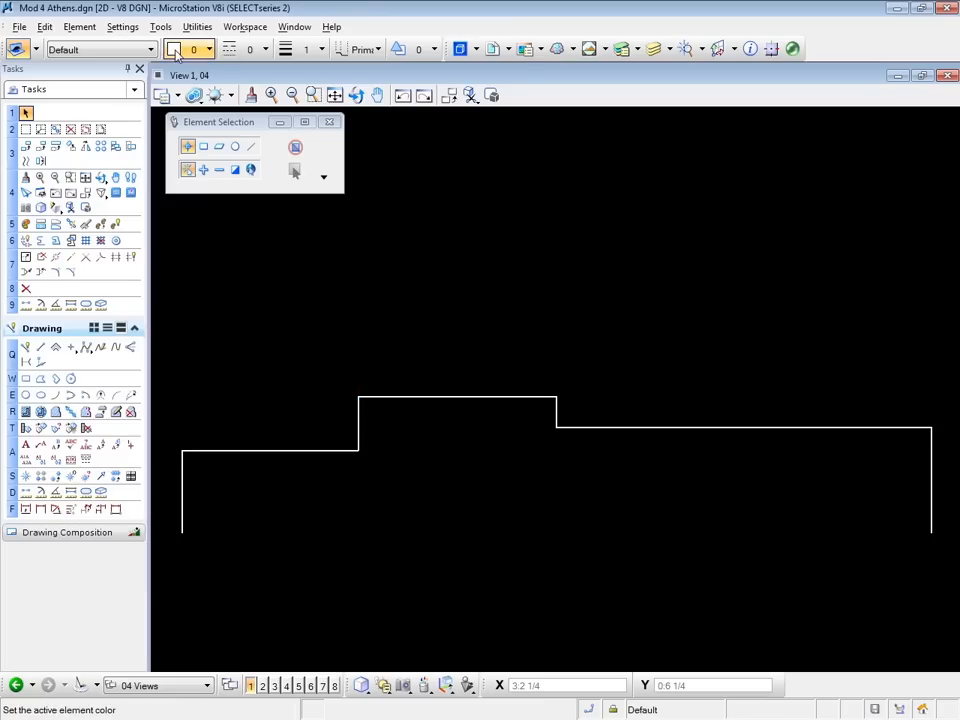
Step: Make red the active drawing colour
click(190, 48)
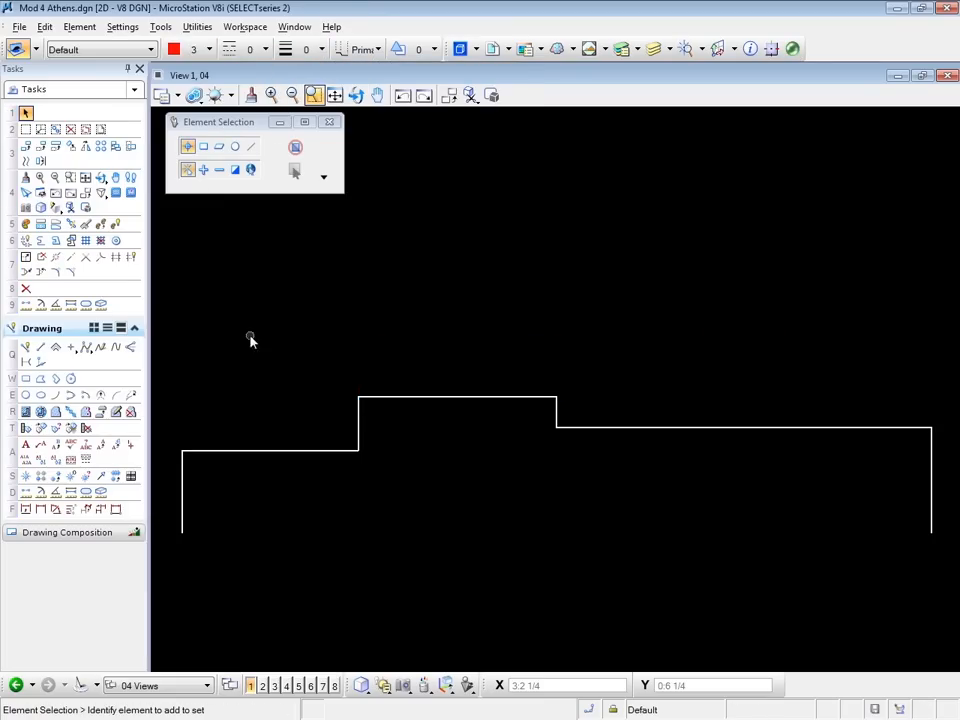
mouse_move(40, 510)
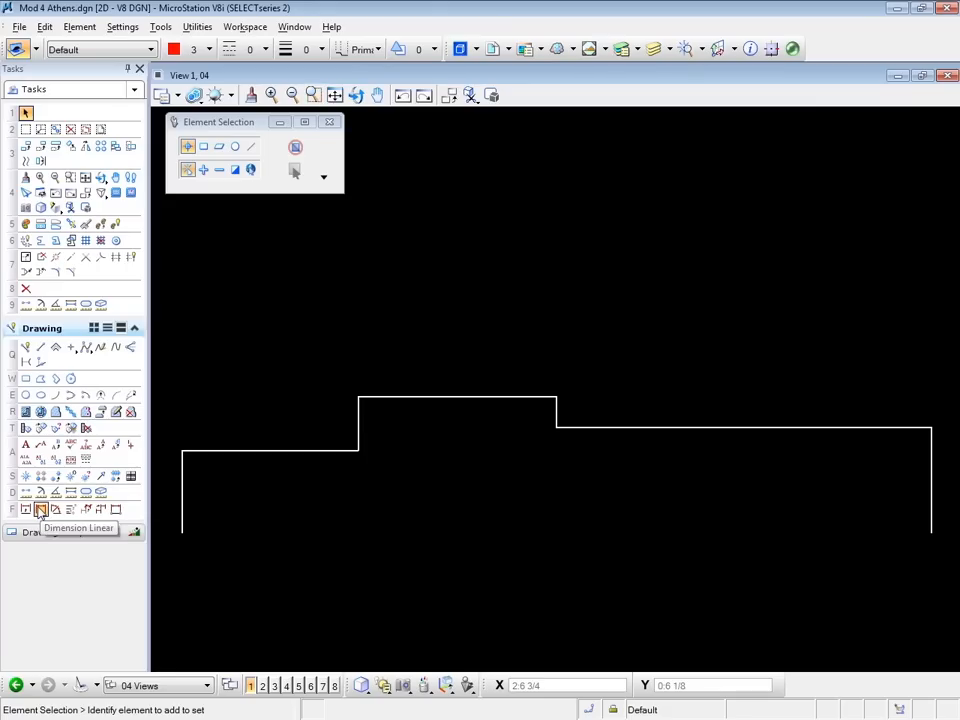
Step: Start Dimension Linear, expand its options and turn on the Association lock
click(40, 510)
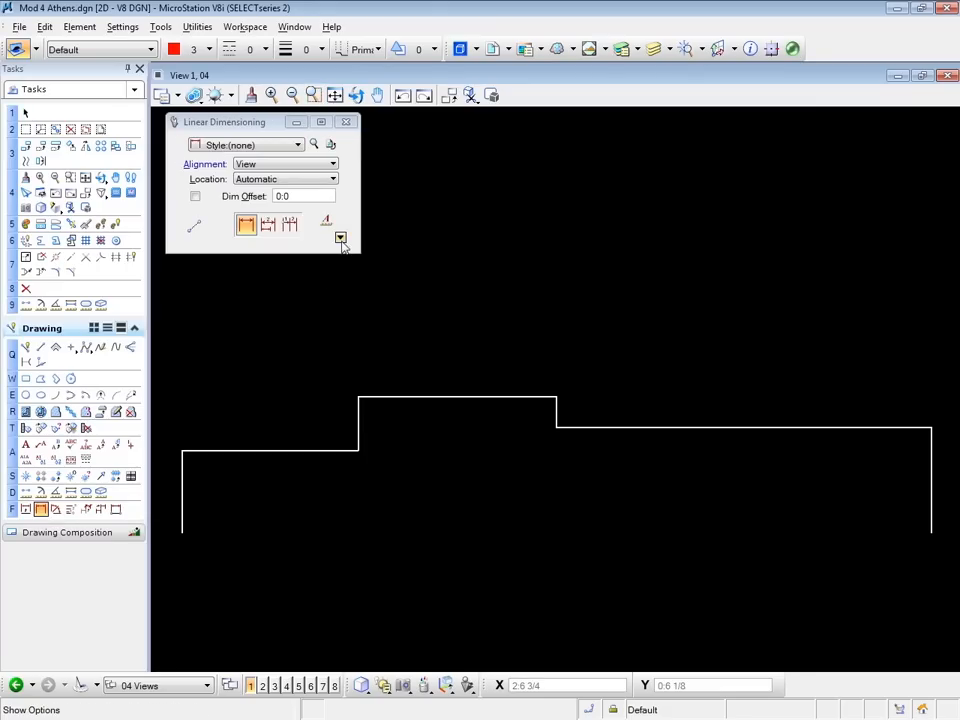
click(340, 238)
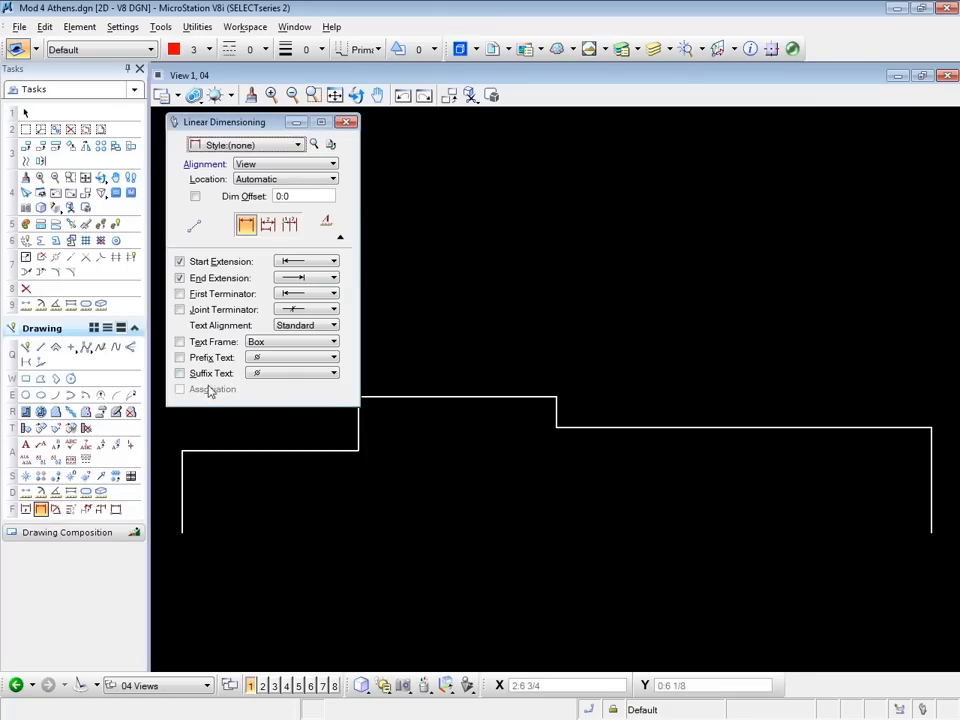
mouse_move(204, 388)
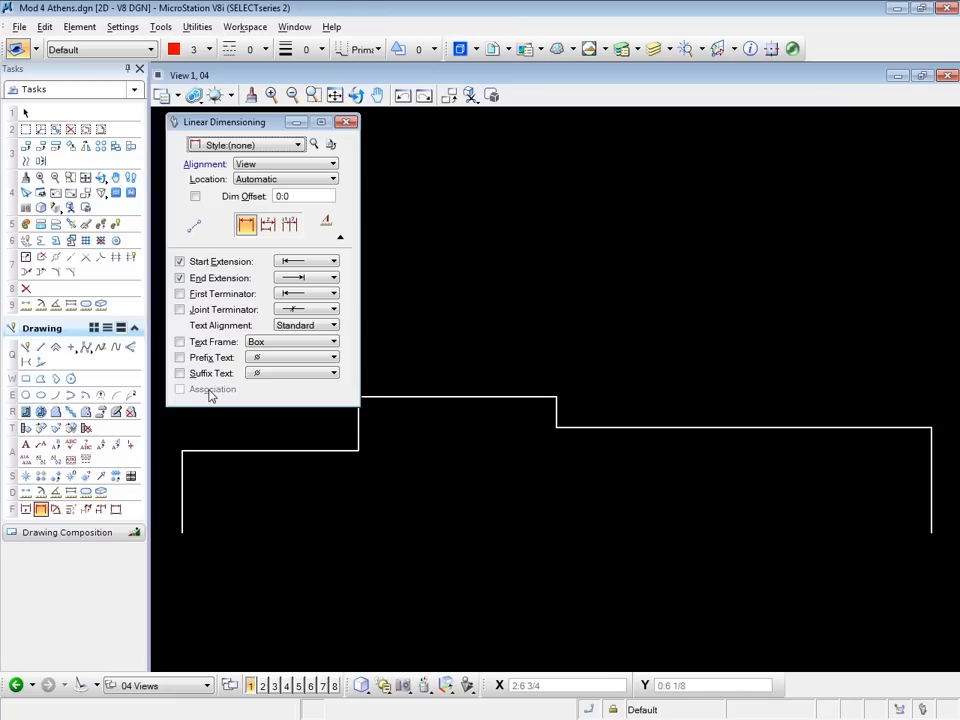
mouse_move(572, 648)
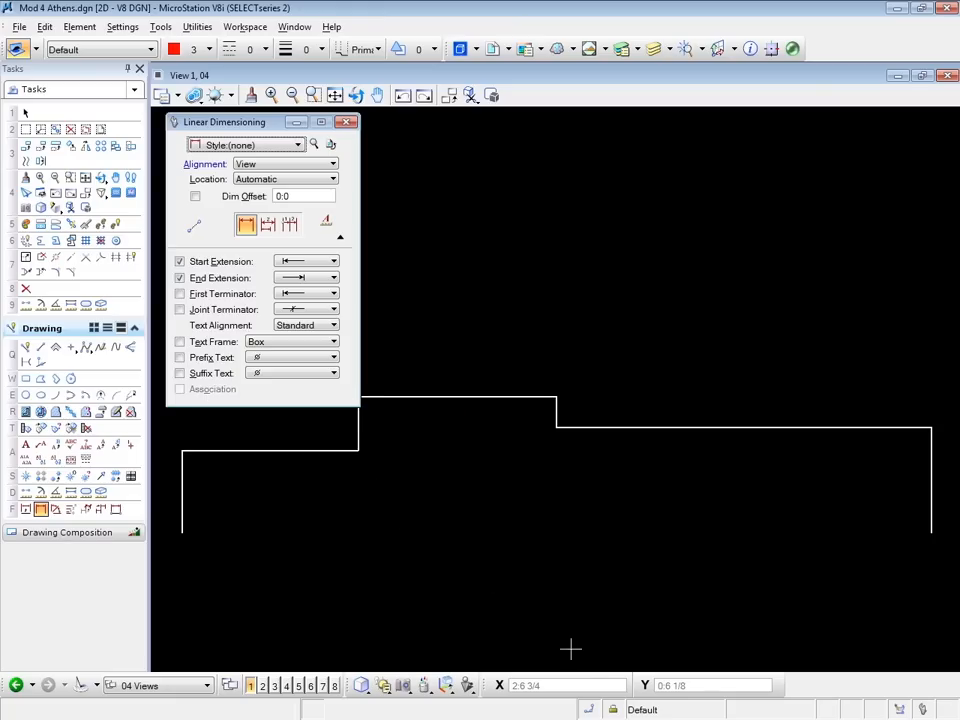
click(616, 710)
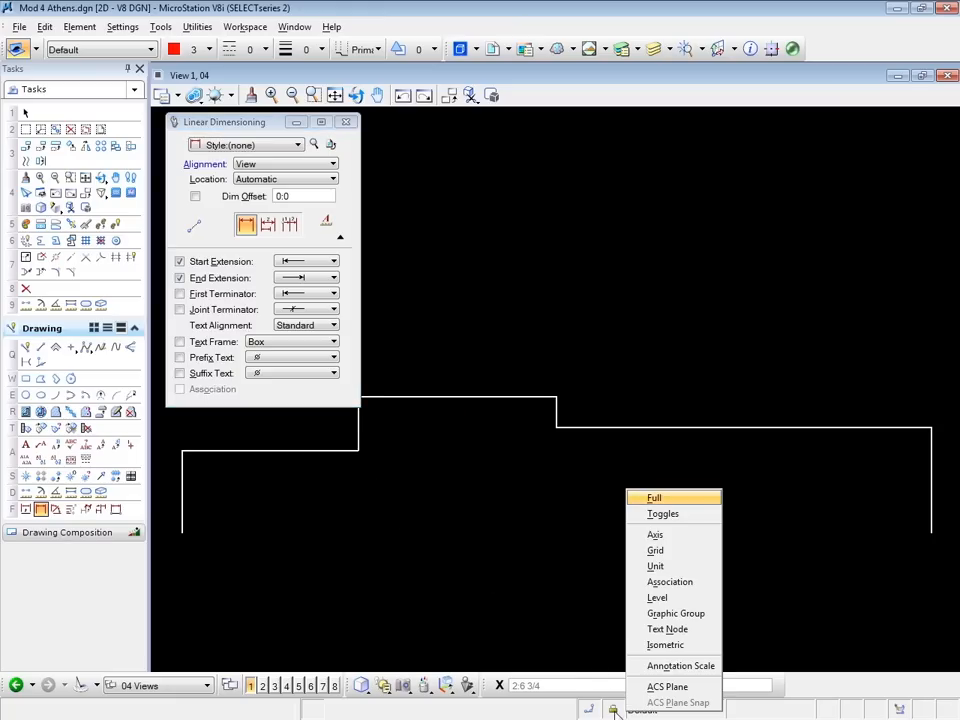
mouse_move(668, 580)
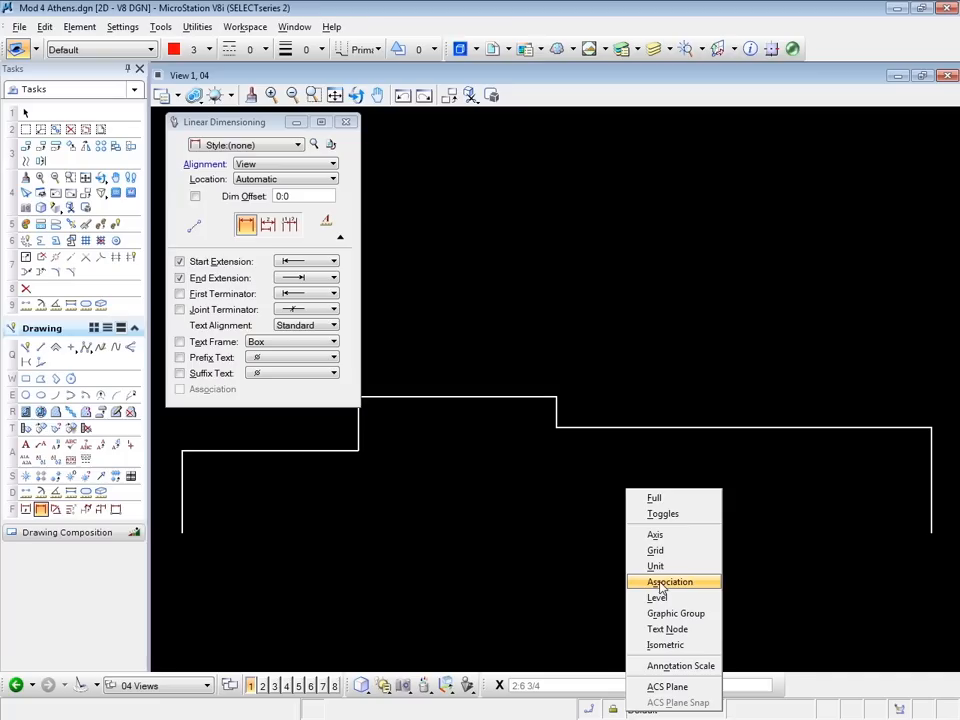
click(668, 580)
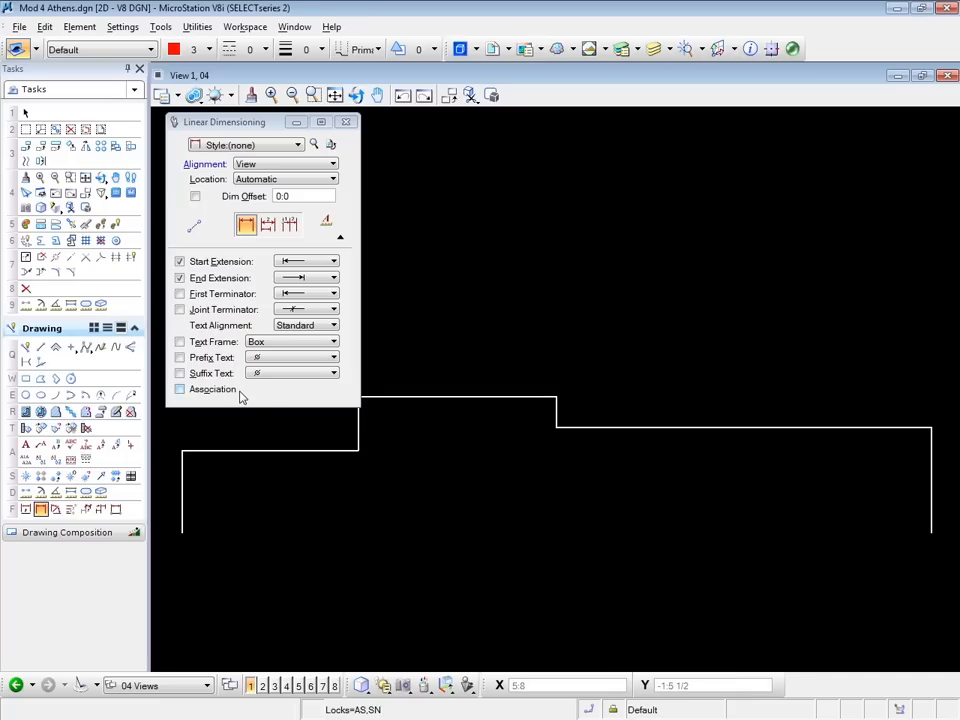
mouse_move(236, 388)
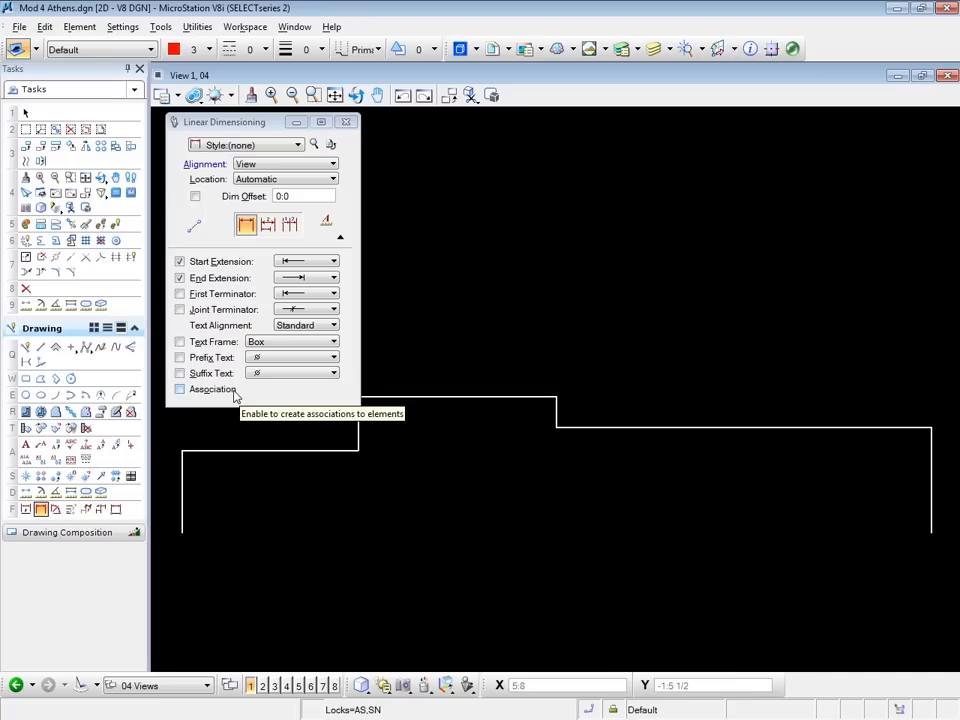
Step: Tick Association for new dimensions and collapse the extra options
click(180, 388)
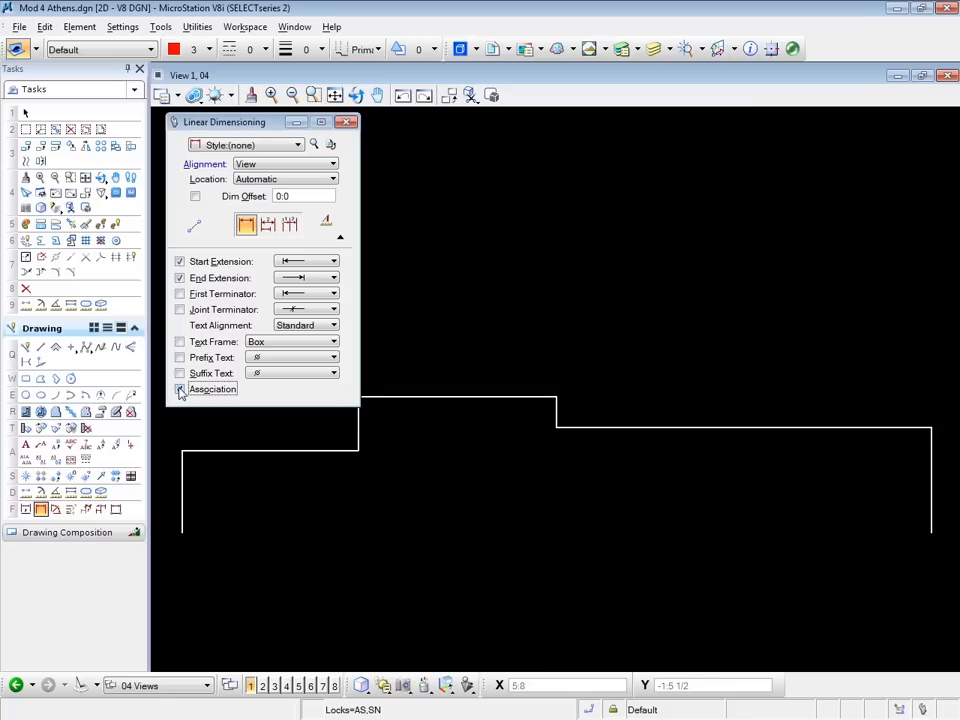
click(180, 388)
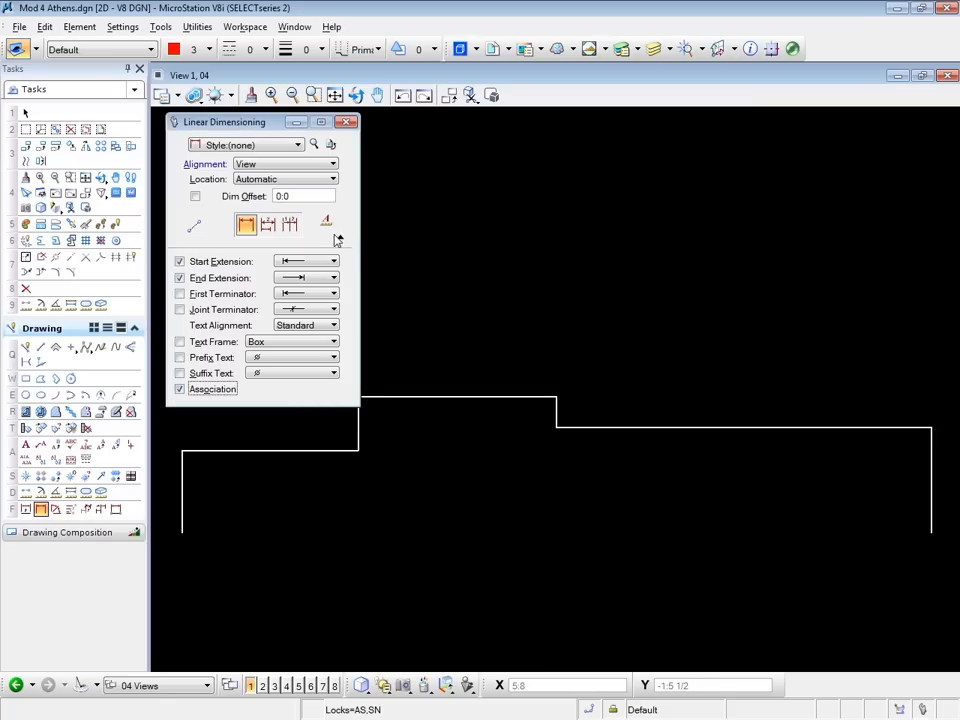
click(340, 238)
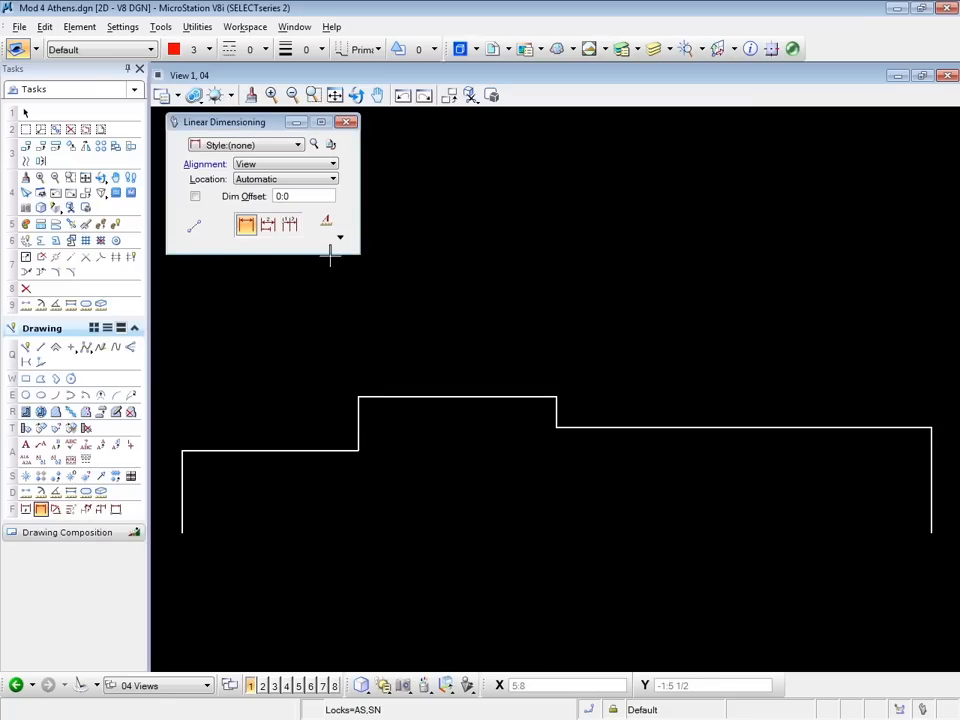
mouse_move(188, 424)
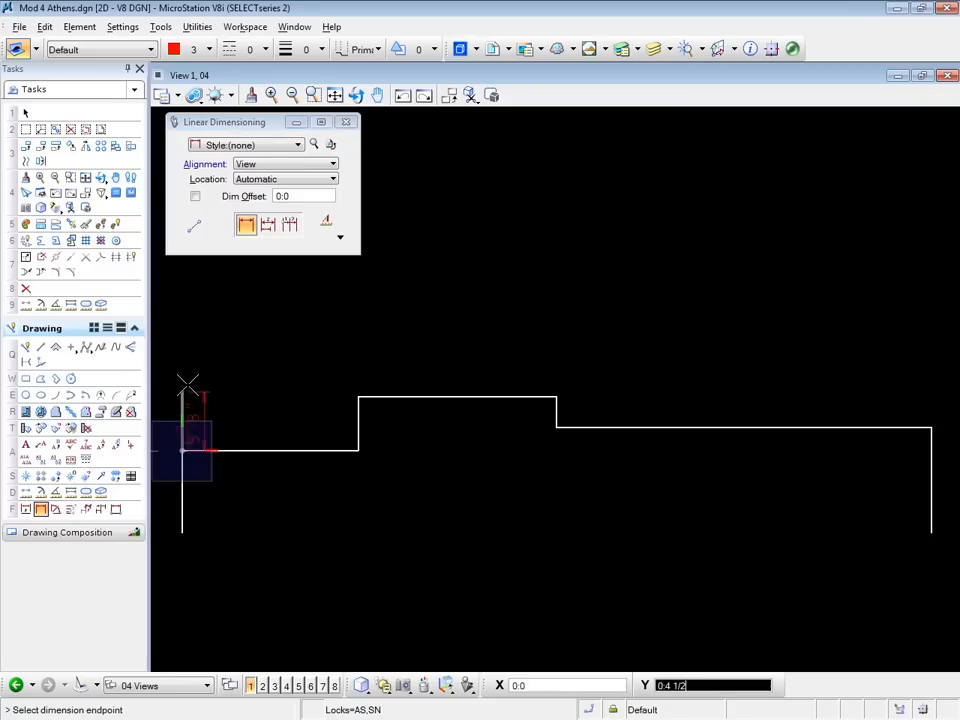
Step: Place the dimension string from the left end across each step corner, reading 1'-4", 1'-6", 2'-10"
click(358, 398)
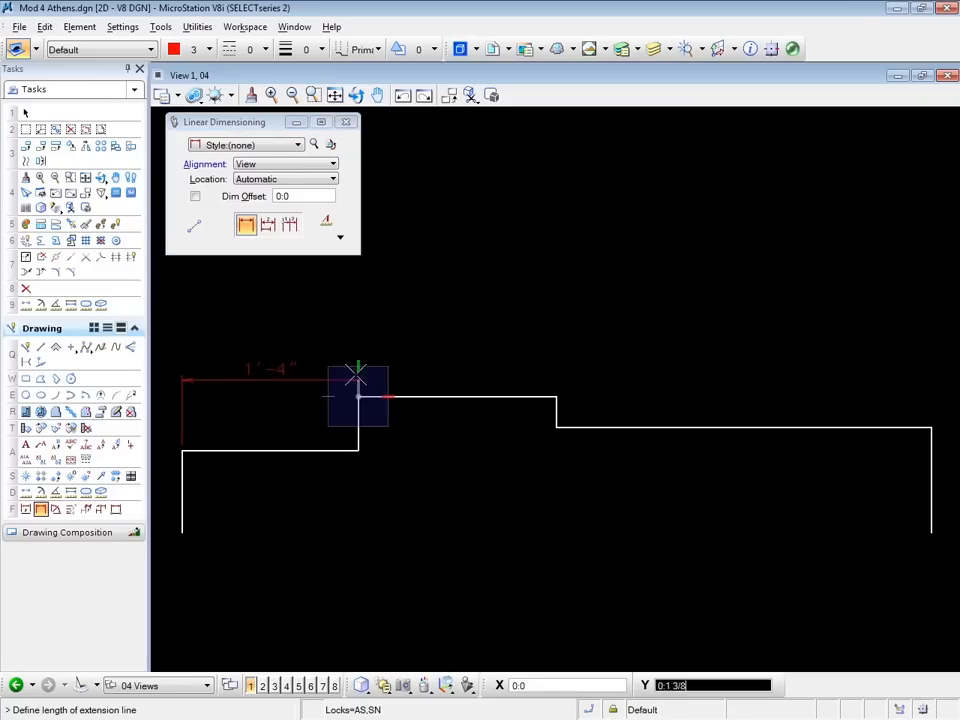
click(556, 396)
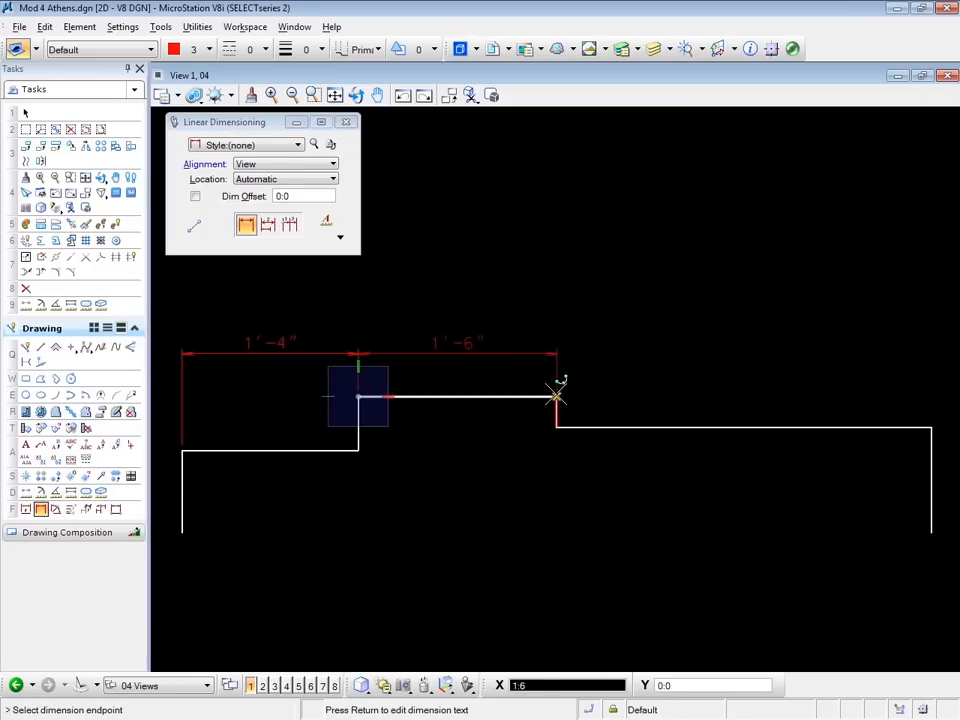
click(928, 420)
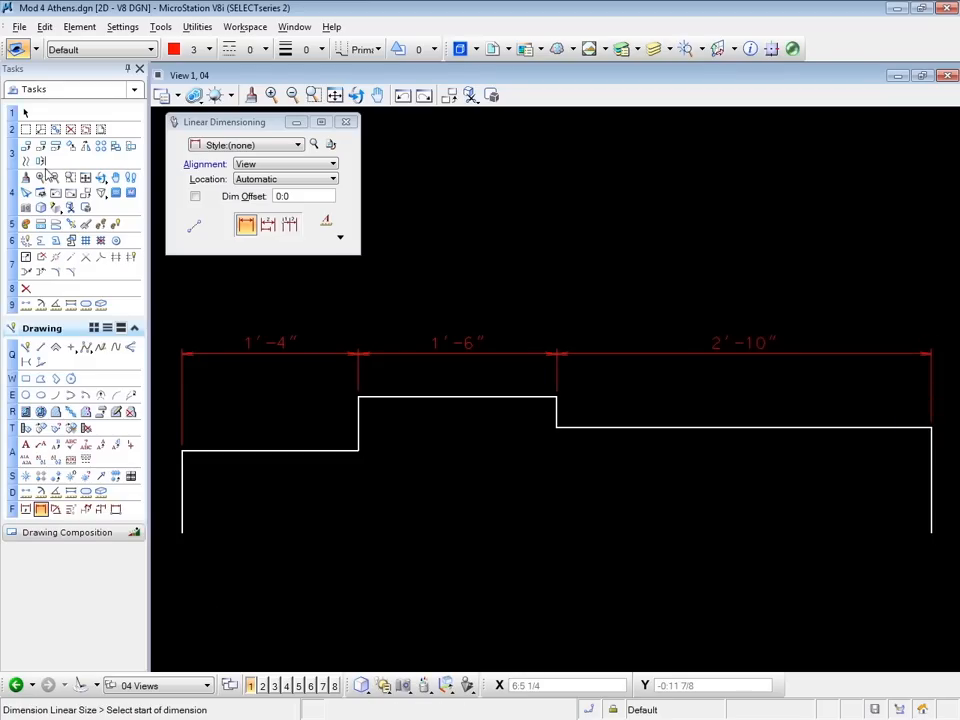
click(24, 112)
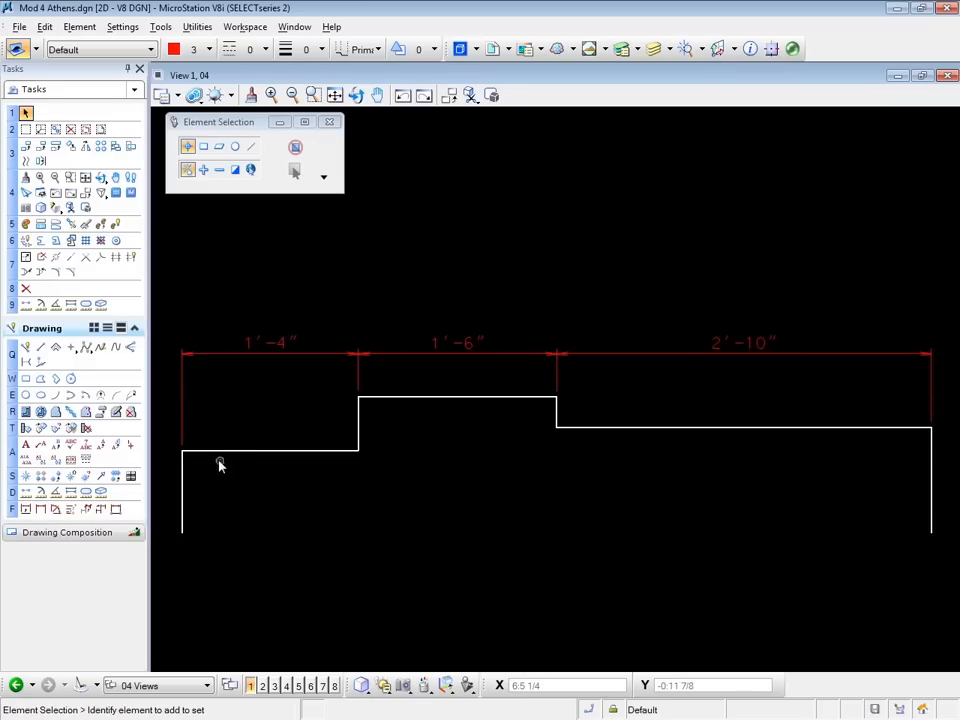
drag(220, 464, 236, 488)
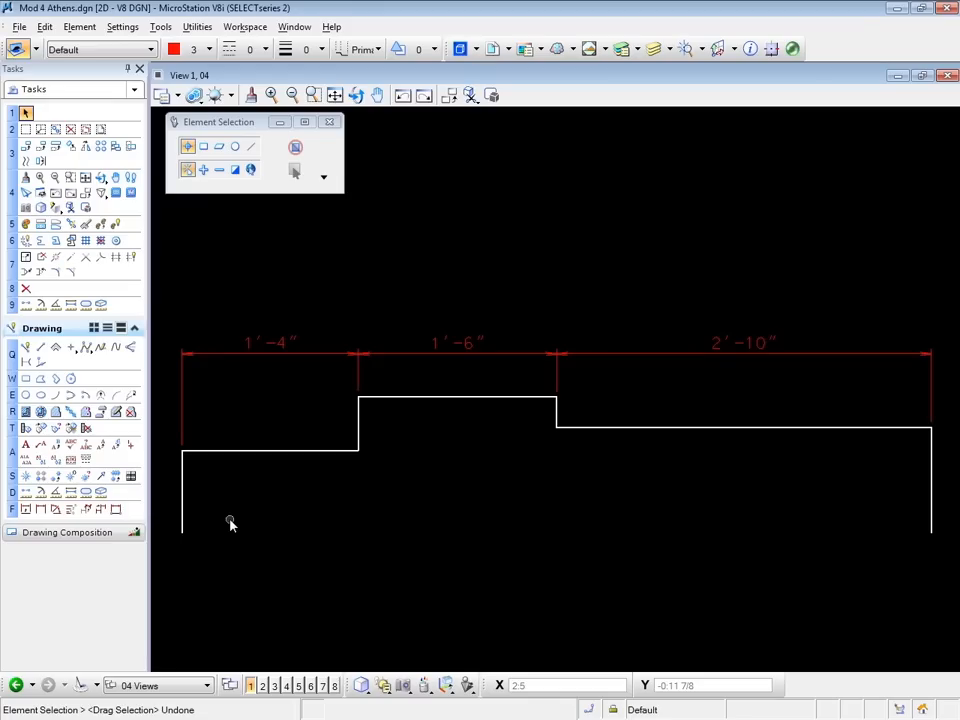
mouse_move(732, 476)
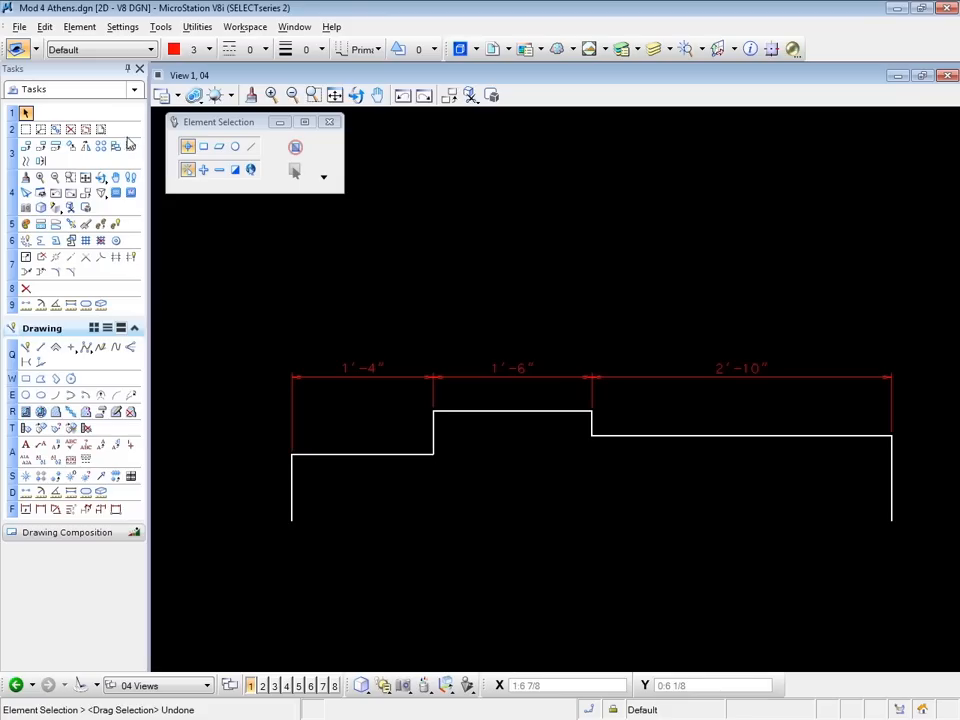
click(132, 148)
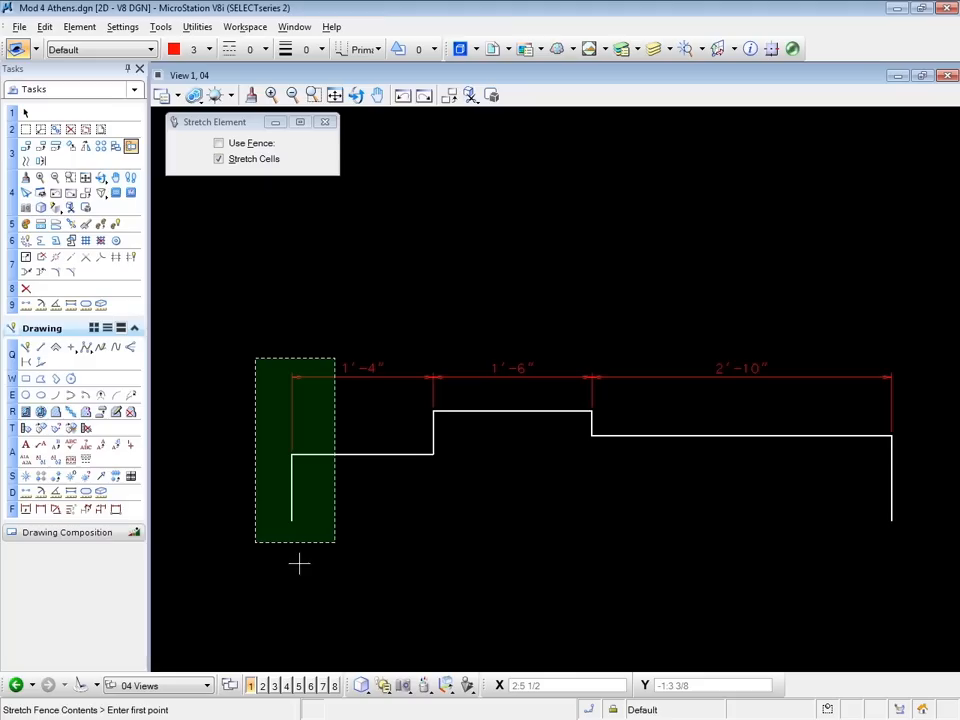
mouse_move(308, 574)
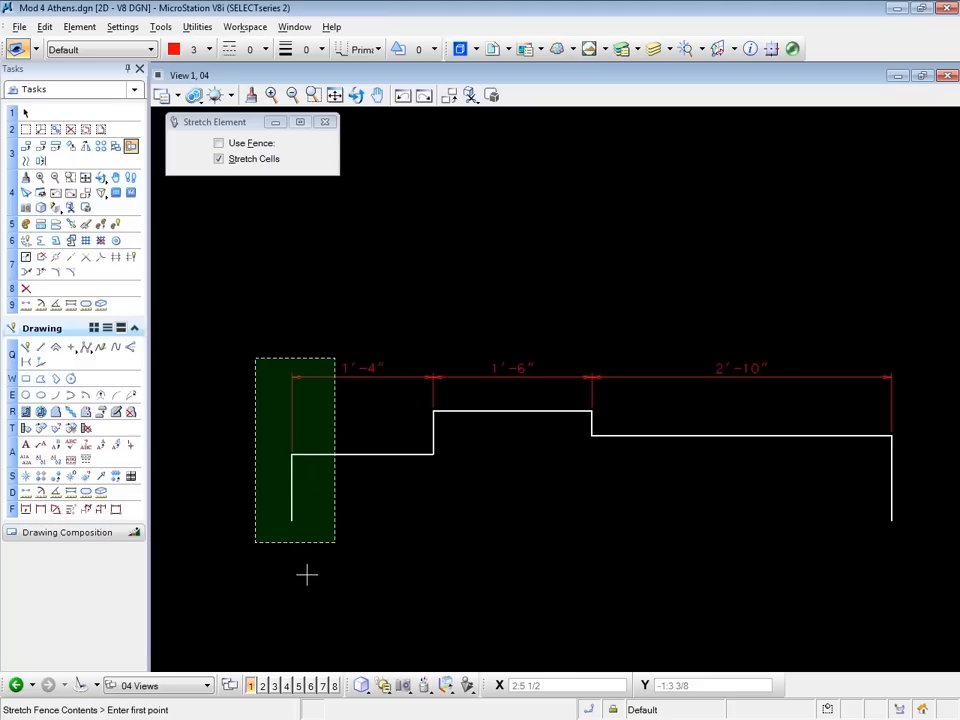
Step: Start stretching the profile's left end leftward so the first dimension reaches about 2'-0"
click(308, 576)
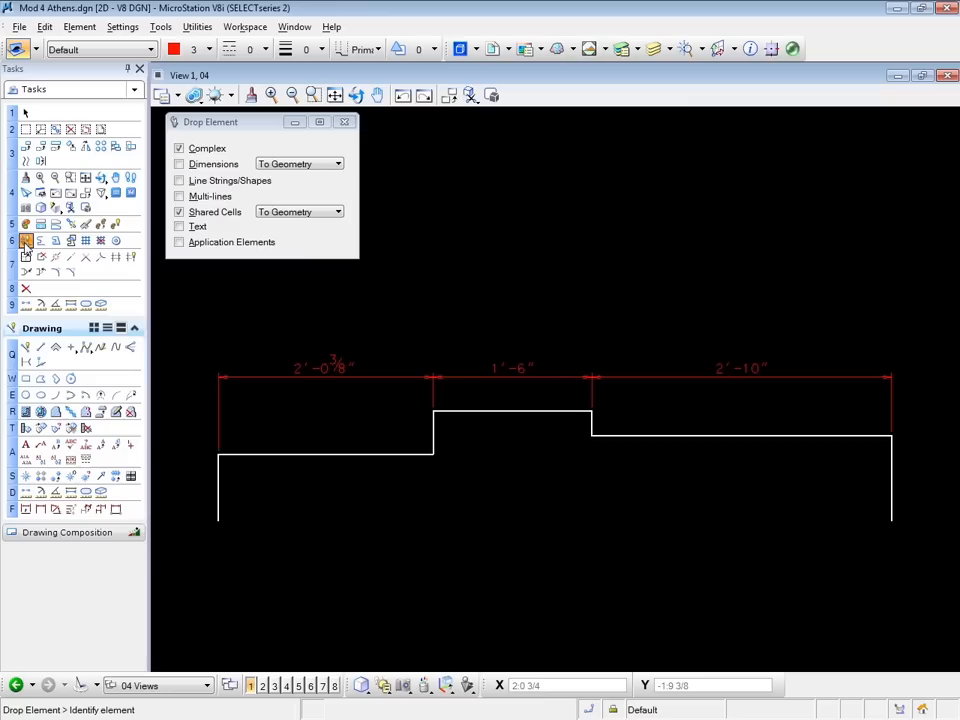
Step: Tick Dimensions (To Geometry) in the Drop Element settings alongside Complex and Shared Cells
click(180, 164)
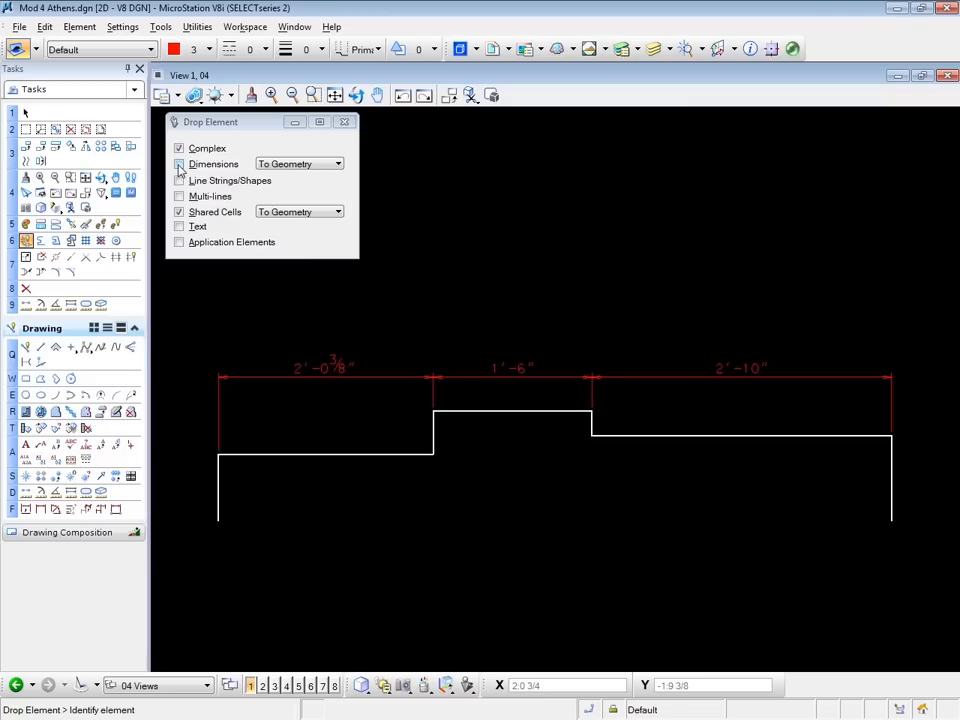
click(180, 164)
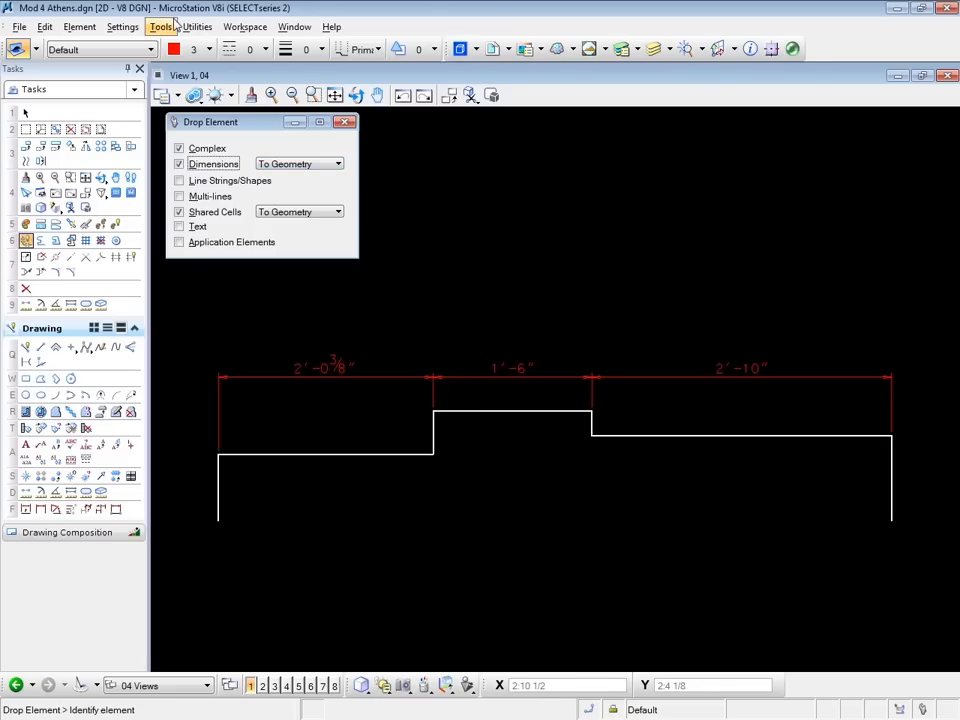
Step: Enable the Drop tool box from Tools > Tool Boxes and close the chooser
click(160, 28)
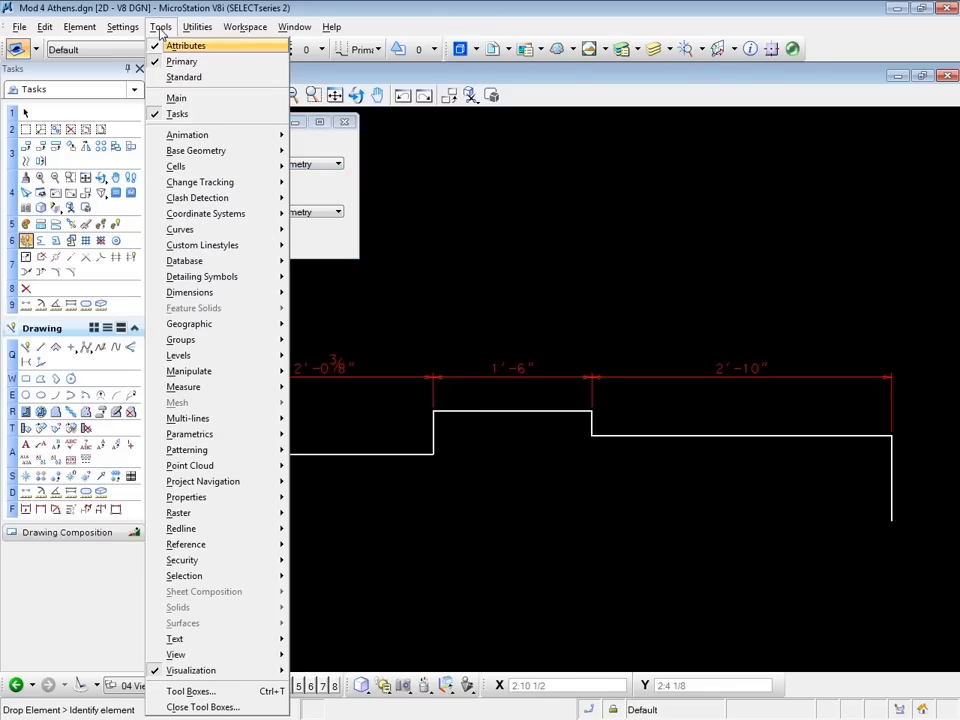
mouse_move(192, 692)
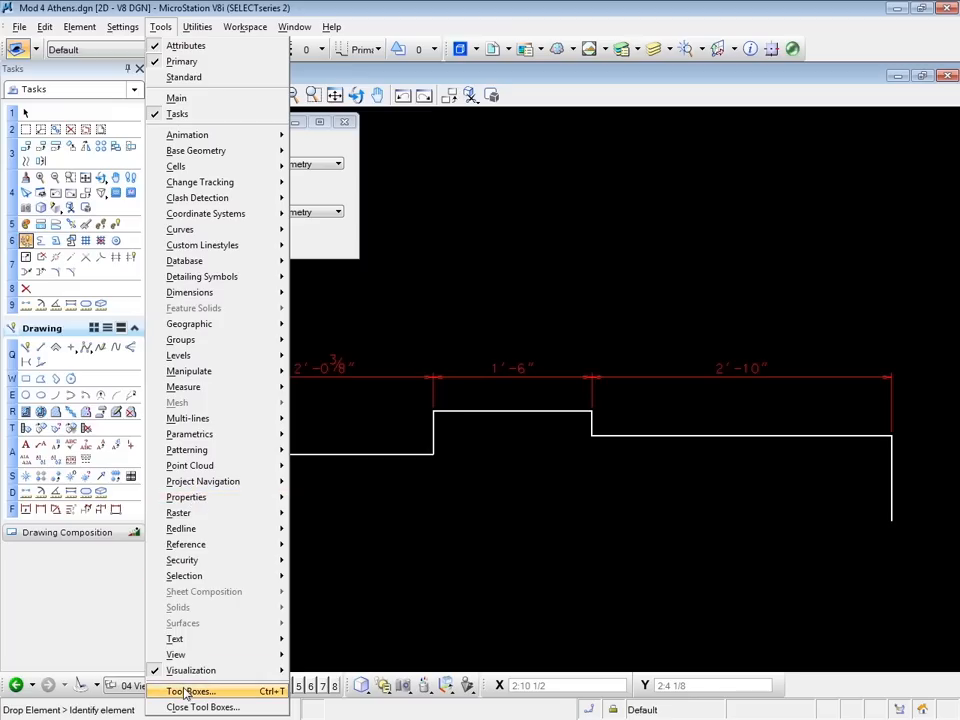
click(190, 692)
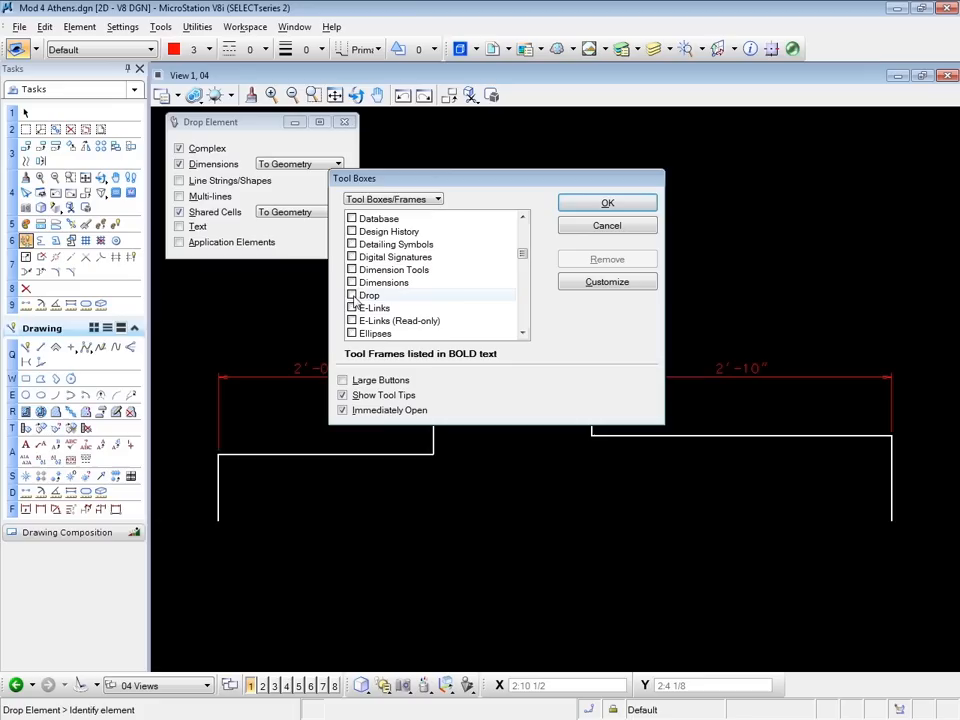
click(352, 294)
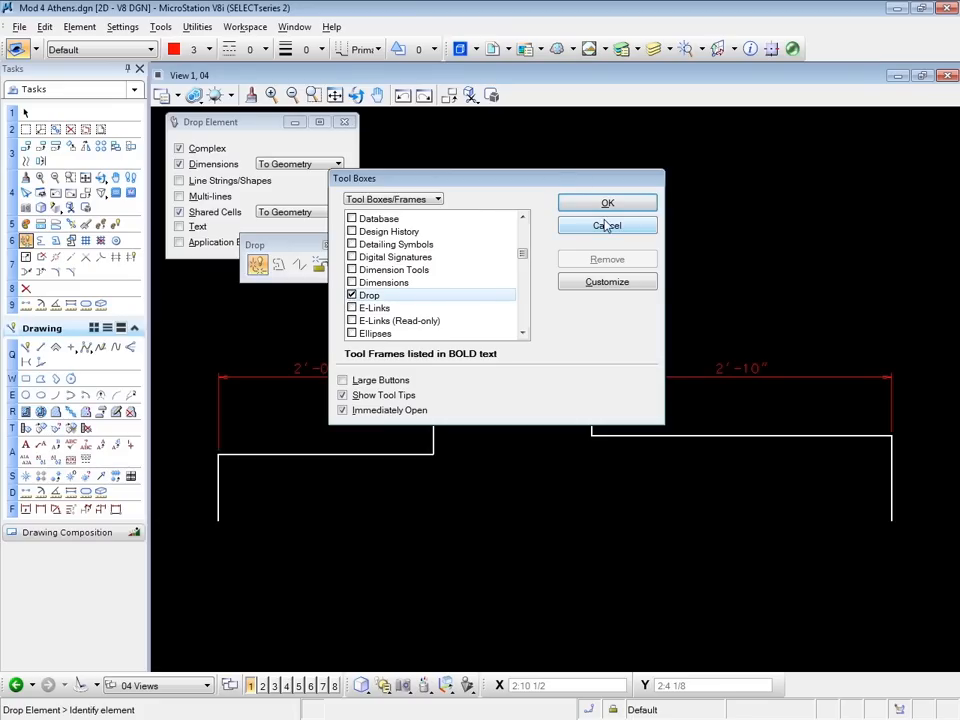
click(608, 224)
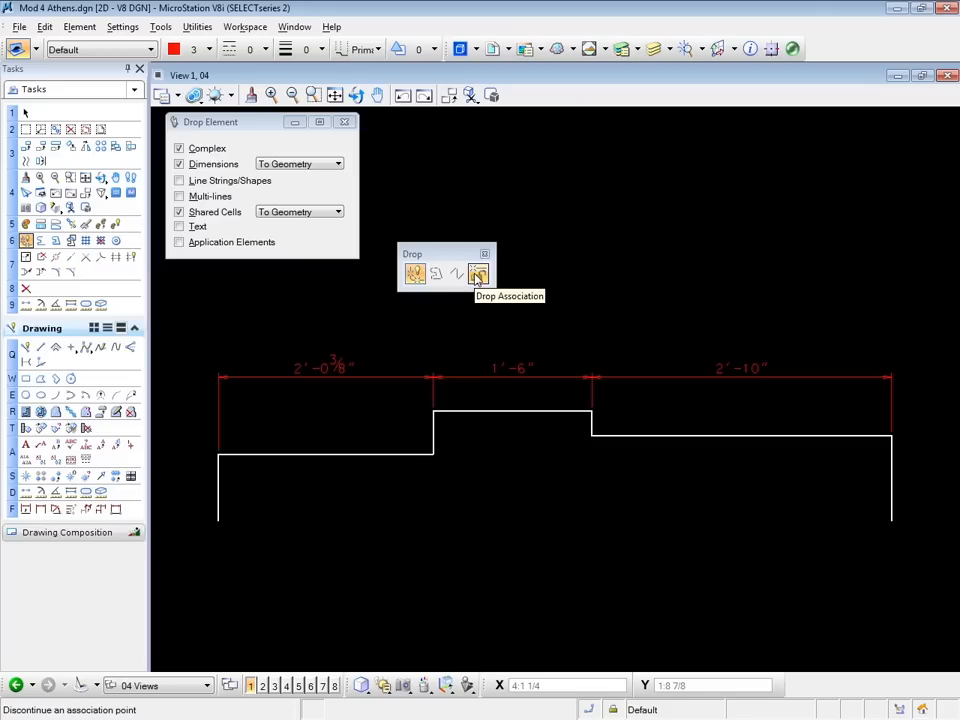
Step: Choose Drop Association in the Drop tool box, ready to pick the dimension
click(476, 272)
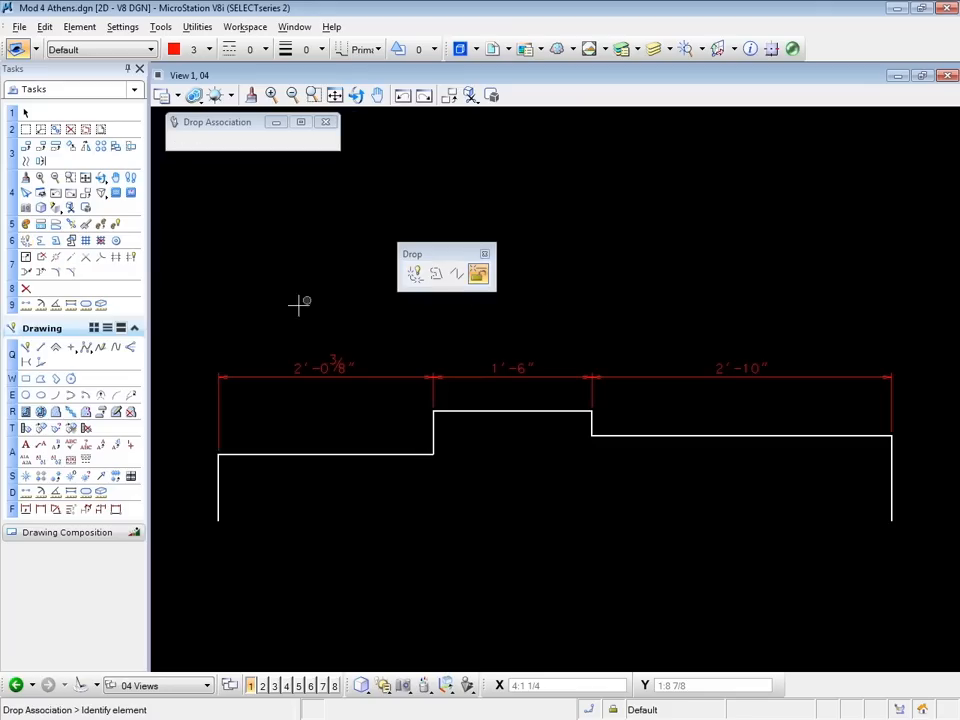
mouse_move(218, 430)
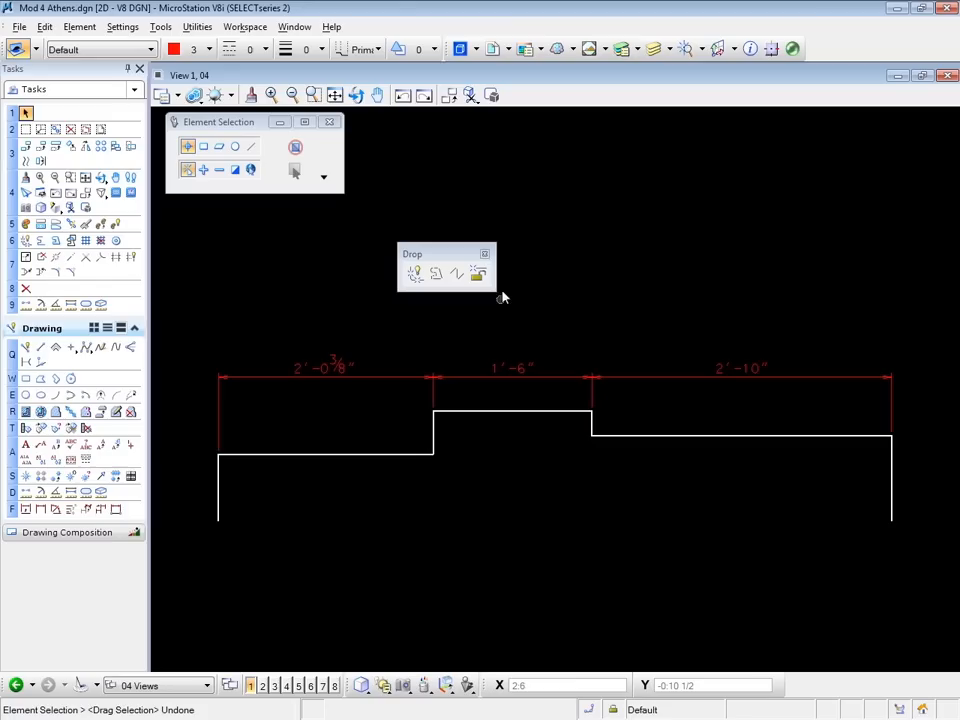
Step: Close the Drop tool box, returning to element selection
click(486, 254)
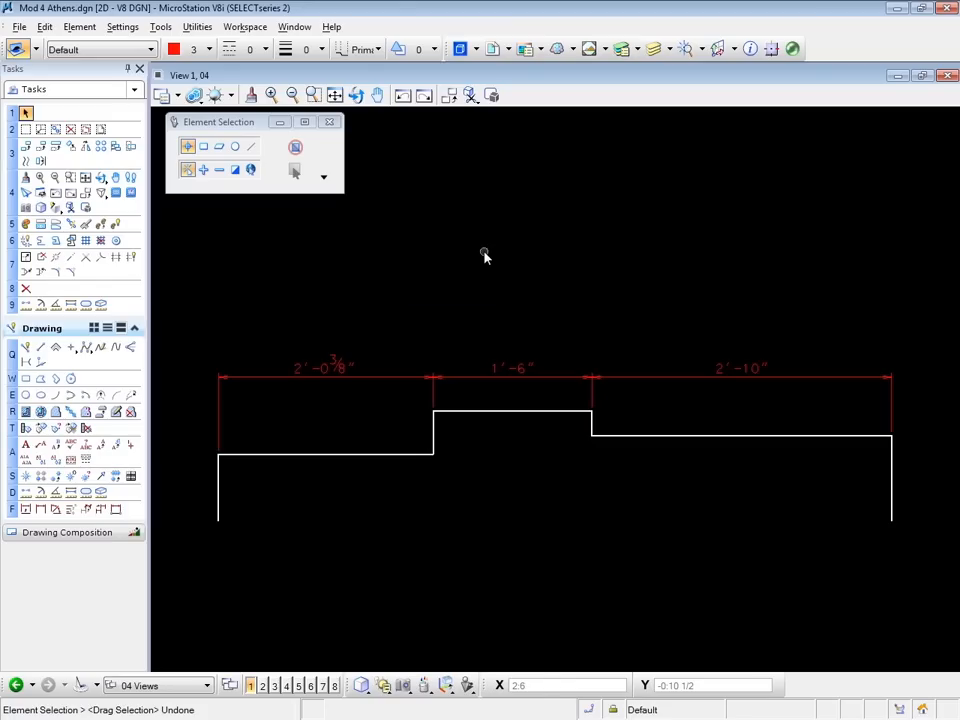
mouse_move(324, 420)
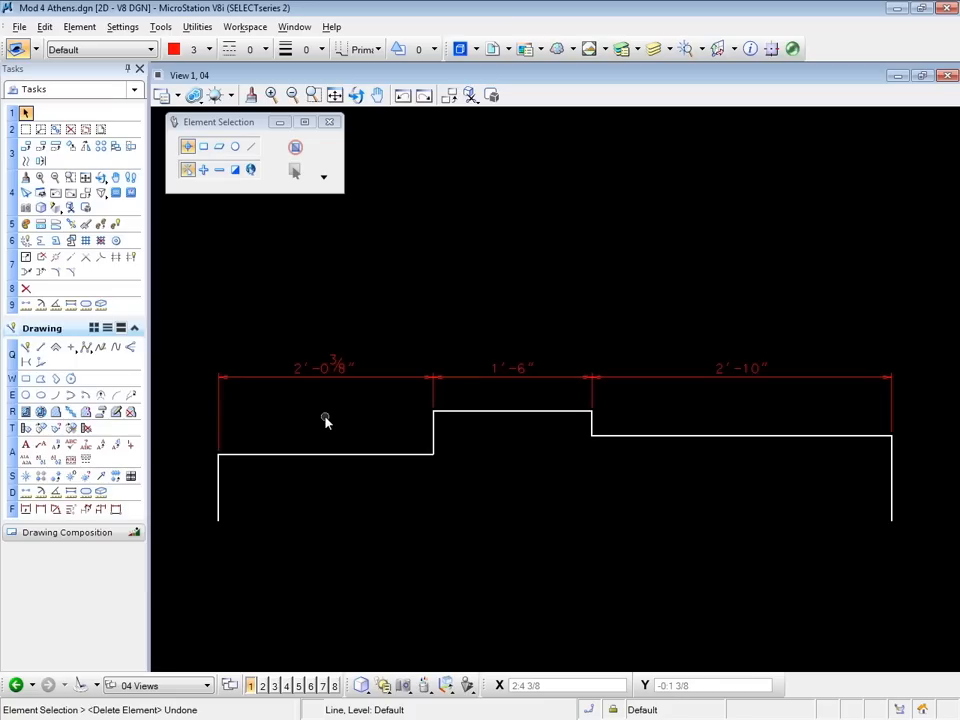
mouse_move(292, 378)
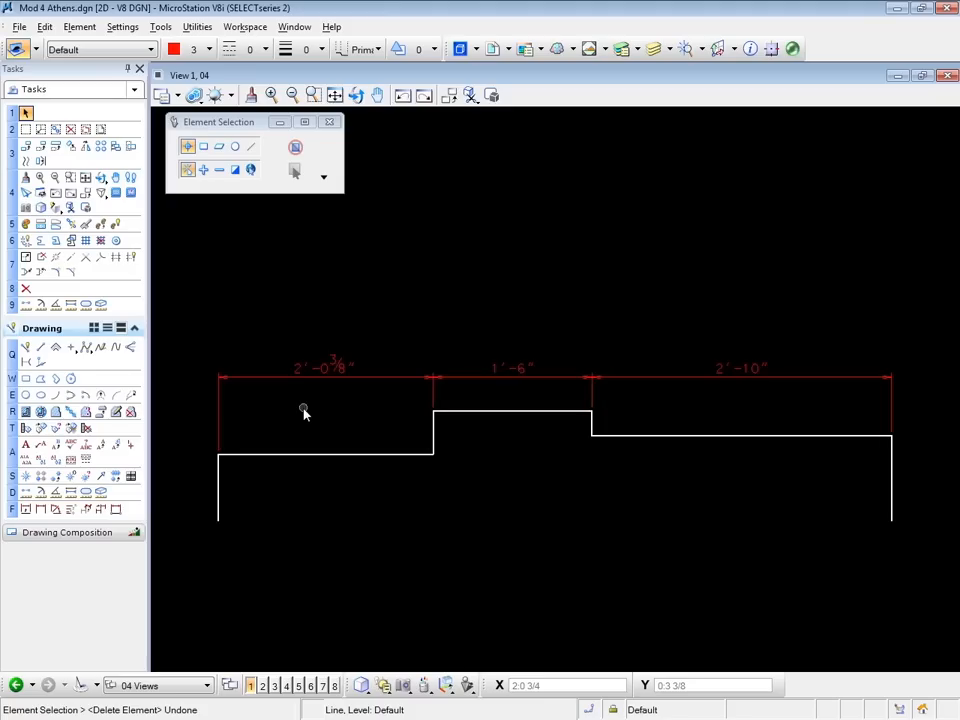
mouse_move(320, 460)
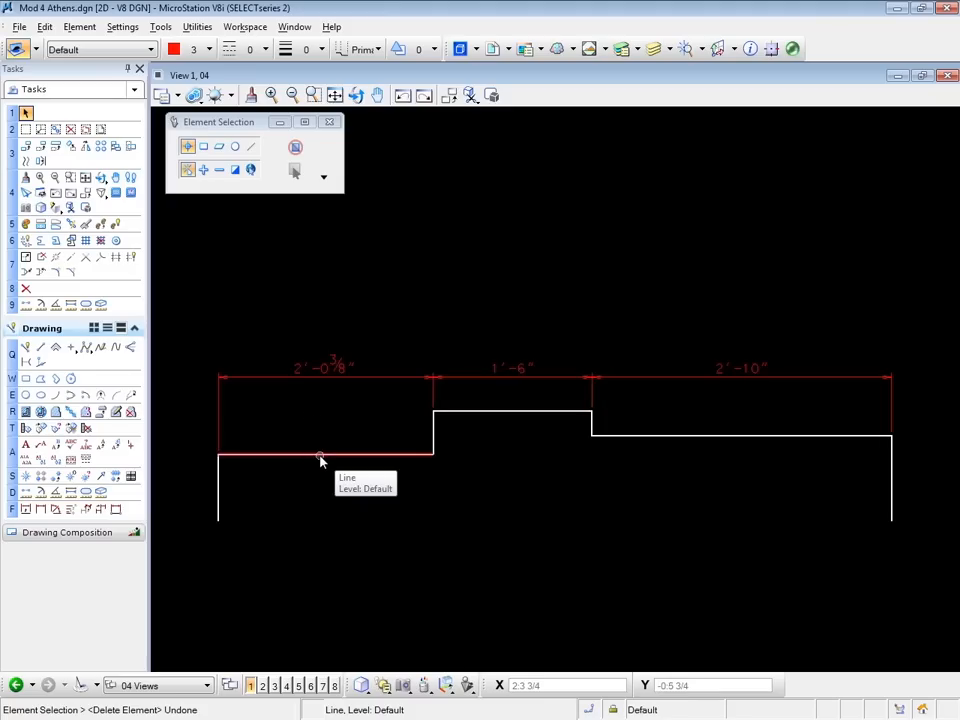
Step: Select the profile's lower left horizontal line for deletion
click(322, 456)
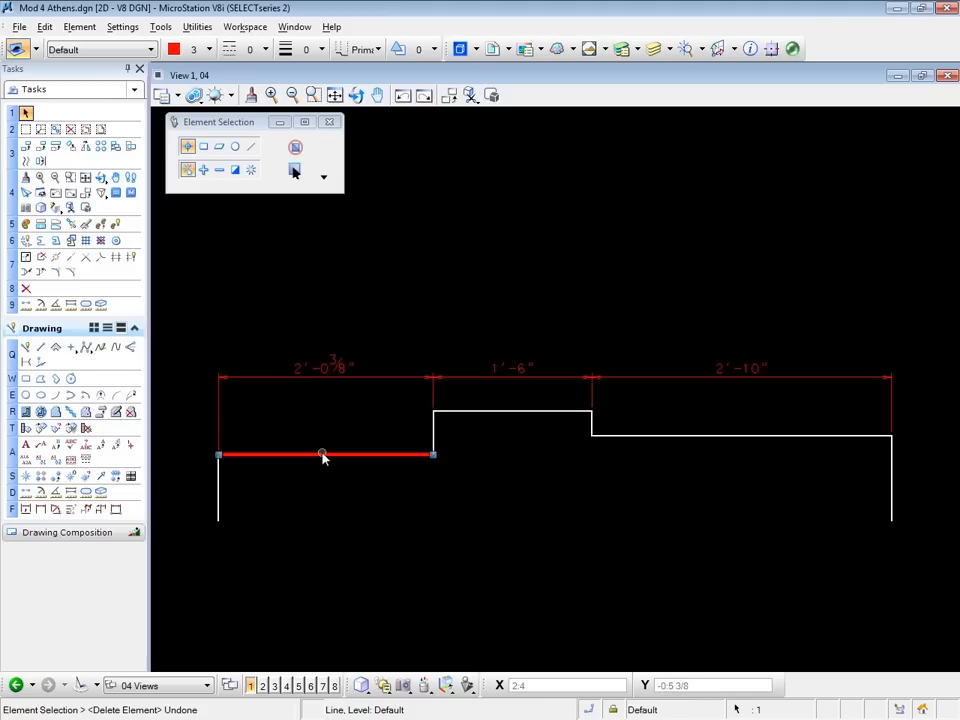
mouse_move(324, 456)
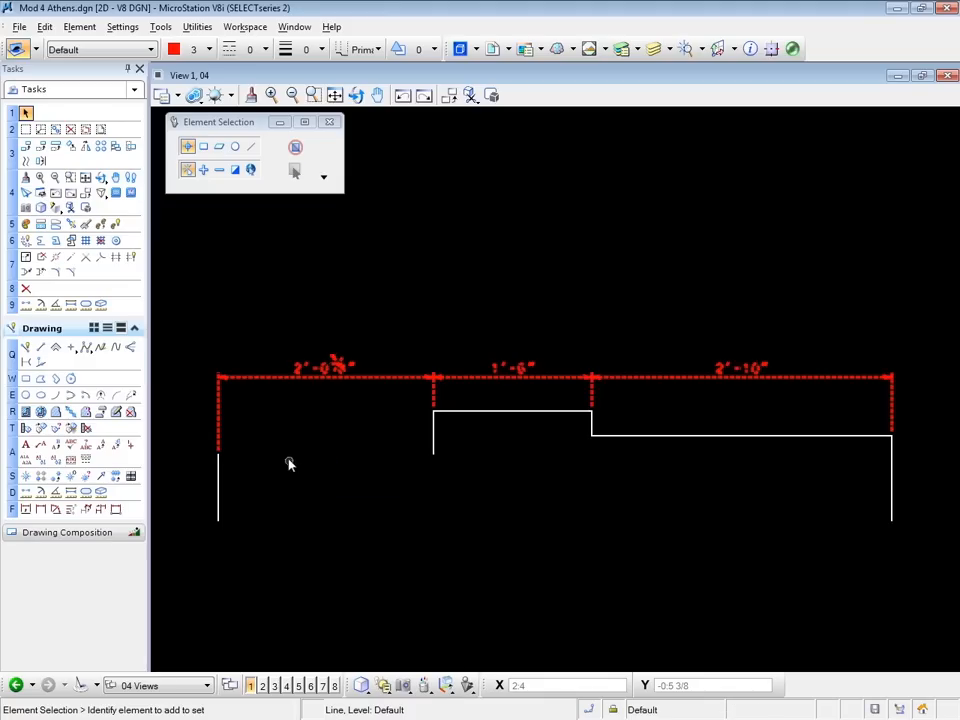
mouse_move(340, 388)
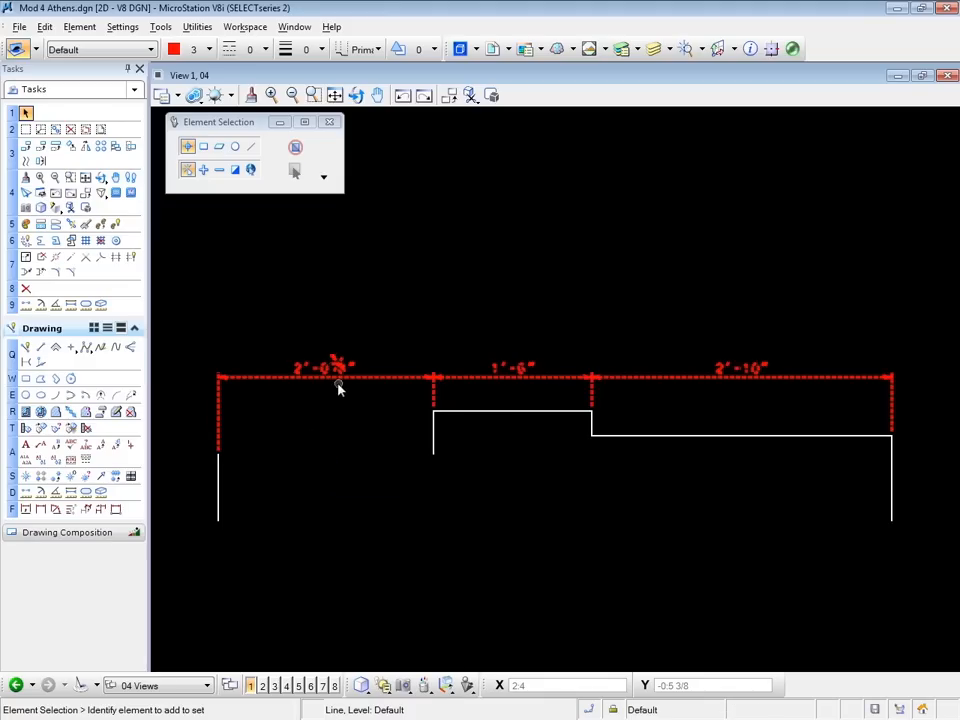
mouse_move(330, 400)
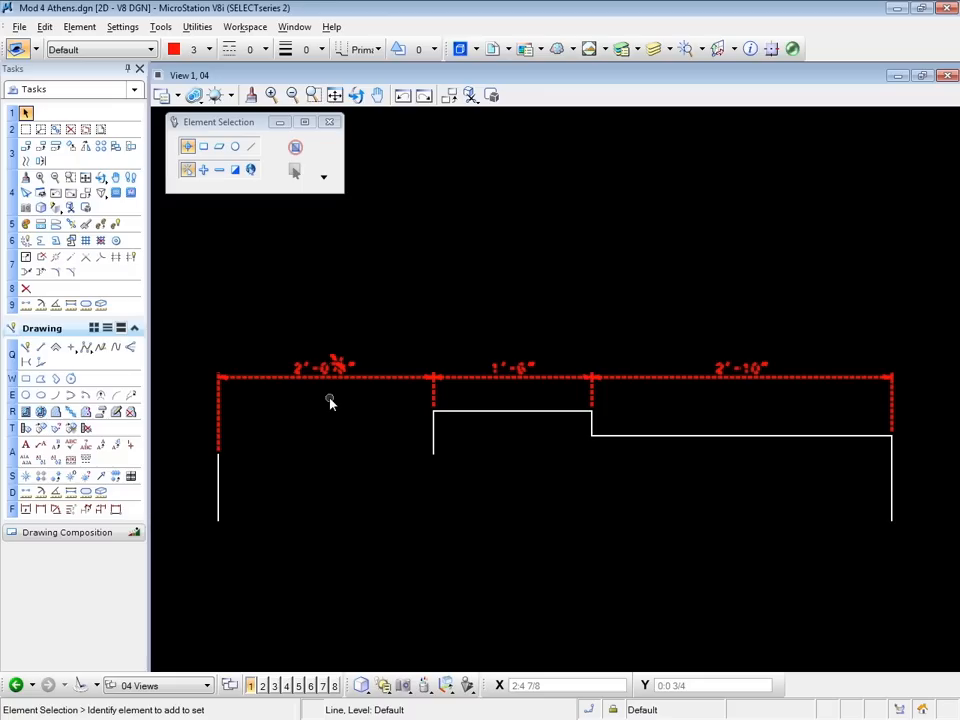